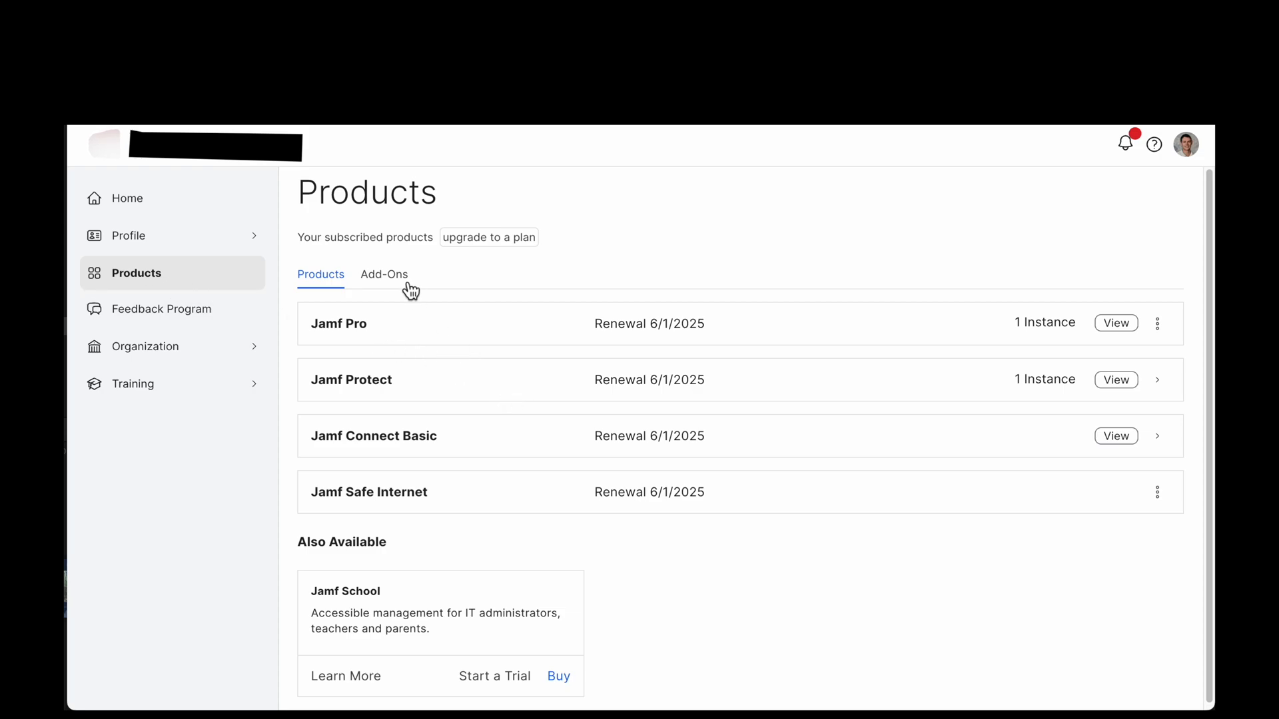
- Download the Self Service+ 1.0.0 installer package from Jamf Account's Add-Ons list
{"action": "left_click", "coordinate": [384, 273]}
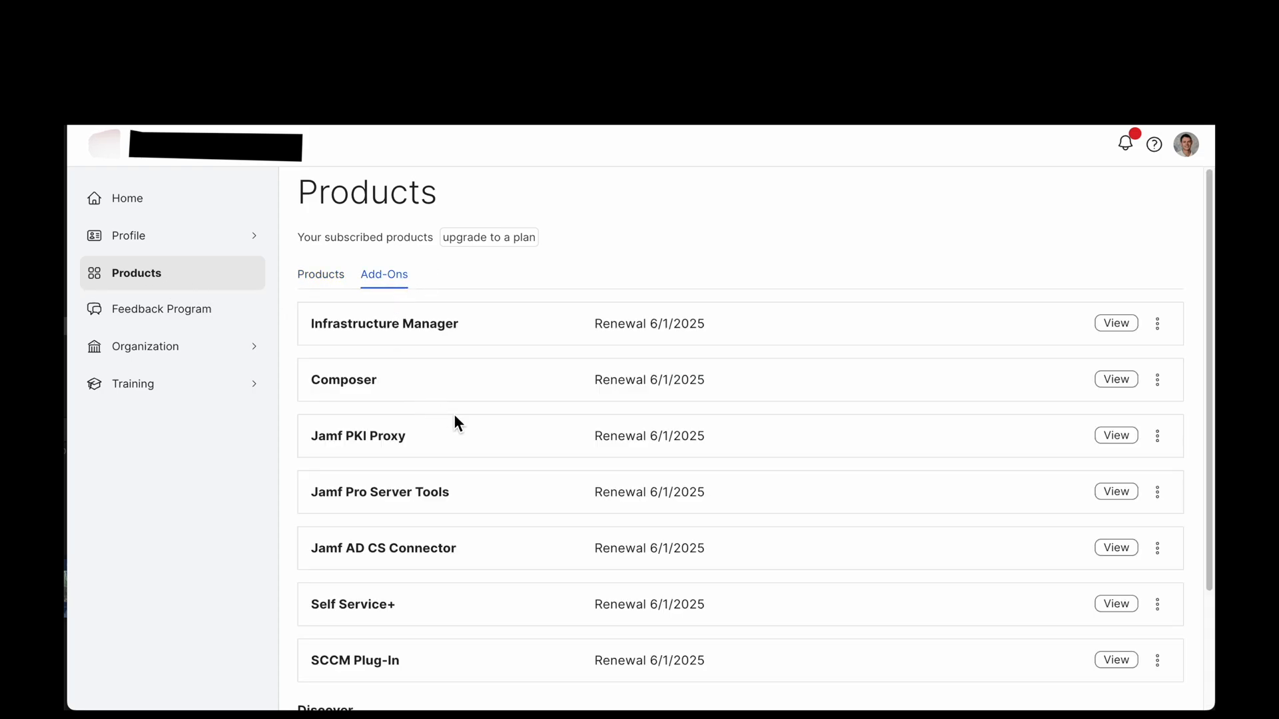
{"action": "scroll", "scroll_direction": "down", "scroll_amount": 3}
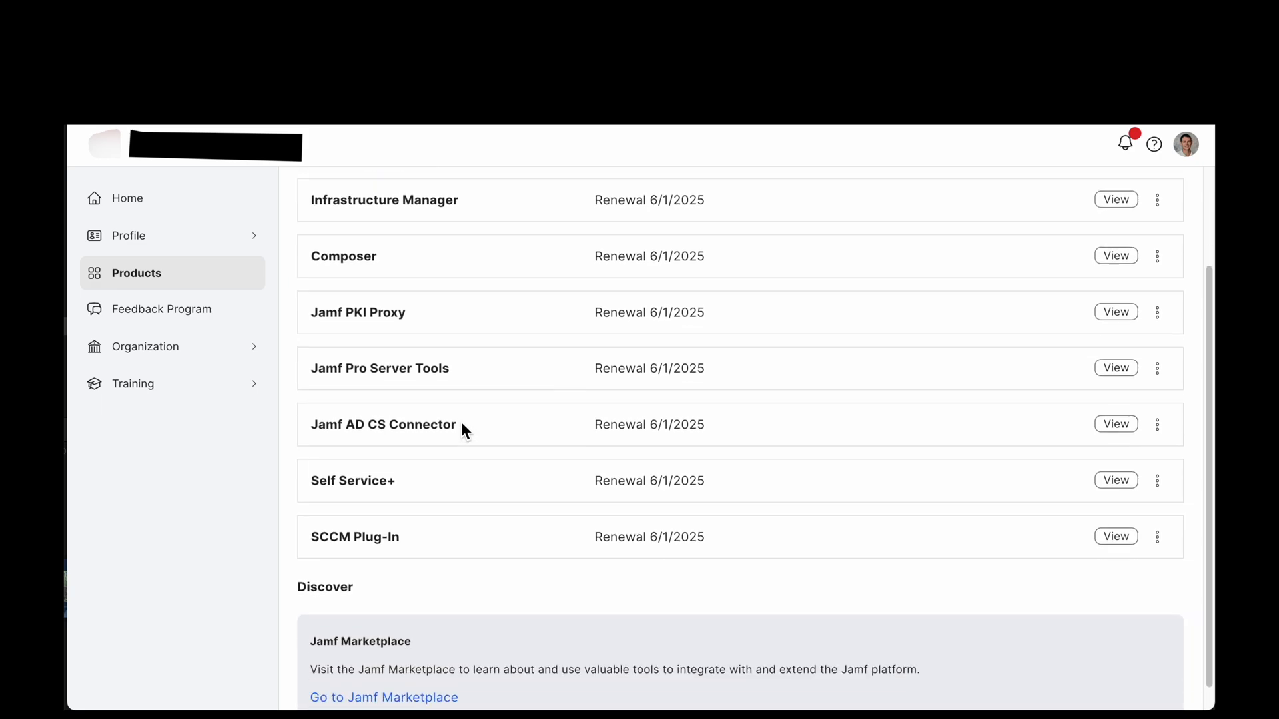
{"action": "scroll", "scroll_direction": "down", "scroll_amount": 3}
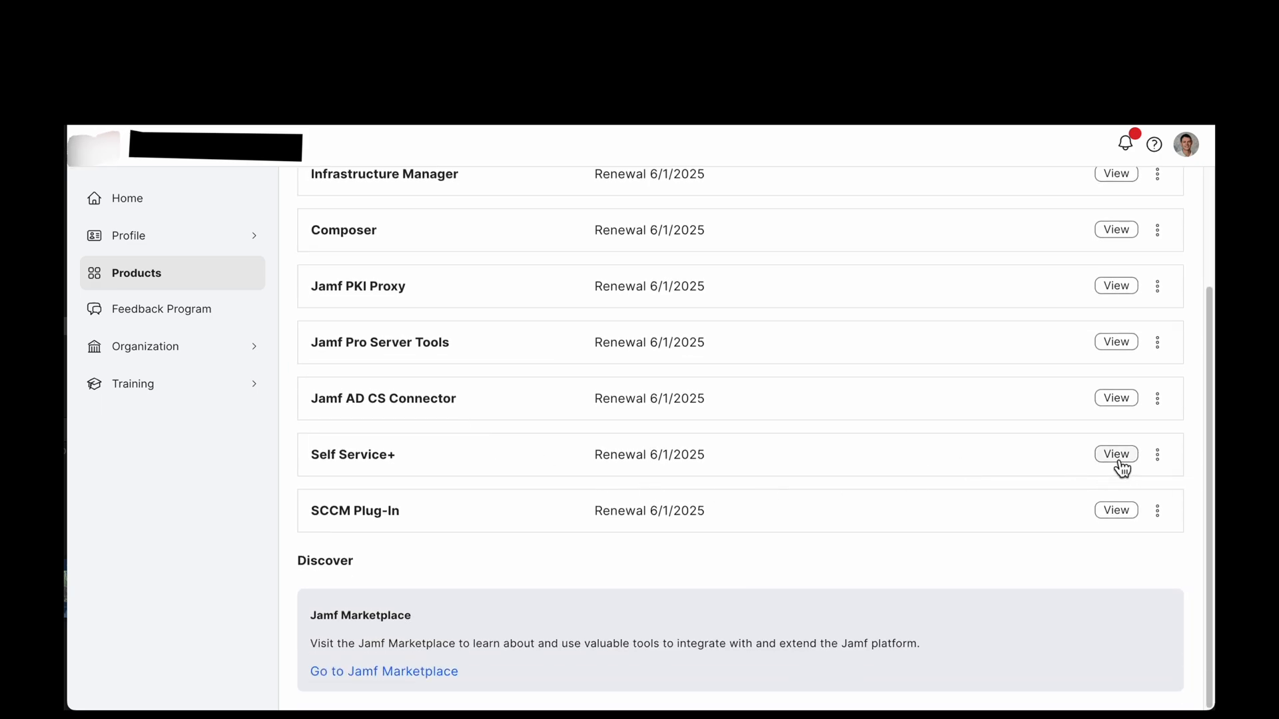
{"action": "left_click", "coordinate": [1156, 454]}
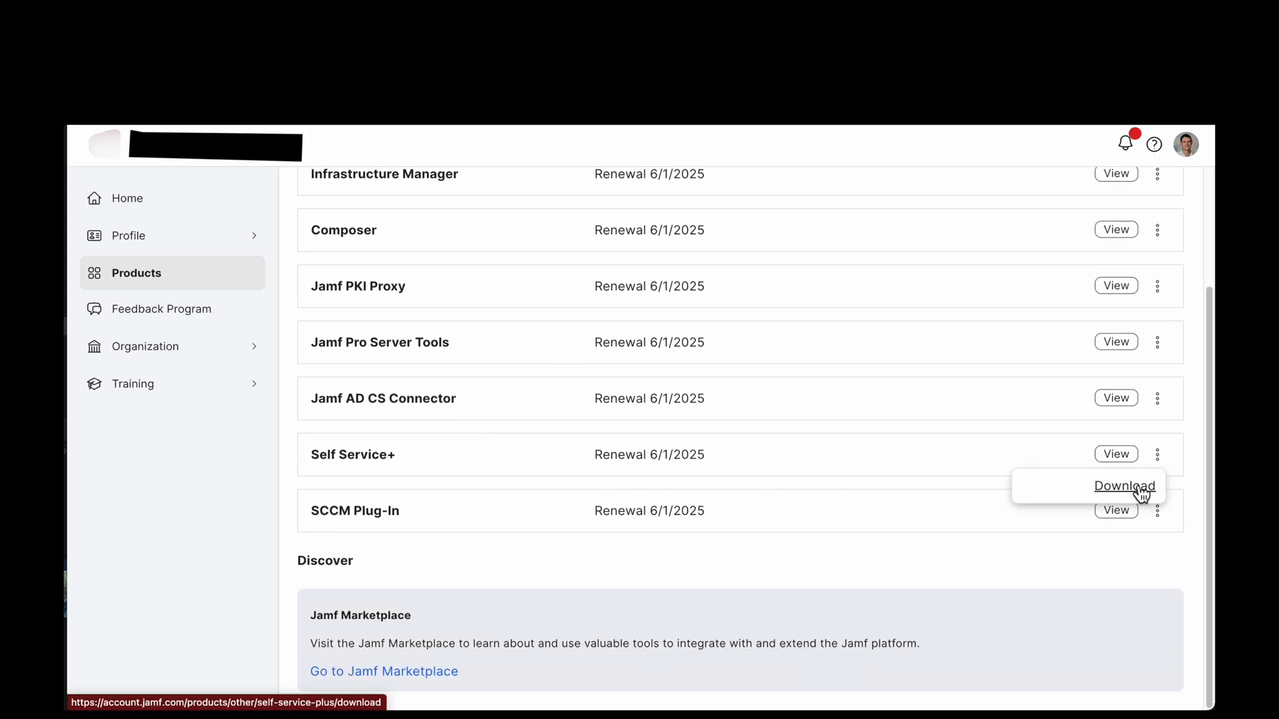
{"action": "left_click", "coordinate": [1123, 487]}
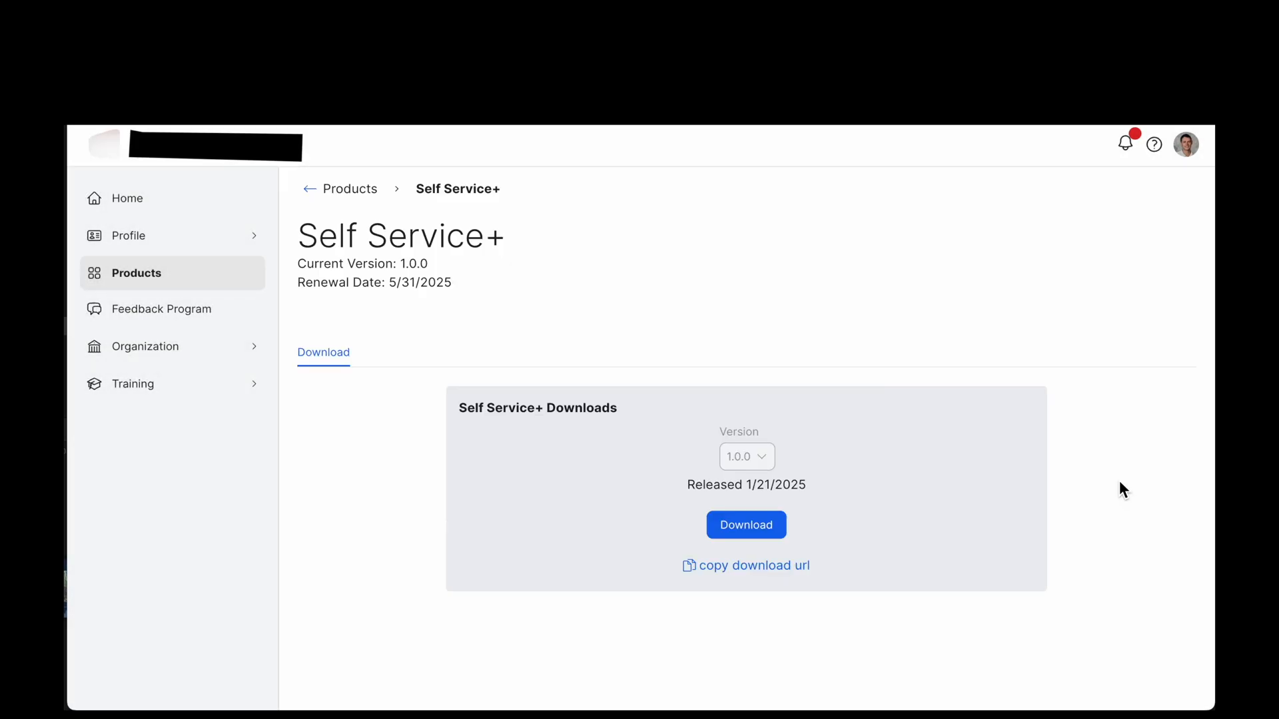
{"action": "mouse_move", "coordinate": [745, 455]}
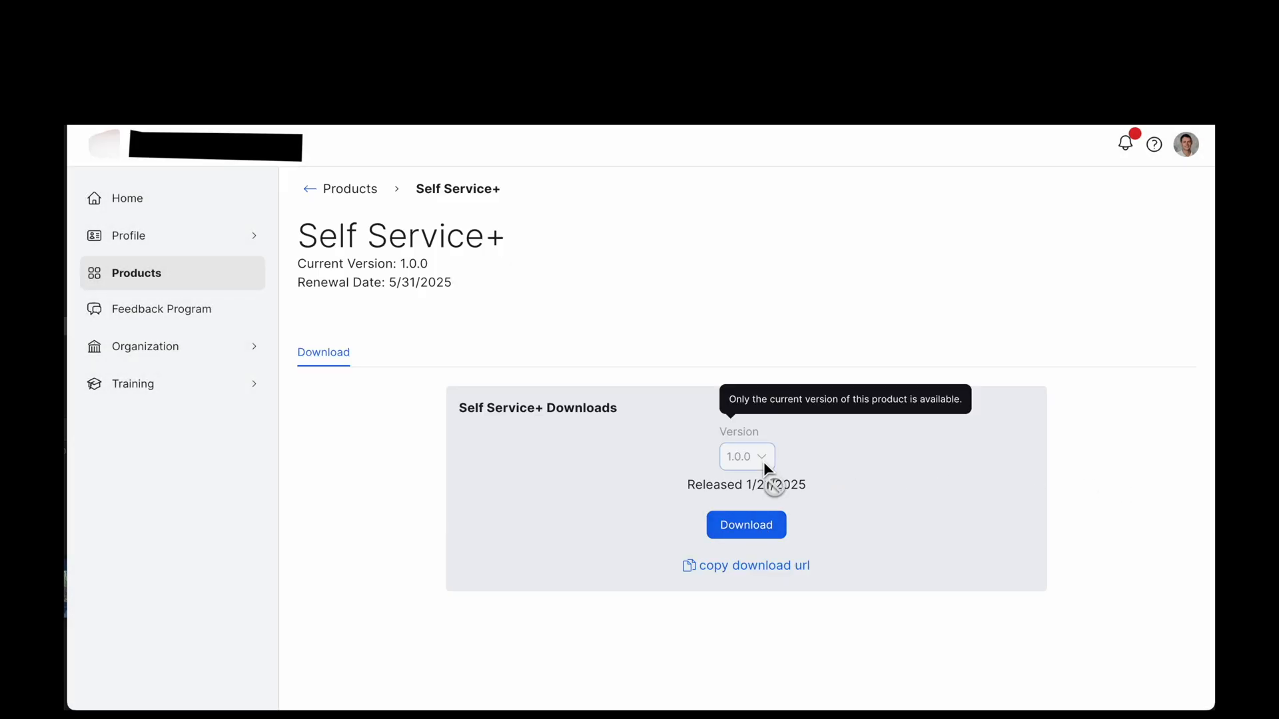
{"action": "left_click", "coordinate": [745, 524]}
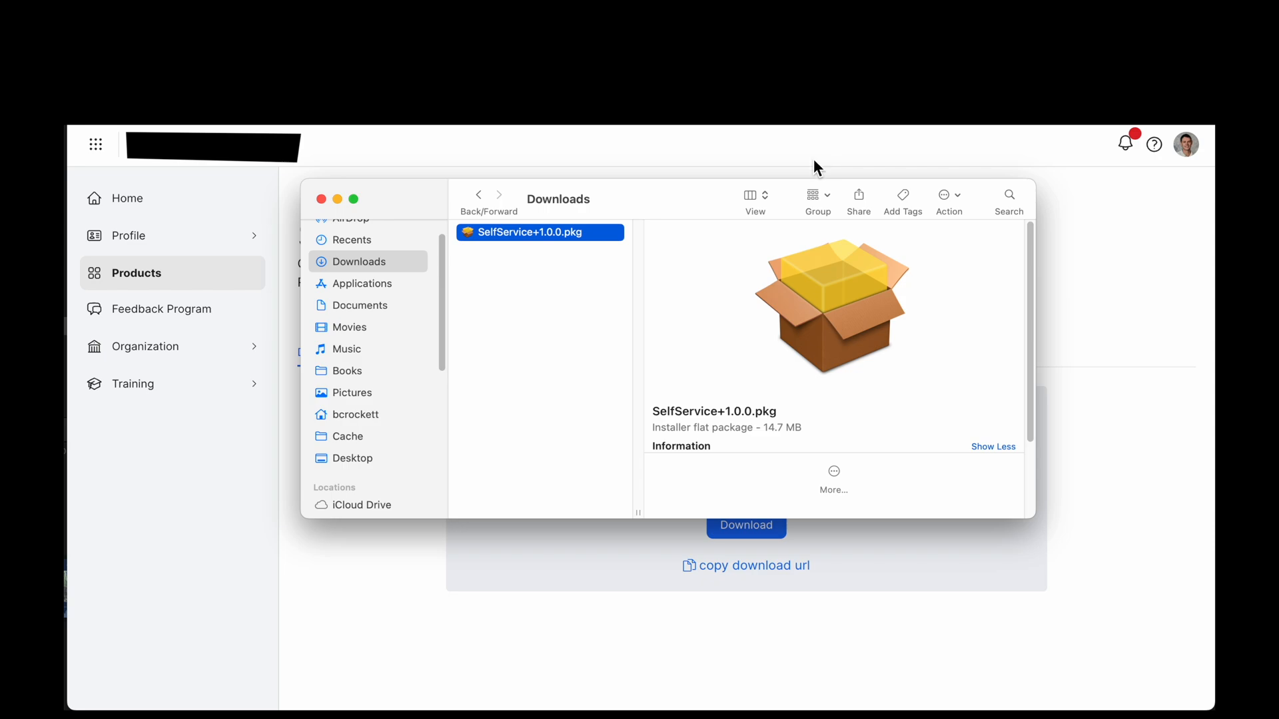
{"action": "mouse_move", "coordinate": [817, 168]}
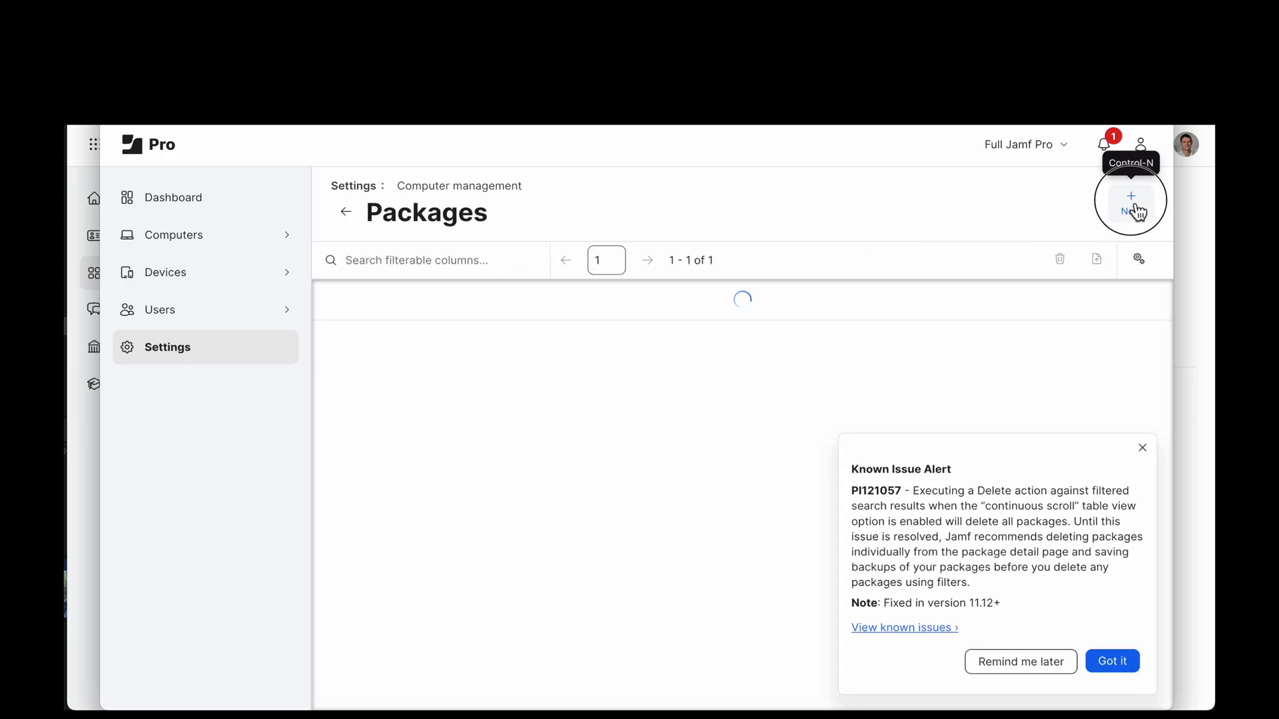
- Create a new Jamf Pro package from the SelfService+1.0.0.pkg file
{"action": "left_click", "coordinate": [1130, 200]}
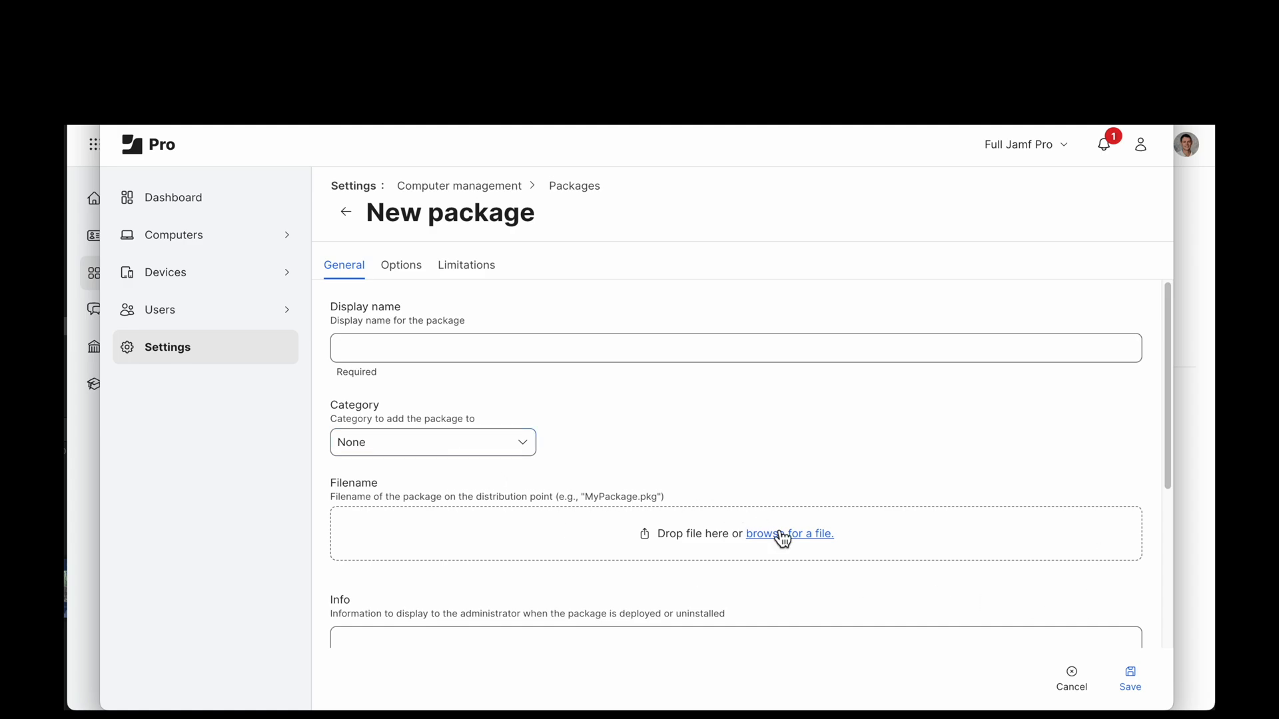
{"action": "left_click", "coordinate": [788, 534]}
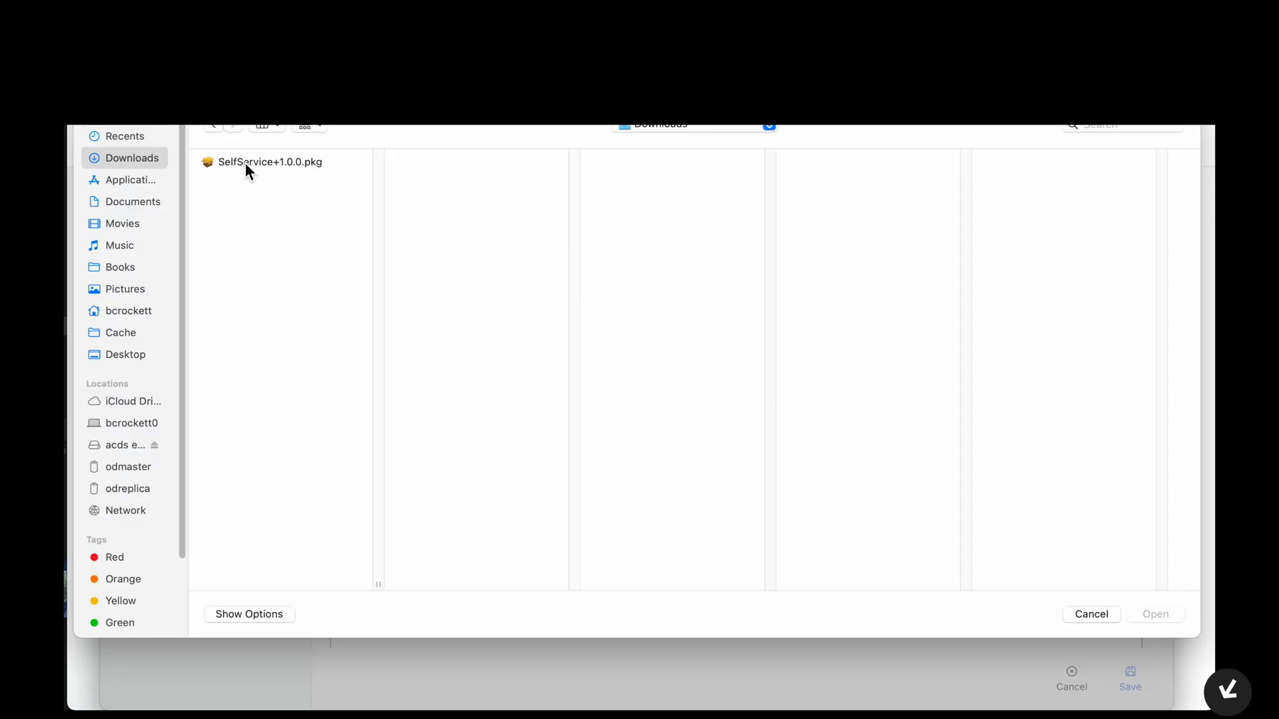
{"action": "left_click", "coordinate": [269, 161]}
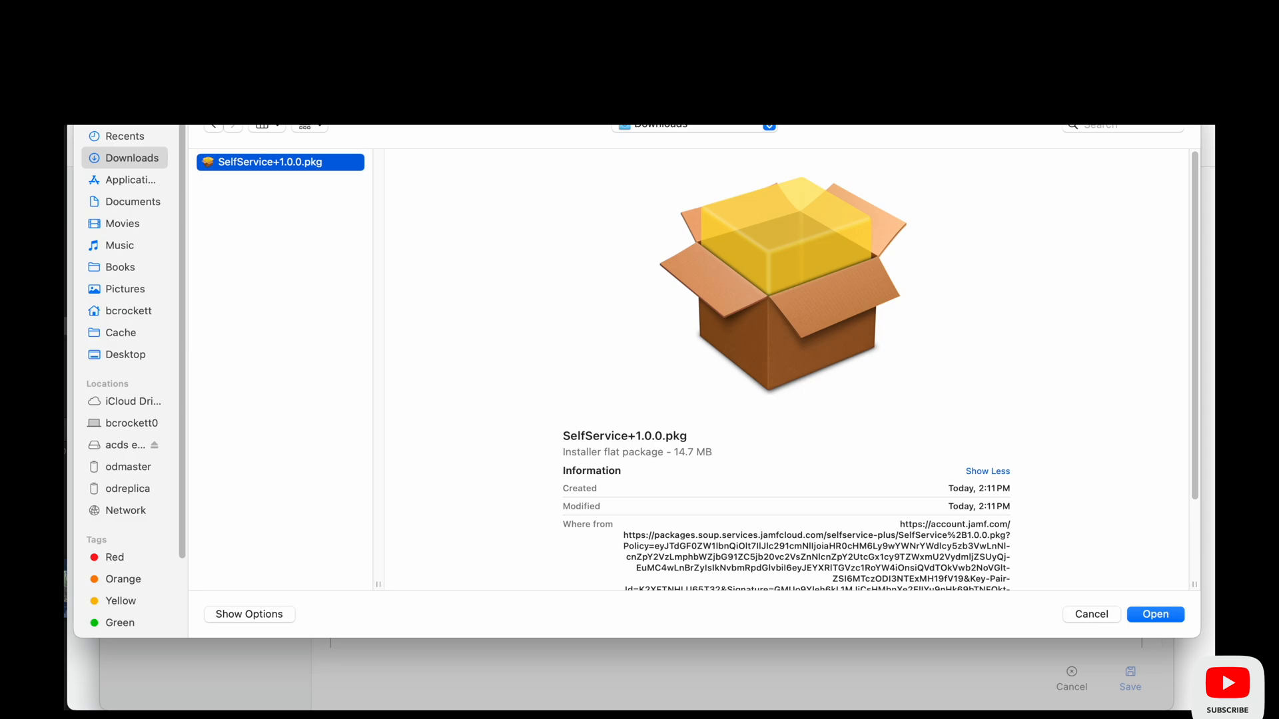
{"action": "left_click", "coordinate": [1155, 614]}
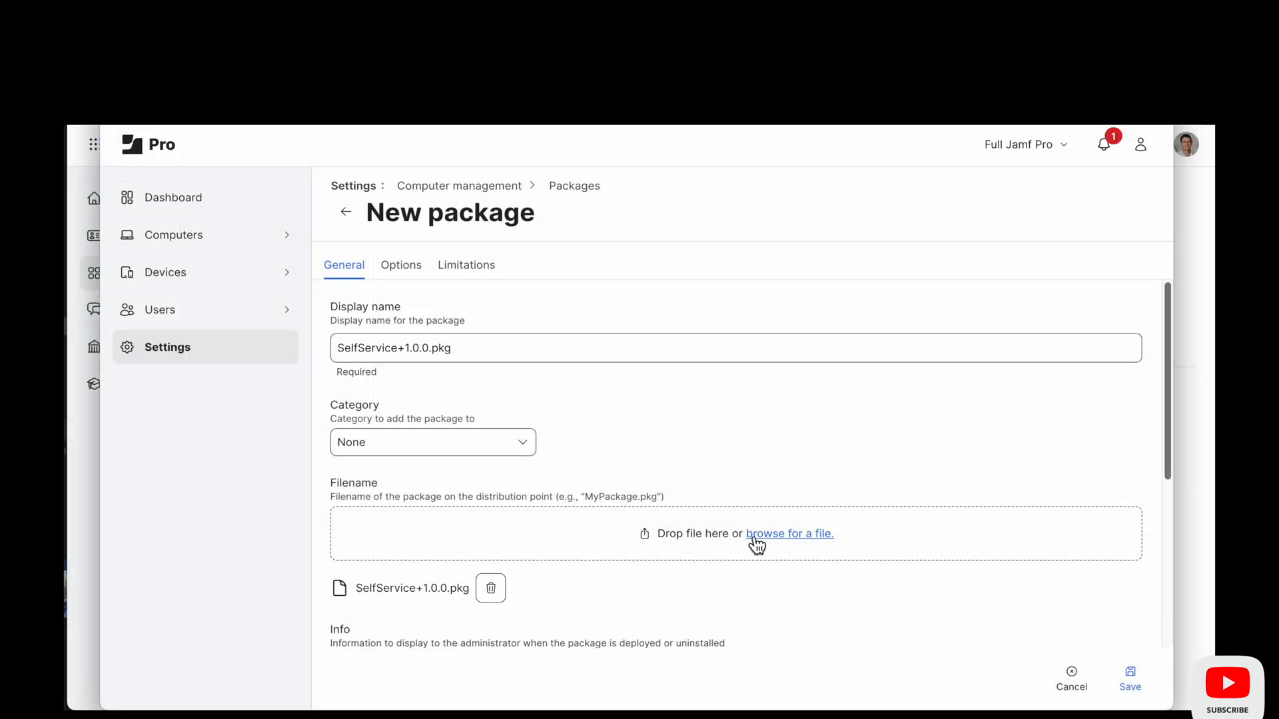
- Set the package category to Utilities and copy the package name
{"action": "left_click", "coordinate": [433, 442]}
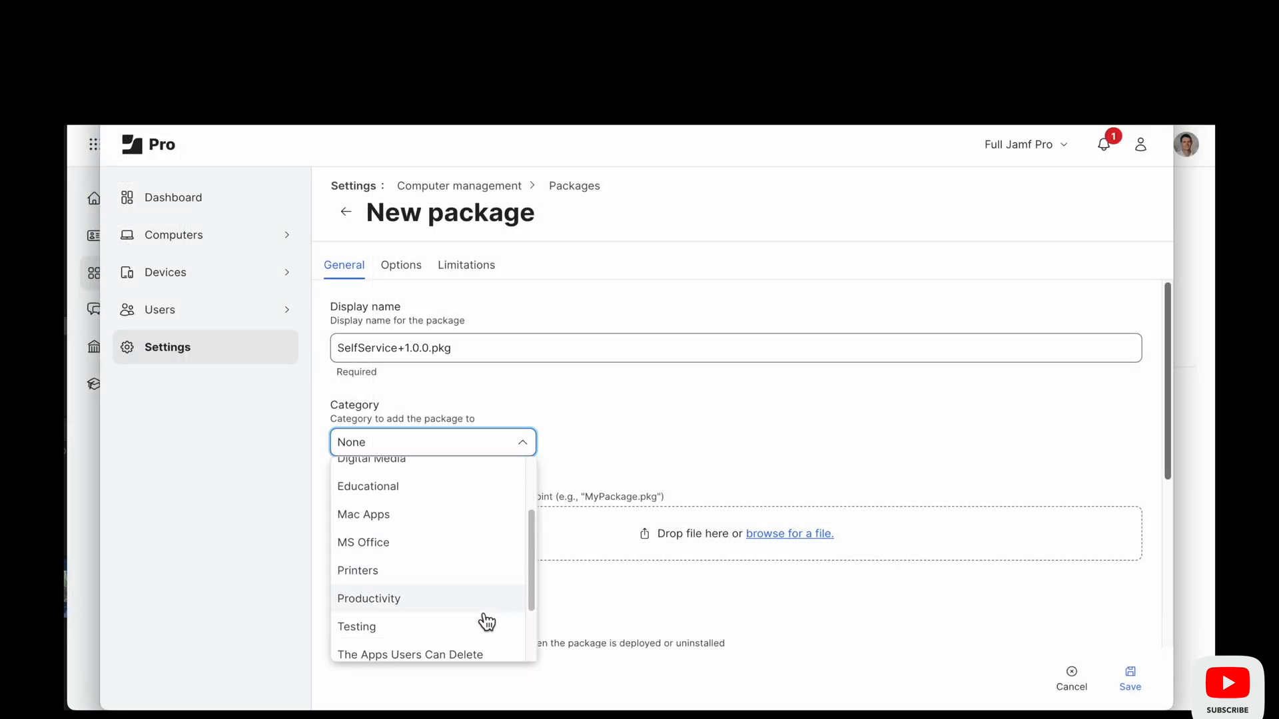
{"action": "scroll", "scroll_direction": "down", "scroll_amount": 3}
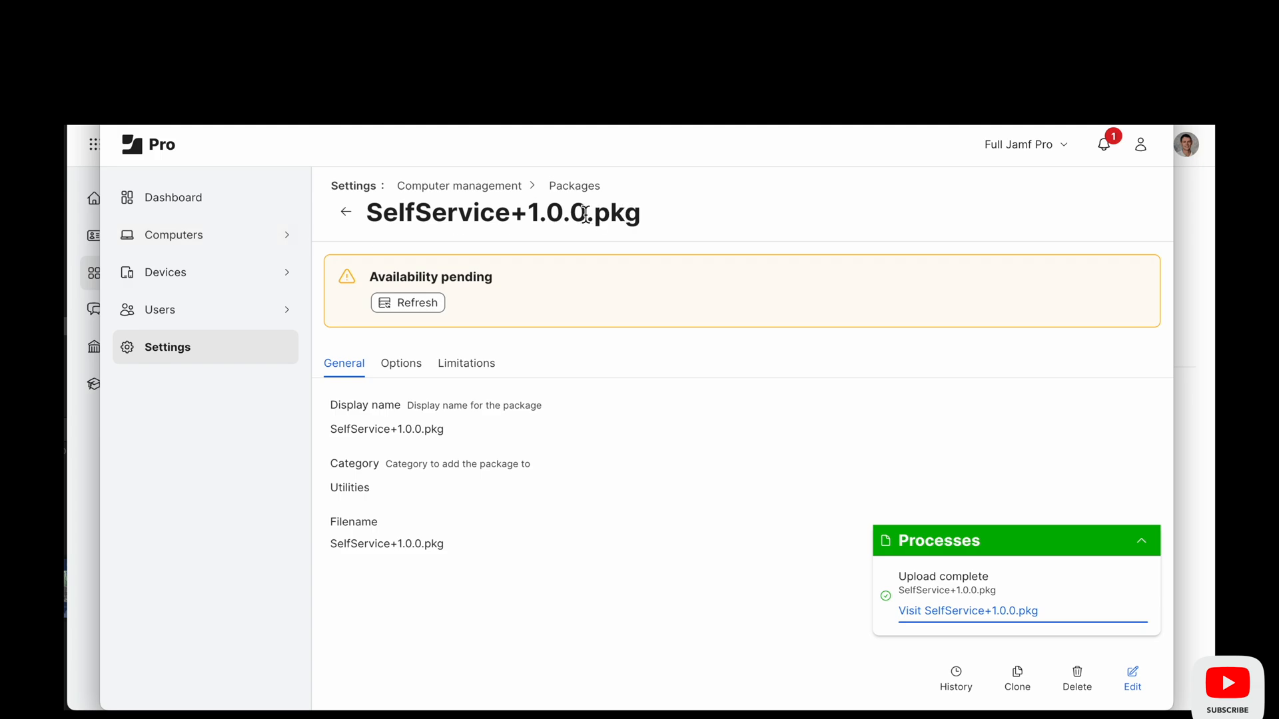
{"action": "double_click", "coordinate": [400, 213]}
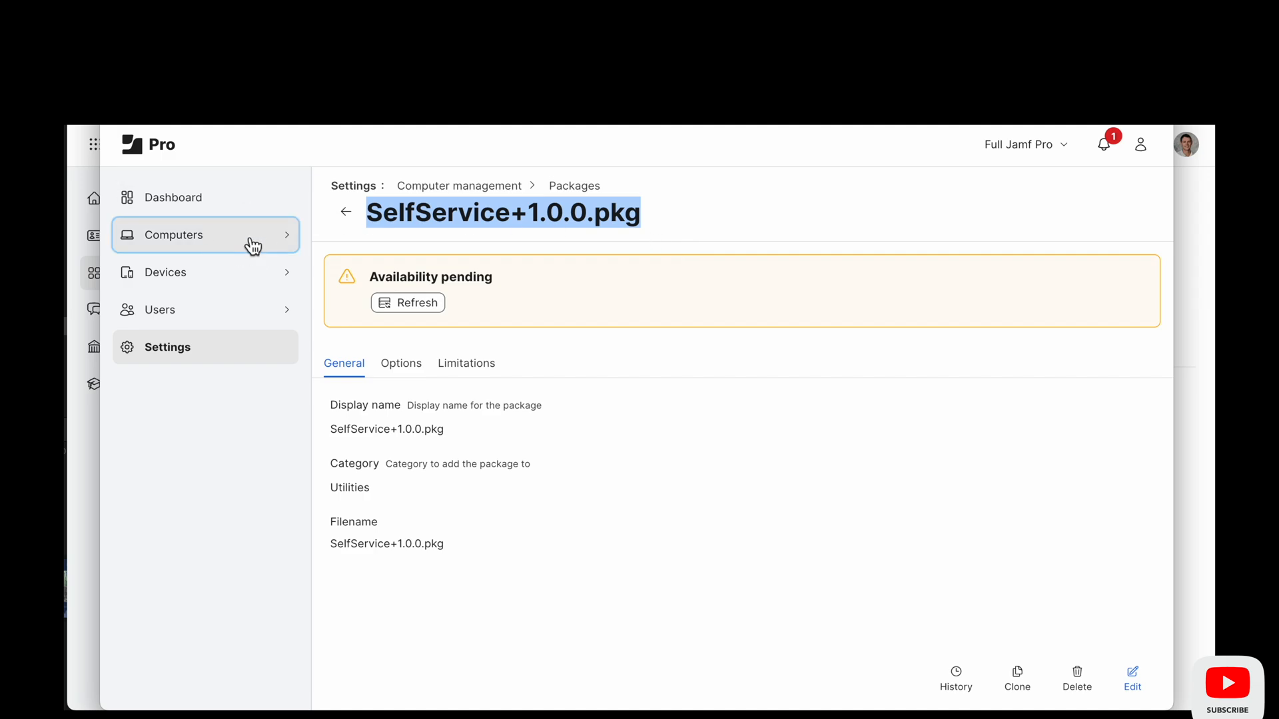
{"action": "left_click", "coordinate": [171, 235]}
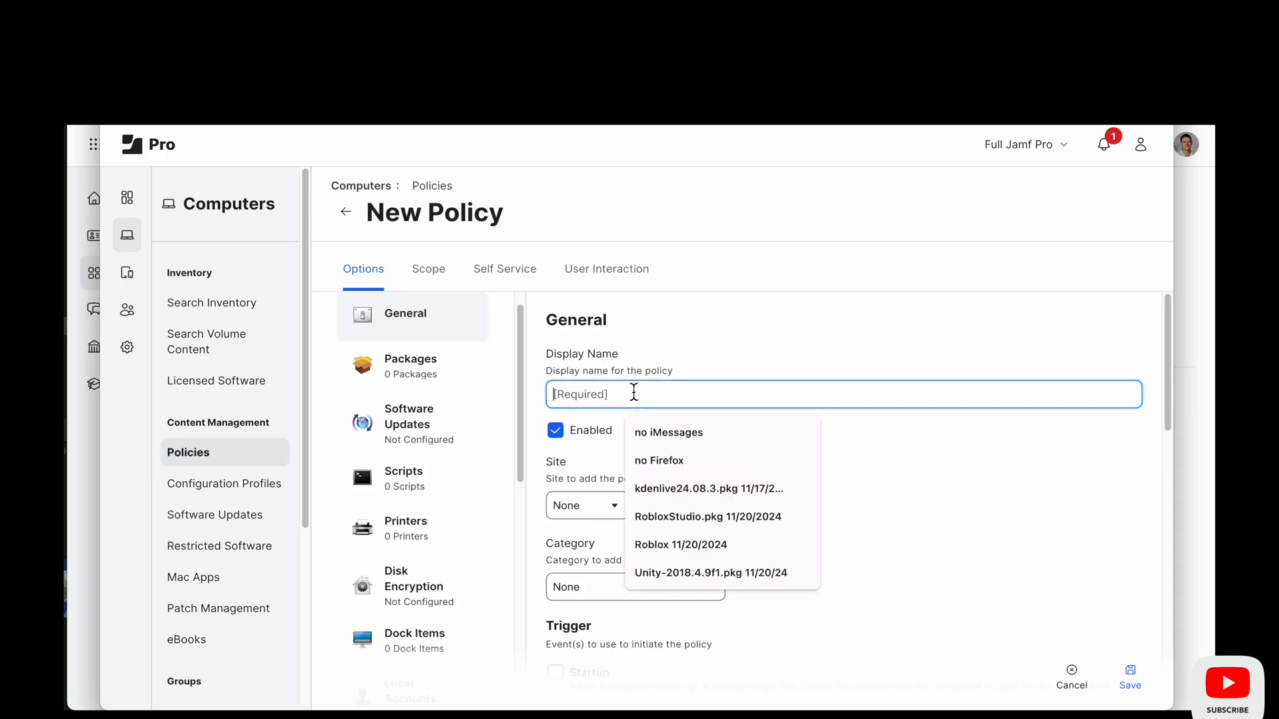
- Name the new policy 'SelfService+1.0.0.pkg 01/23/2024' and begin adding its package
{"action": "type", "text": "SelfService+1.0.0.pkg"}
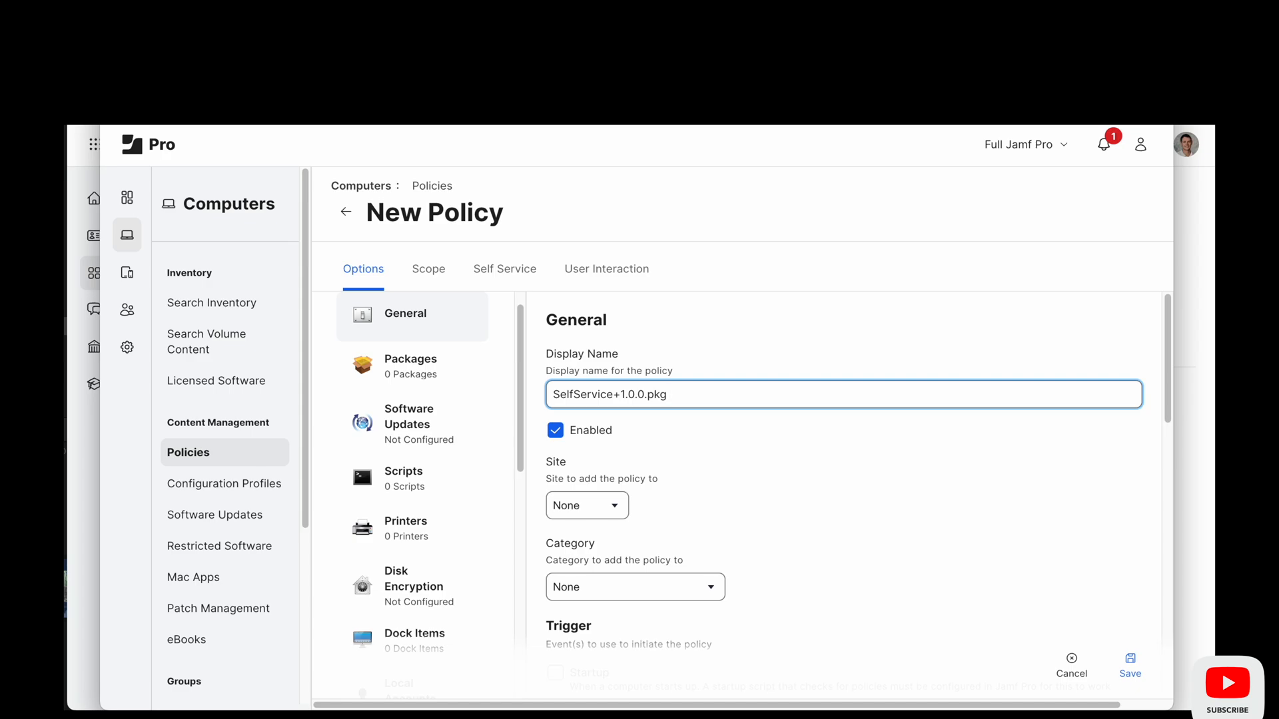
{"action": "type", "text": "01"}
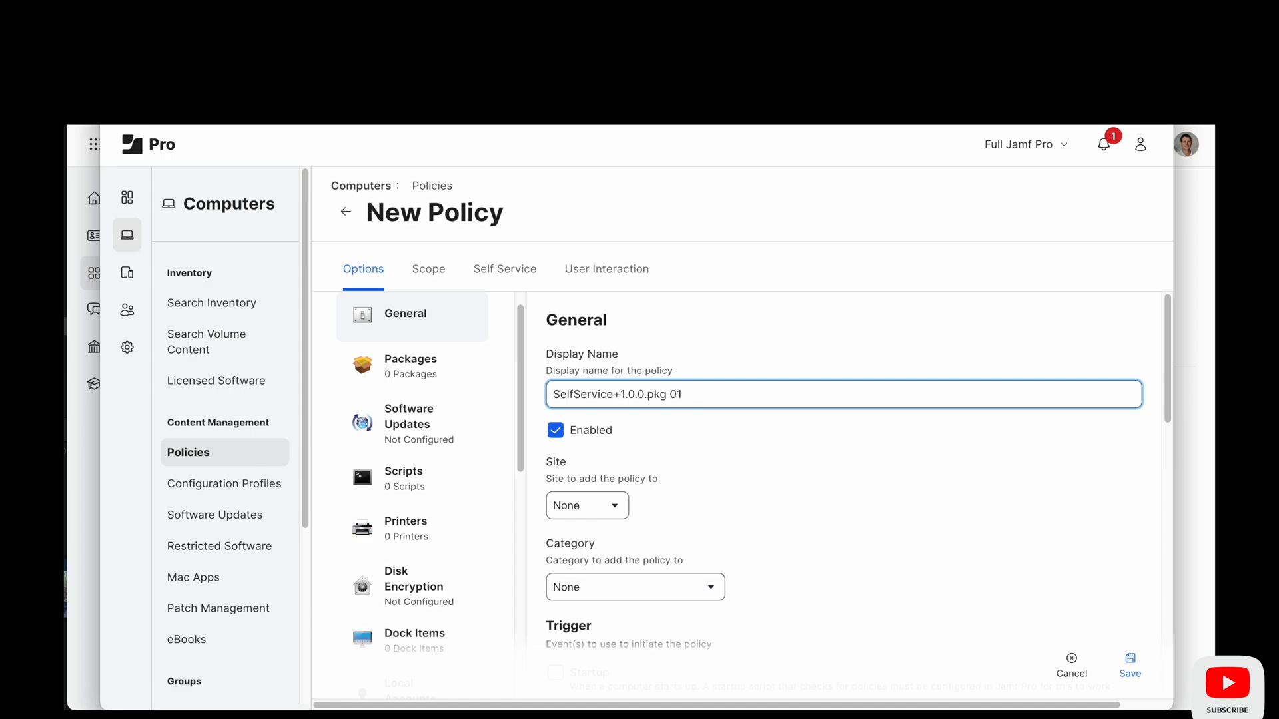
{"action": "type", "text": "01/23/2024"}
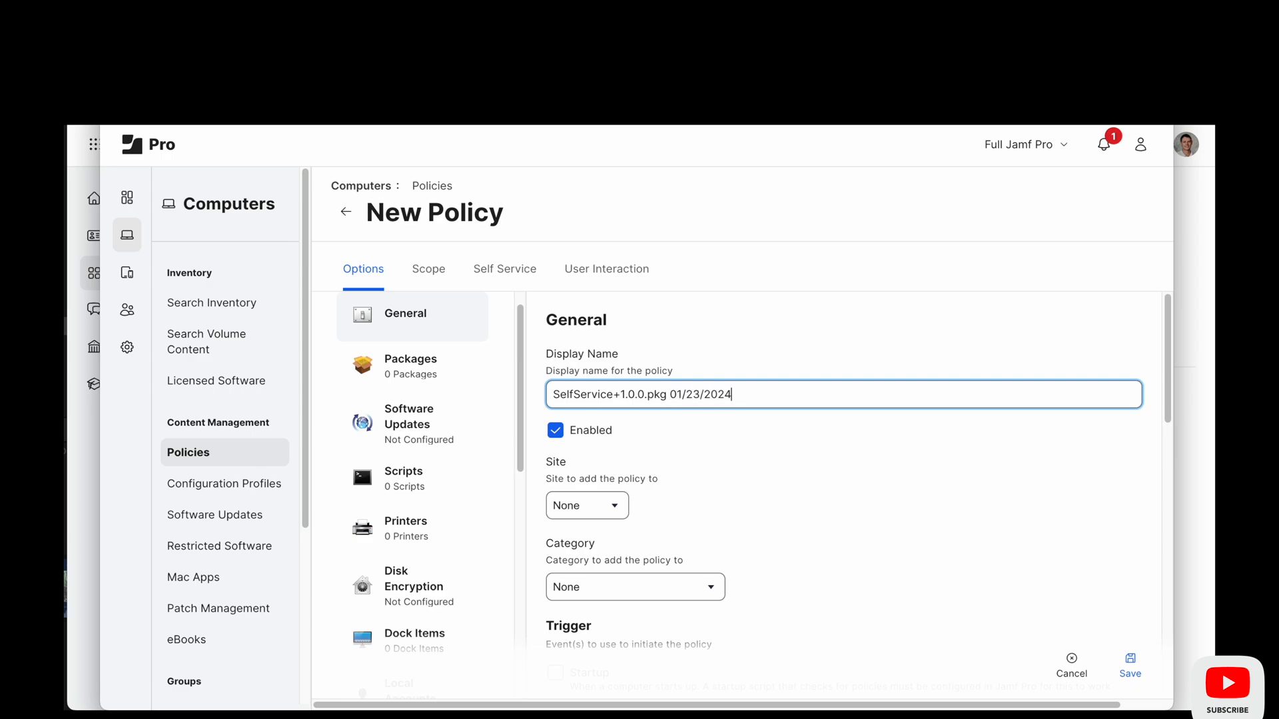
{"action": "left_click", "coordinate": [411, 366]}
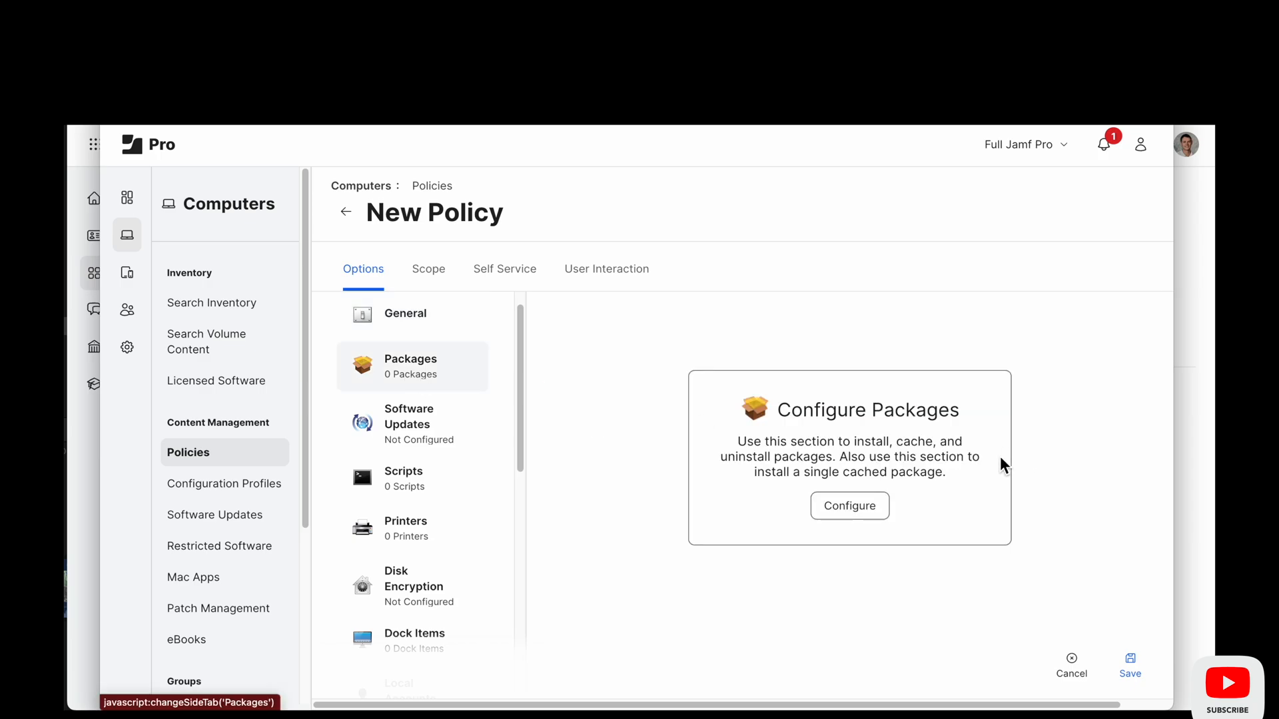
{"action": "left_click", "coordinate": [850, 505]}
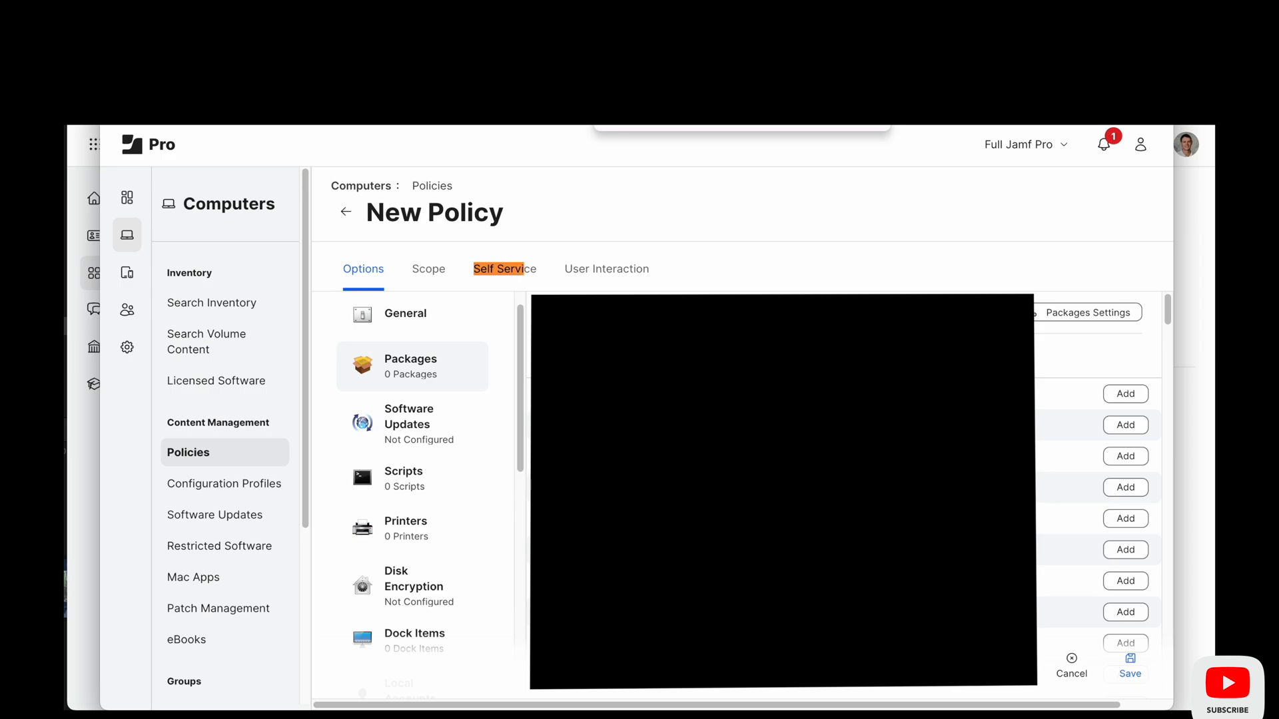
{"action": "mouse_move", "coordinate": [846, 247]}
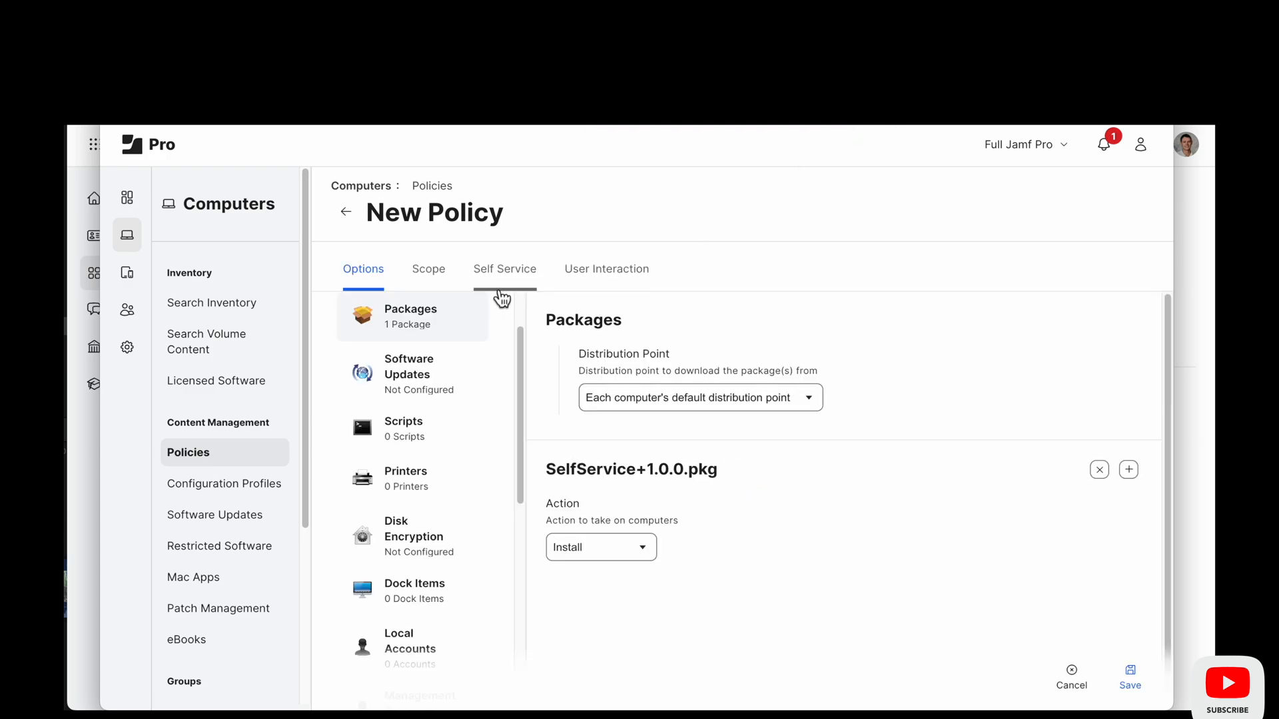
- Add the one matching computer as the policy's scope target
{"action": "left_click", "coordinate": [404, 340]}
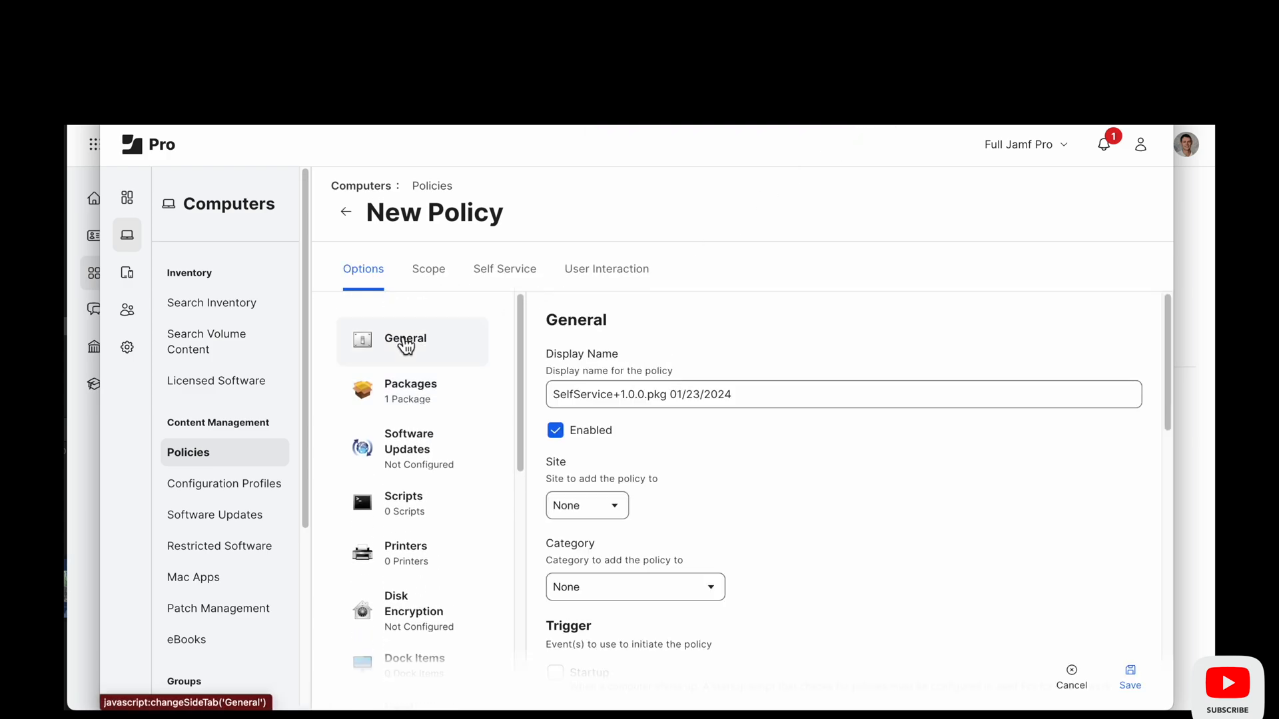
{"action": "scroll", "scroll_direction": "down", "scroll_amount": 3}
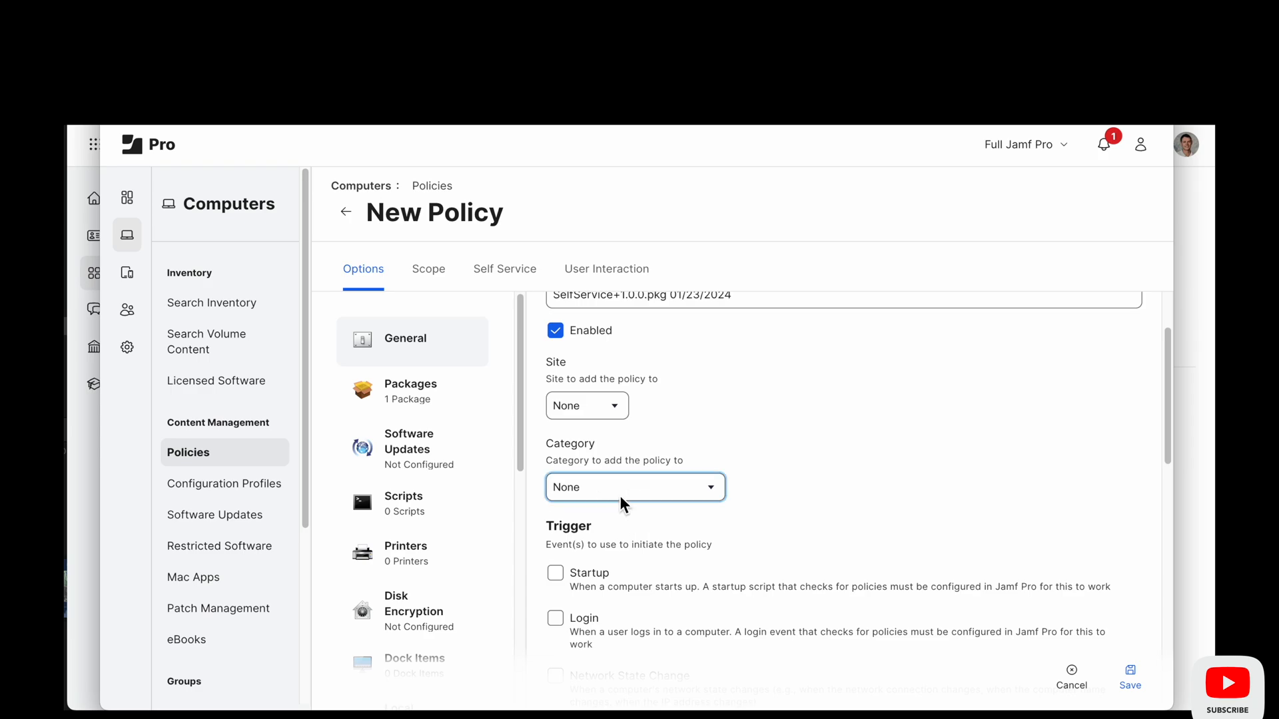
{"action": "left_click", "coordinate": [635, 487]}
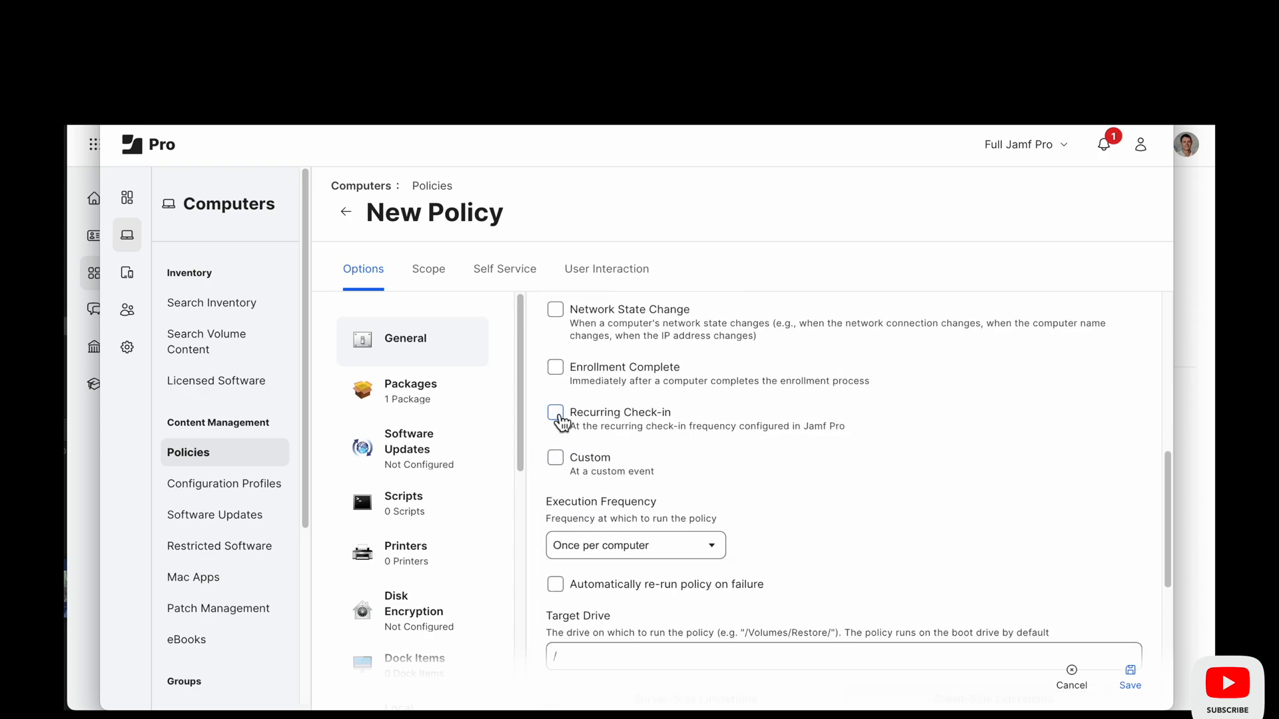
{"action": "left_click", "coordinate": [429, 268]}
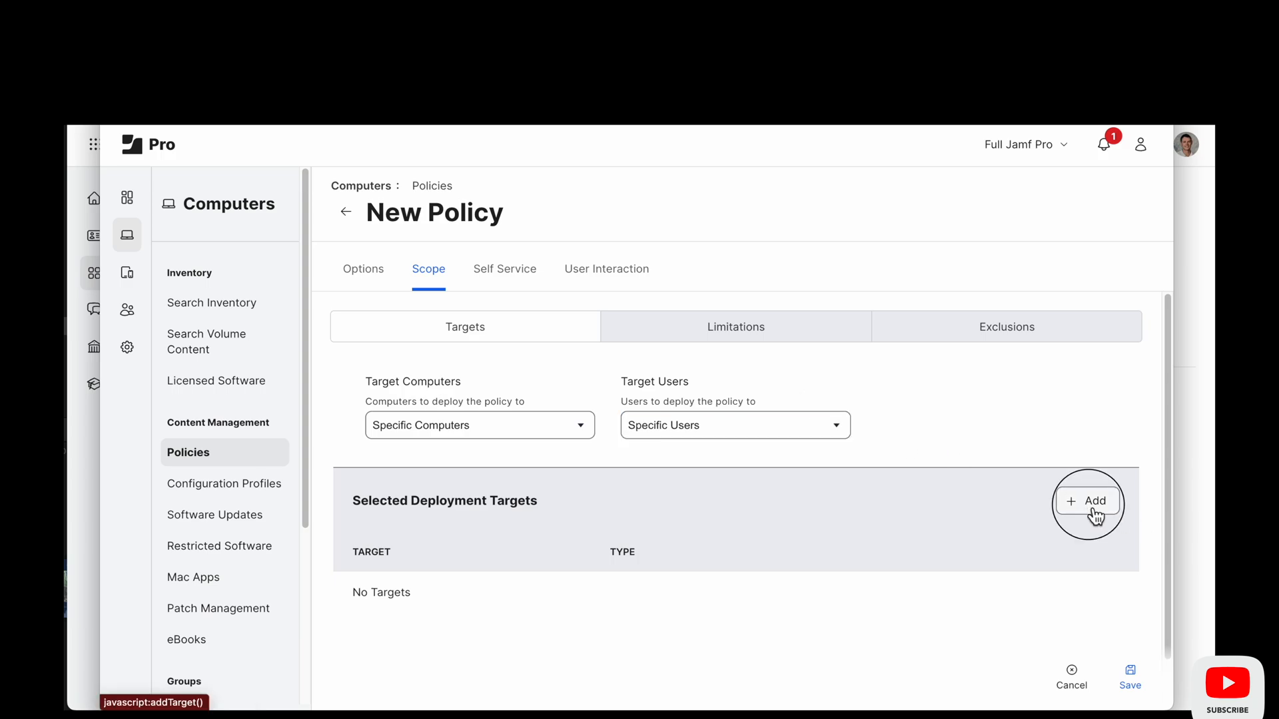
{"action": "left_click", "coordinate": [1087, 501]}
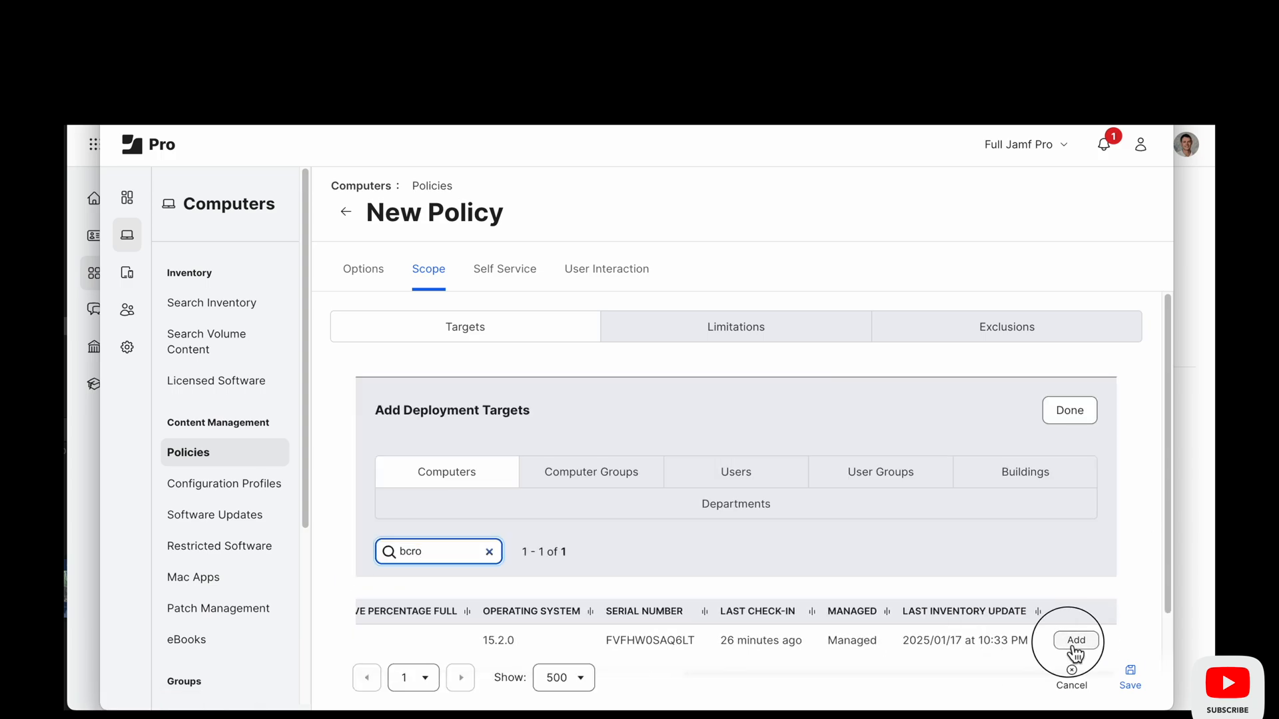
{"action": "left_click", "coordinate": [505, 268]}
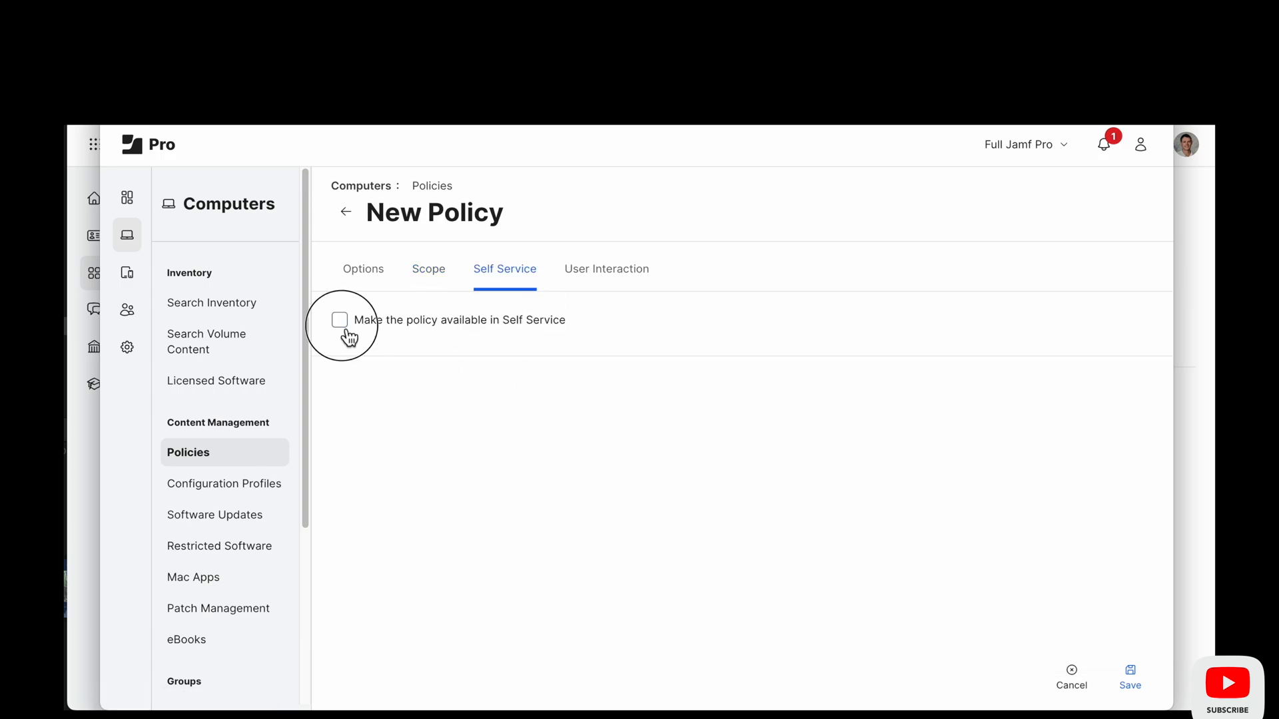
- Enable Self Service availability, select the version and date in the name, and save
{"action": "left_click", "coordinate": [339, 320]}
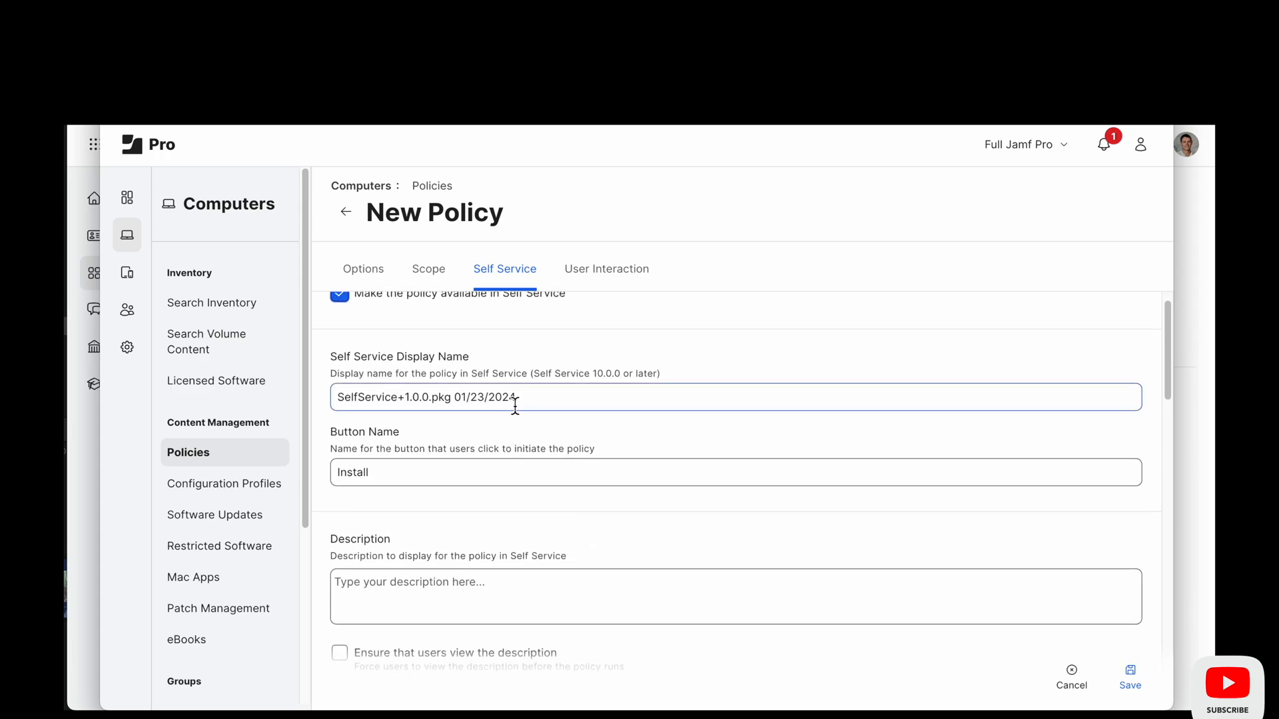
{"action": "left_click_drag", "start_coordinate": [518, 397], "coordinate": [403, 397]}
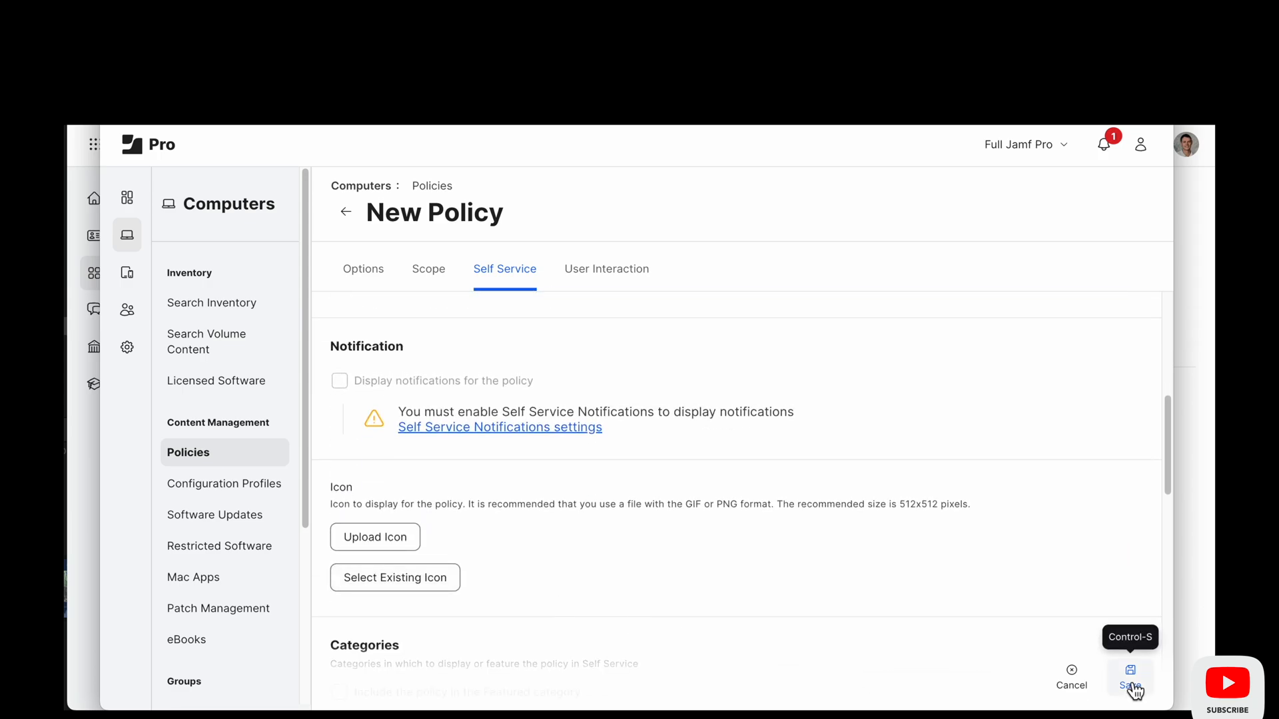
{"action": "left_click", "coordinate": [1130, 679]}
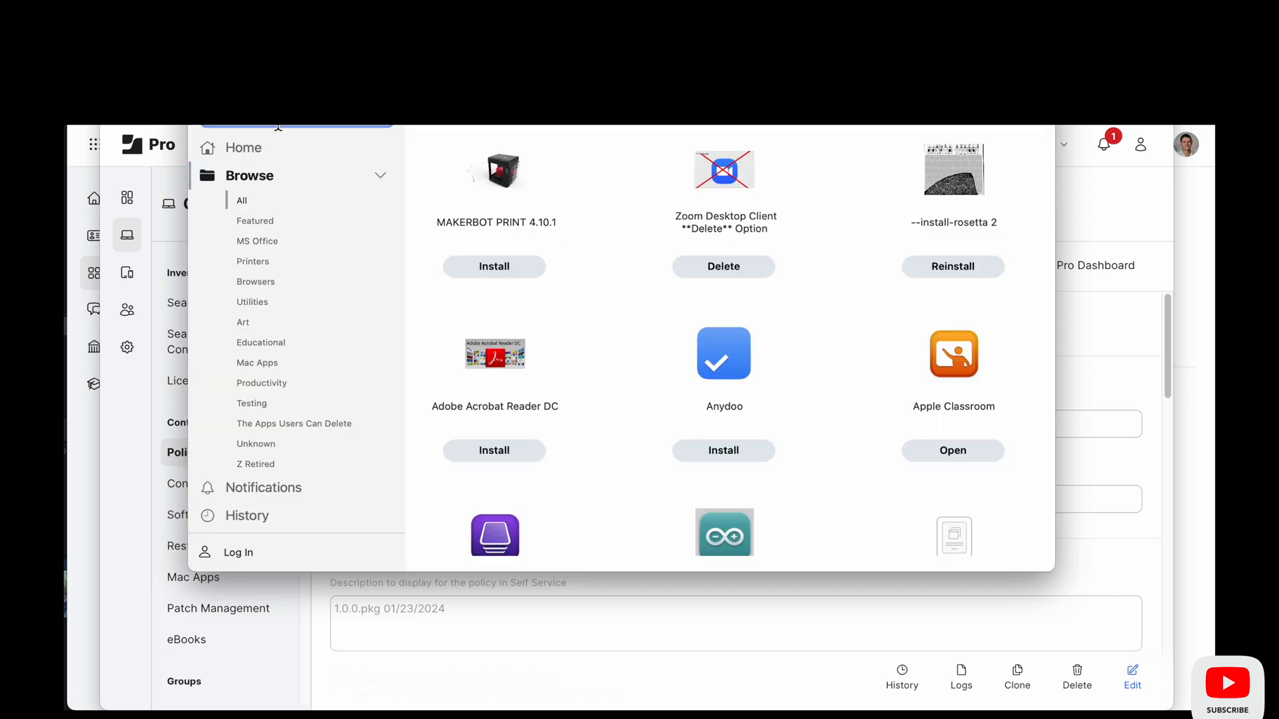
- Install the SelfService+ item from the All catalog in Self Service
{"action": "left_click", "coordinate": [250, 175]}
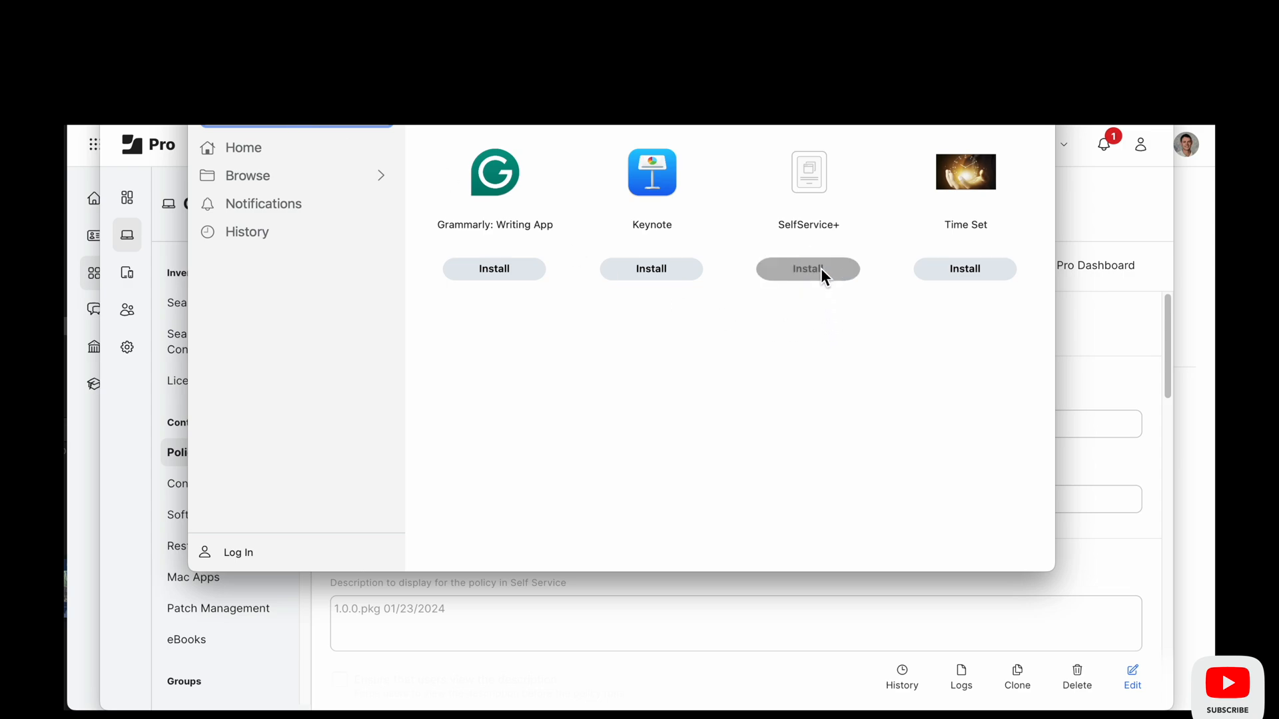
{"action": "left_click", "coordinate": [807, 268]}
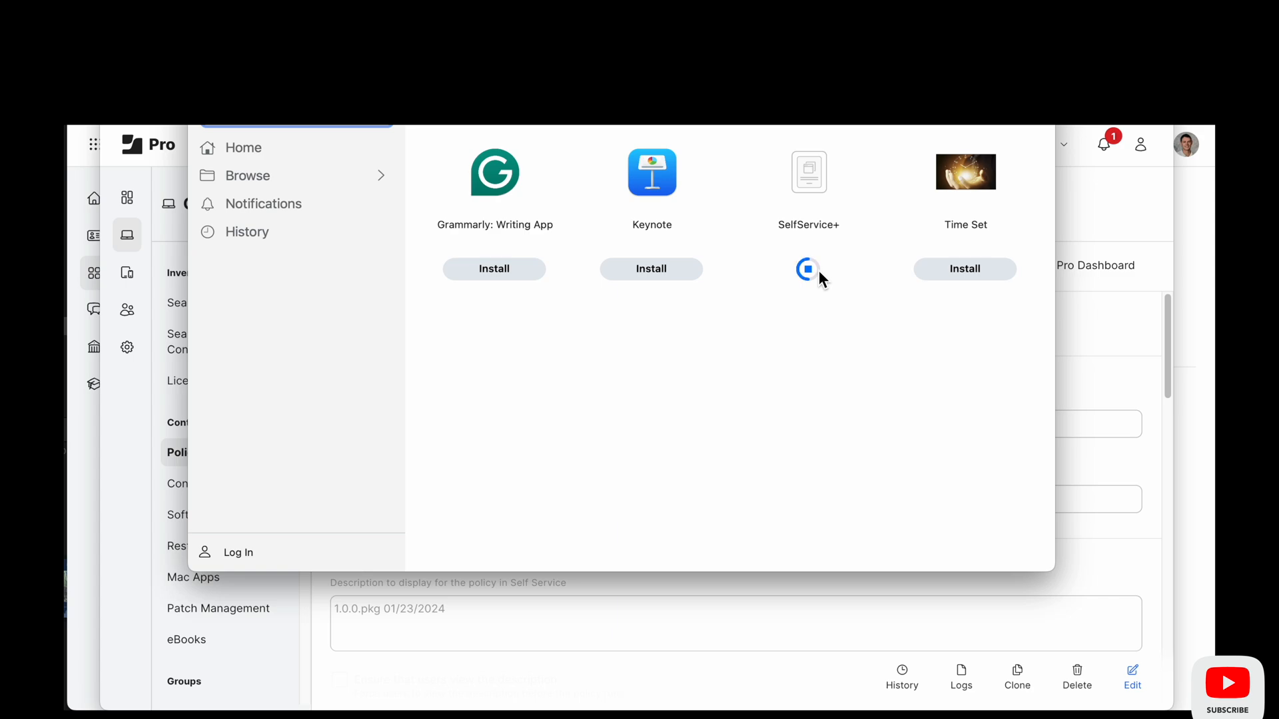
{"action": "left_click", "coordinate": [808, 269]}
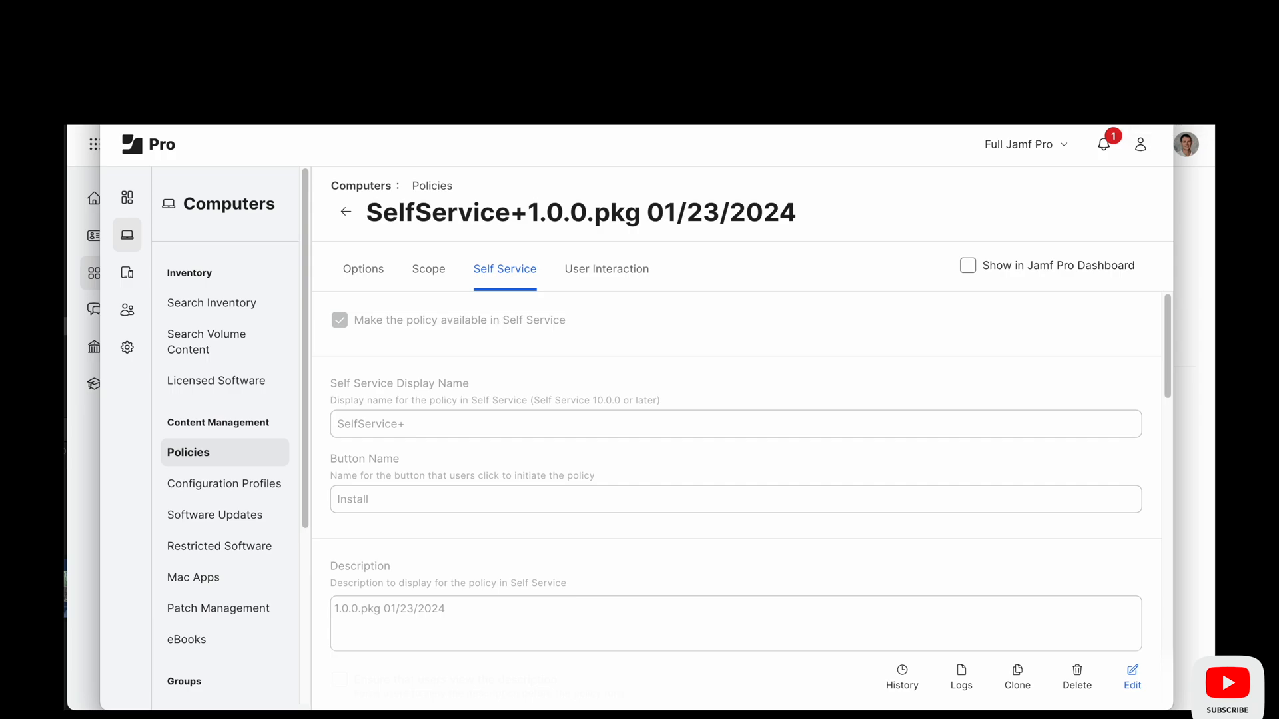
- Launch Self Service+ by searching 'self service' in Spotlight
{"action": "key", "text": "cmd+space"}
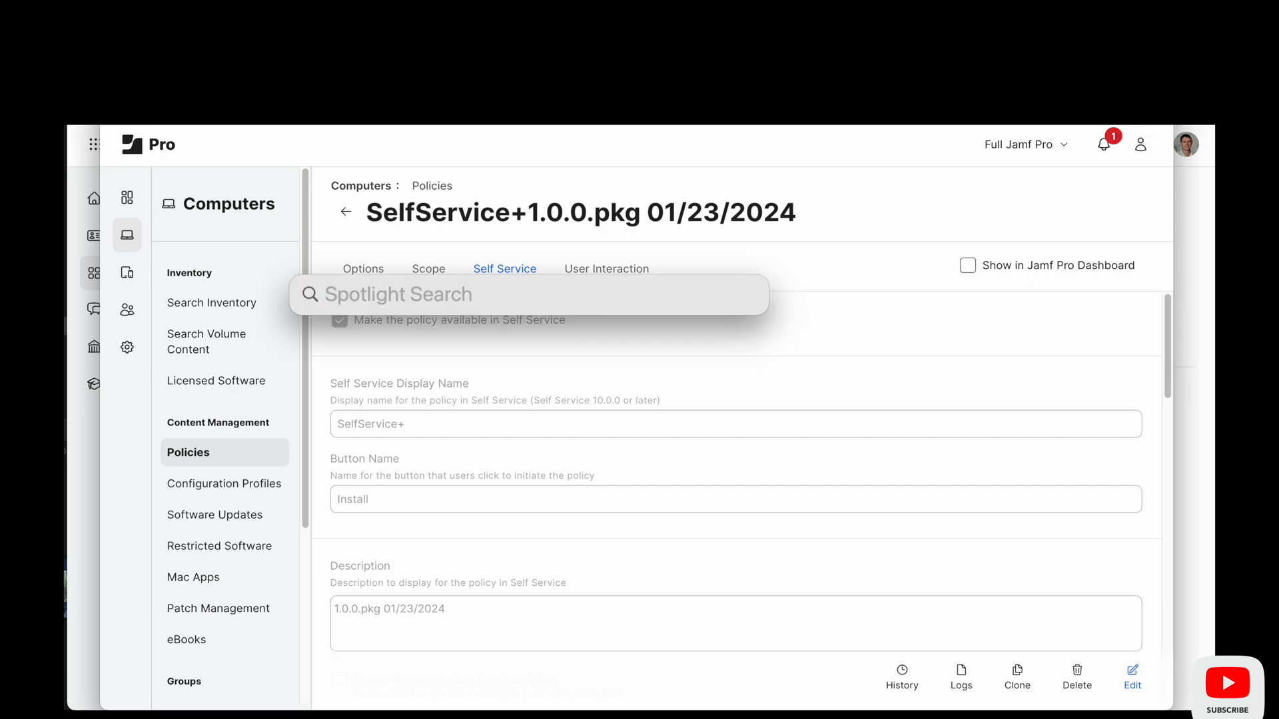
{"action": "type", "text": "self Service"}
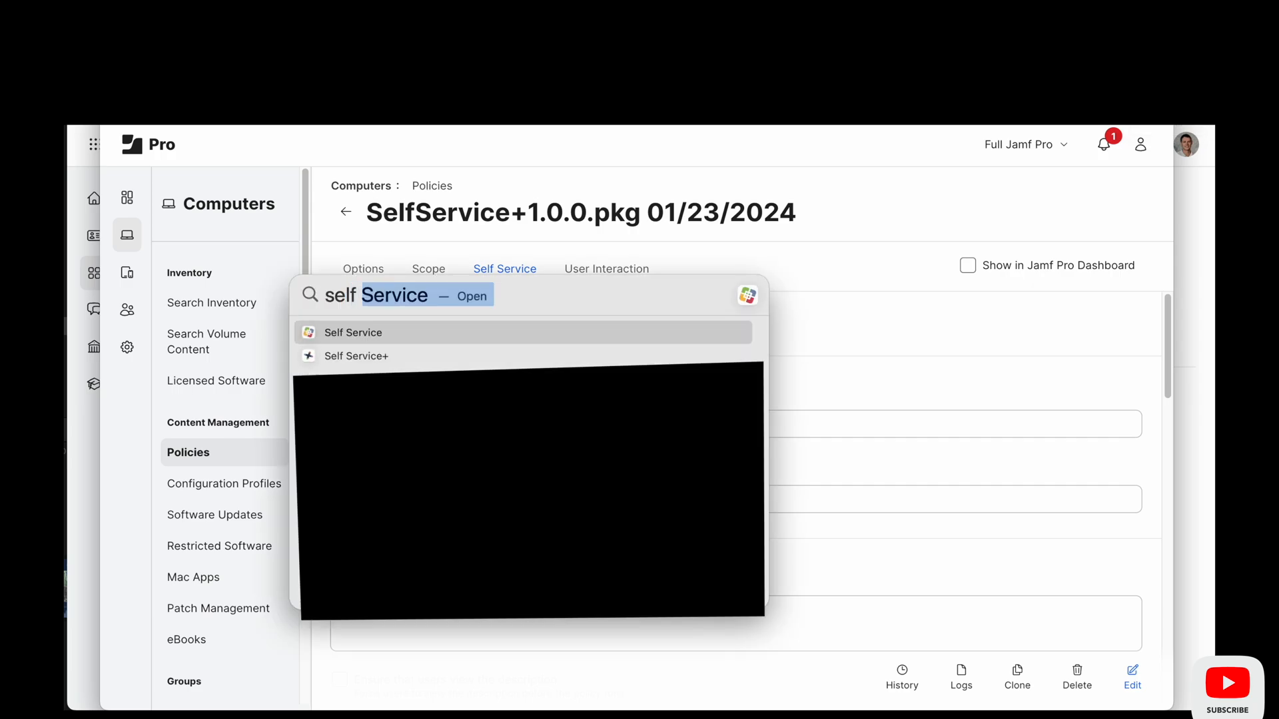
{"action": "type", "text": "service"}
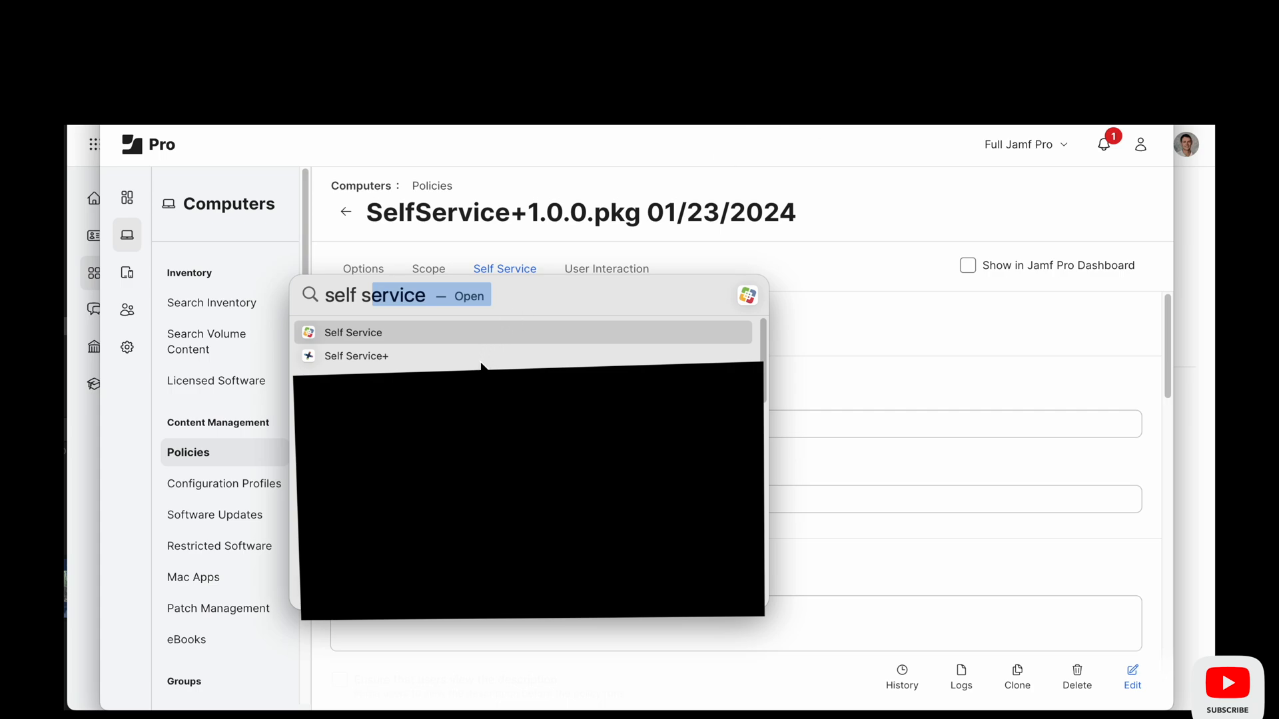
{"action": "left_click", "coordinate": [352, 332]}
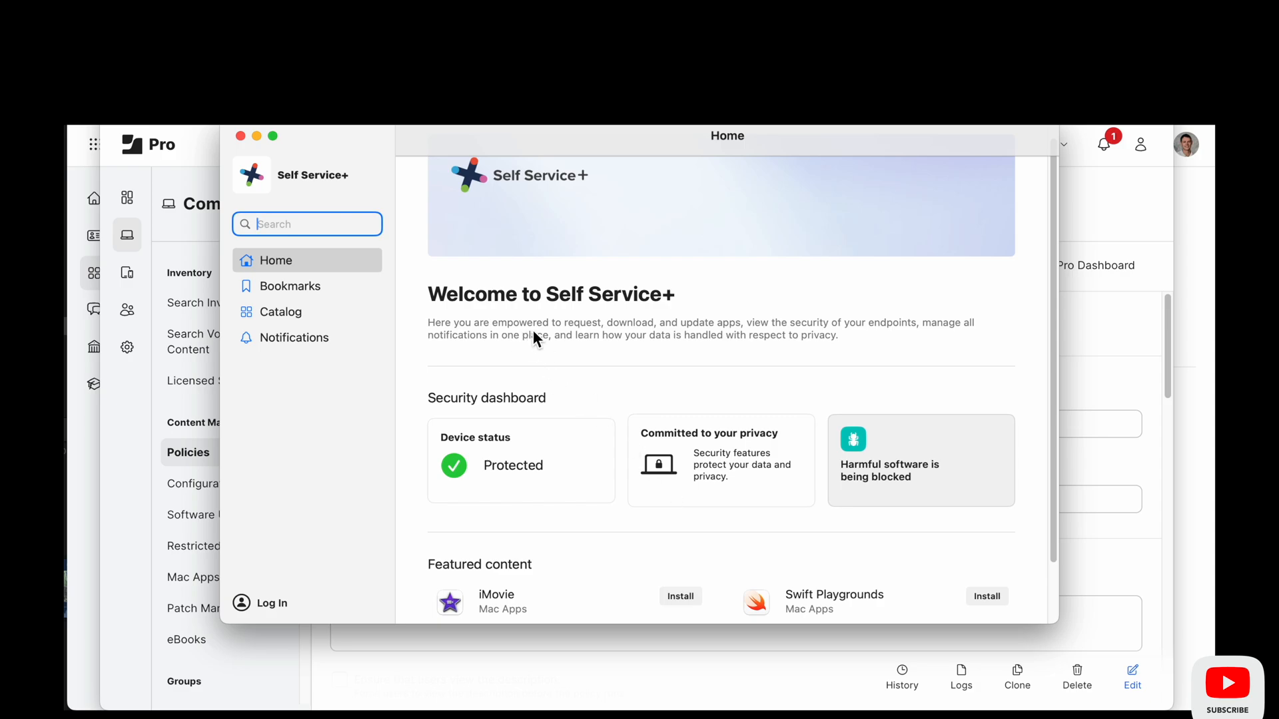
{"action": "mouse_move", "coordinate": [650, 339]}
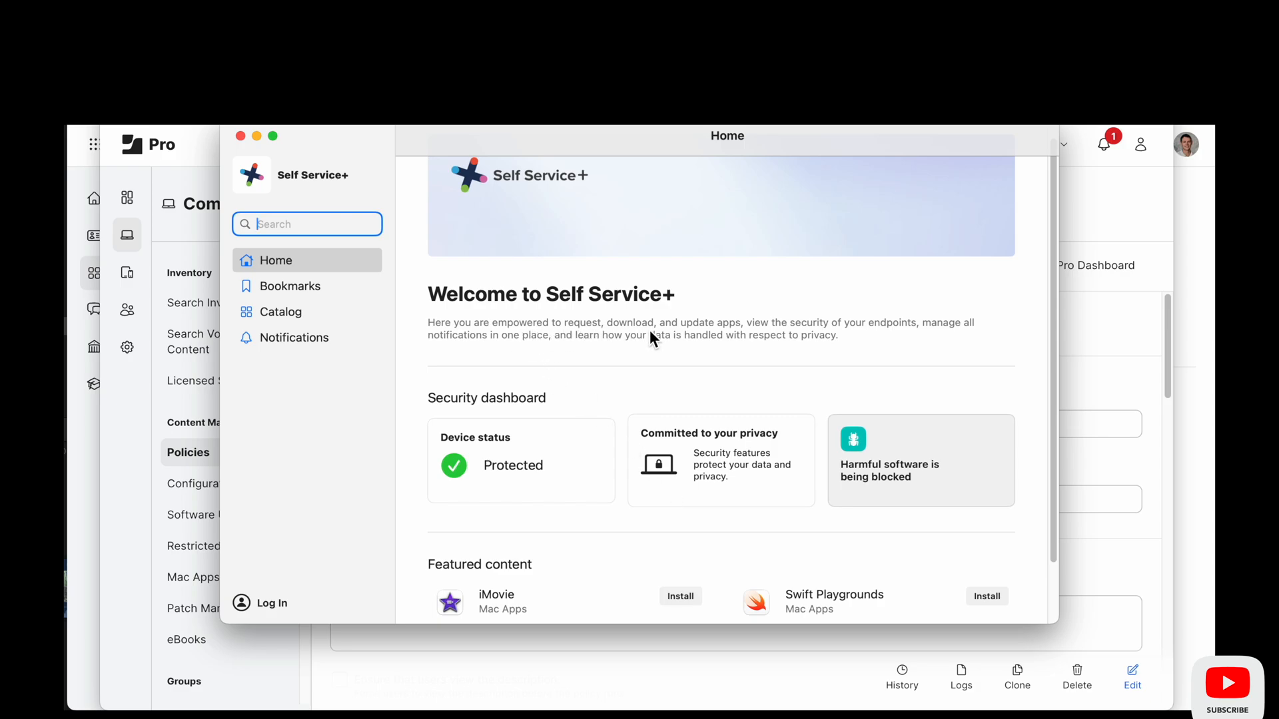
{"action": "mouse_move", "coordinate": [787, 342]}
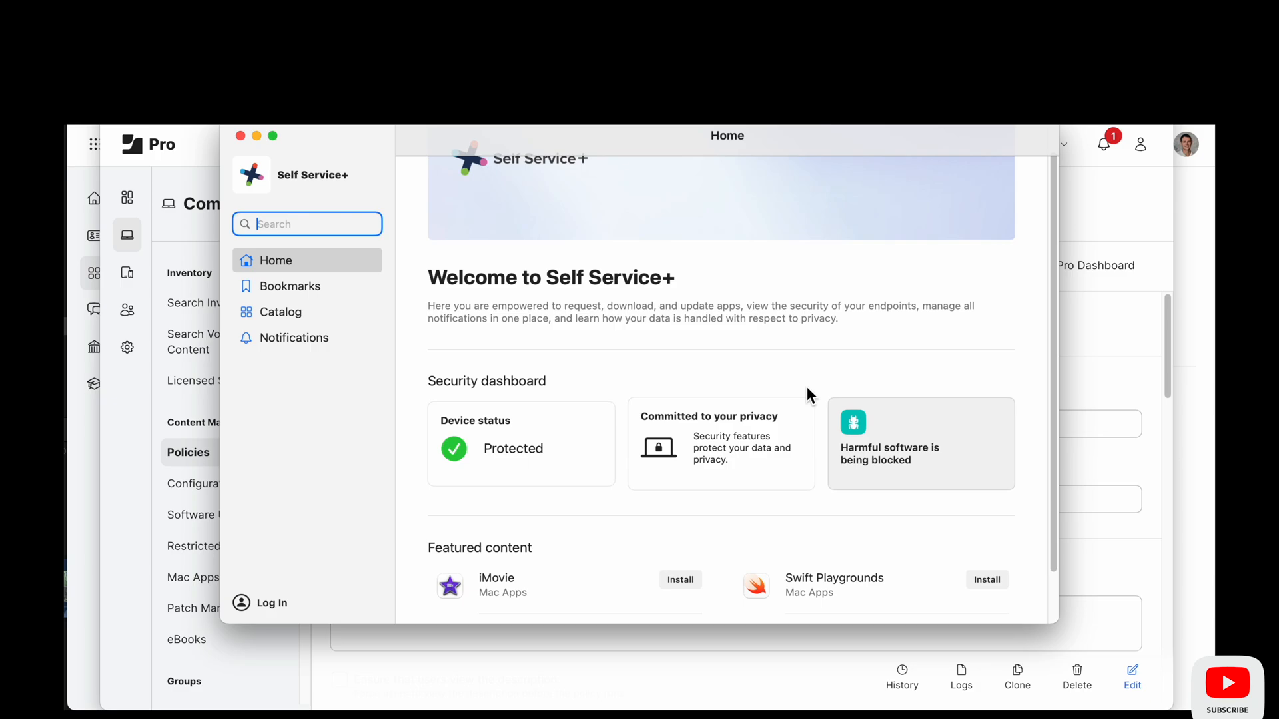
{"action": "scroll", "scroll_direction": "down", "scroll_amount": 3}
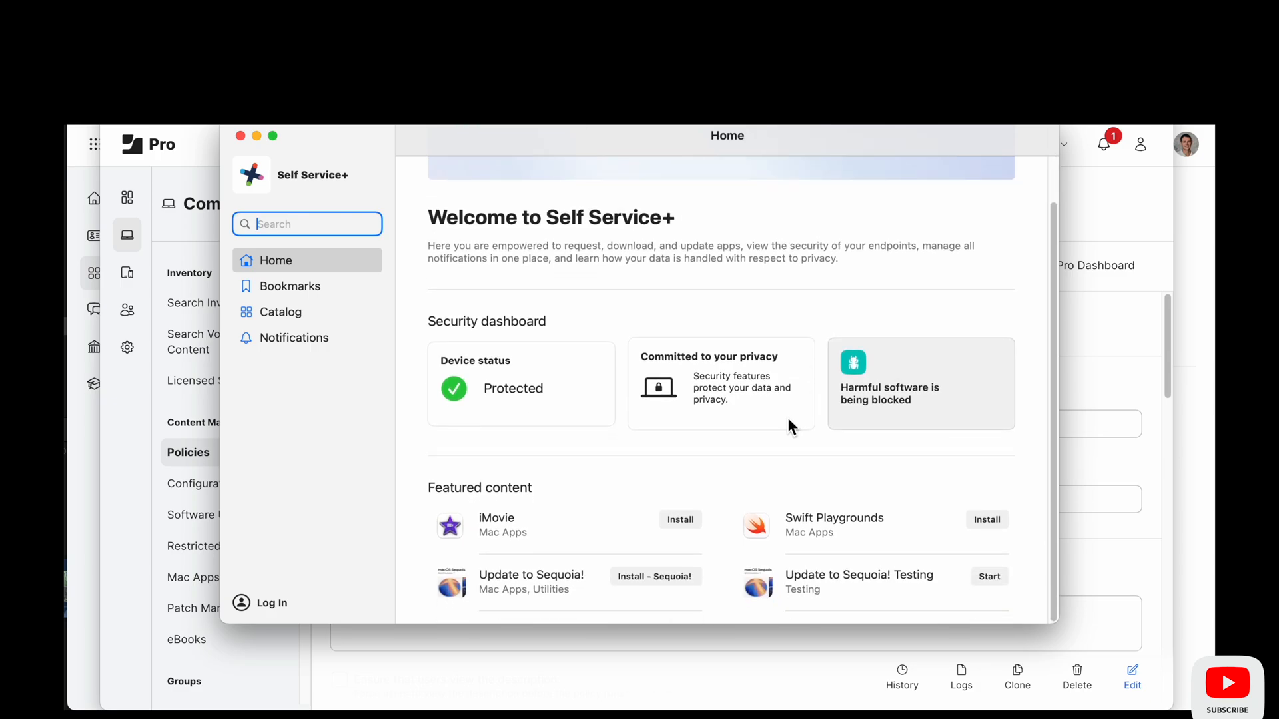
{"action": "scroll", "scroll_direction": "down", "scroll_amount": 3}
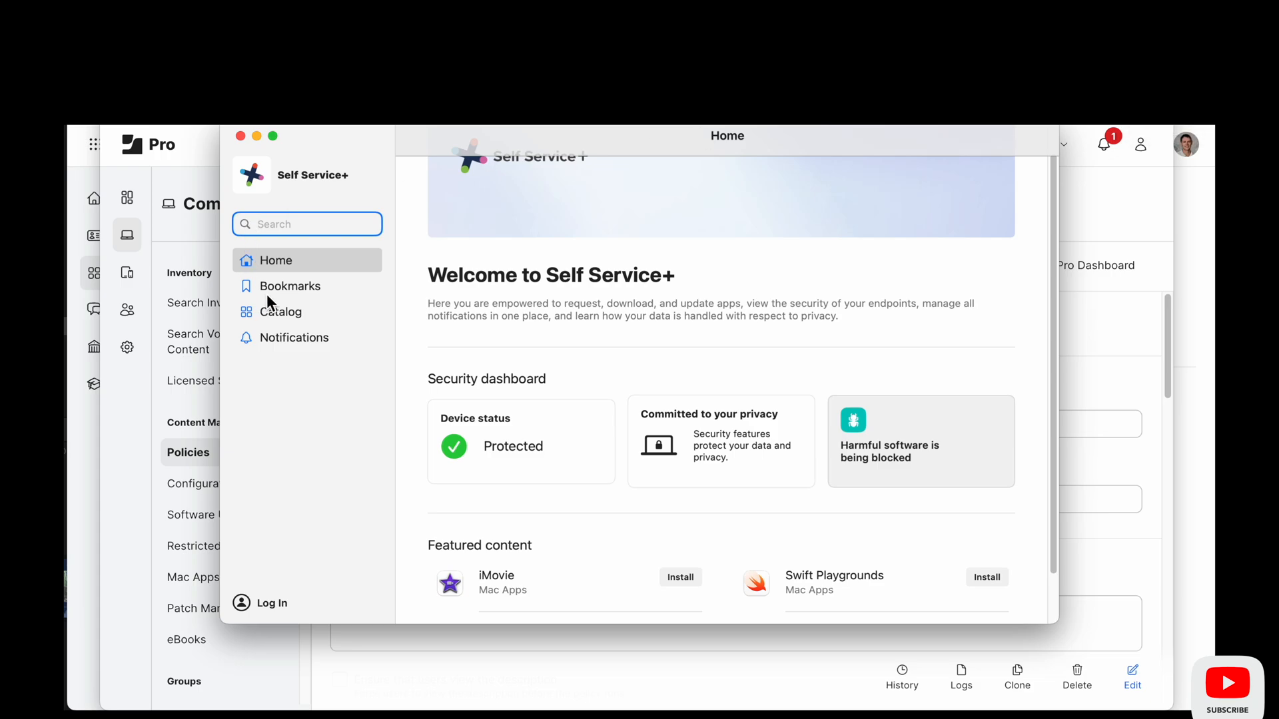
{"action": "left_click", "coordinate": [289, 285]}
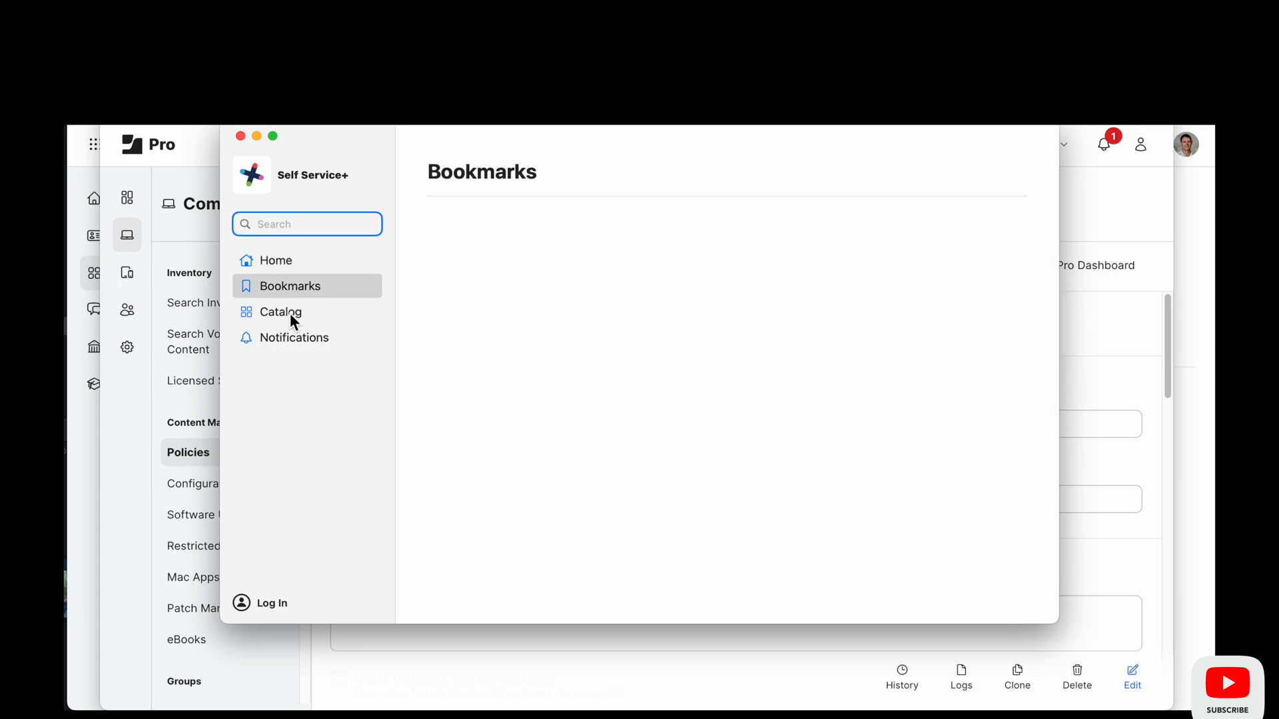
{"action": "left_click", "coordinate": [280, 312]}
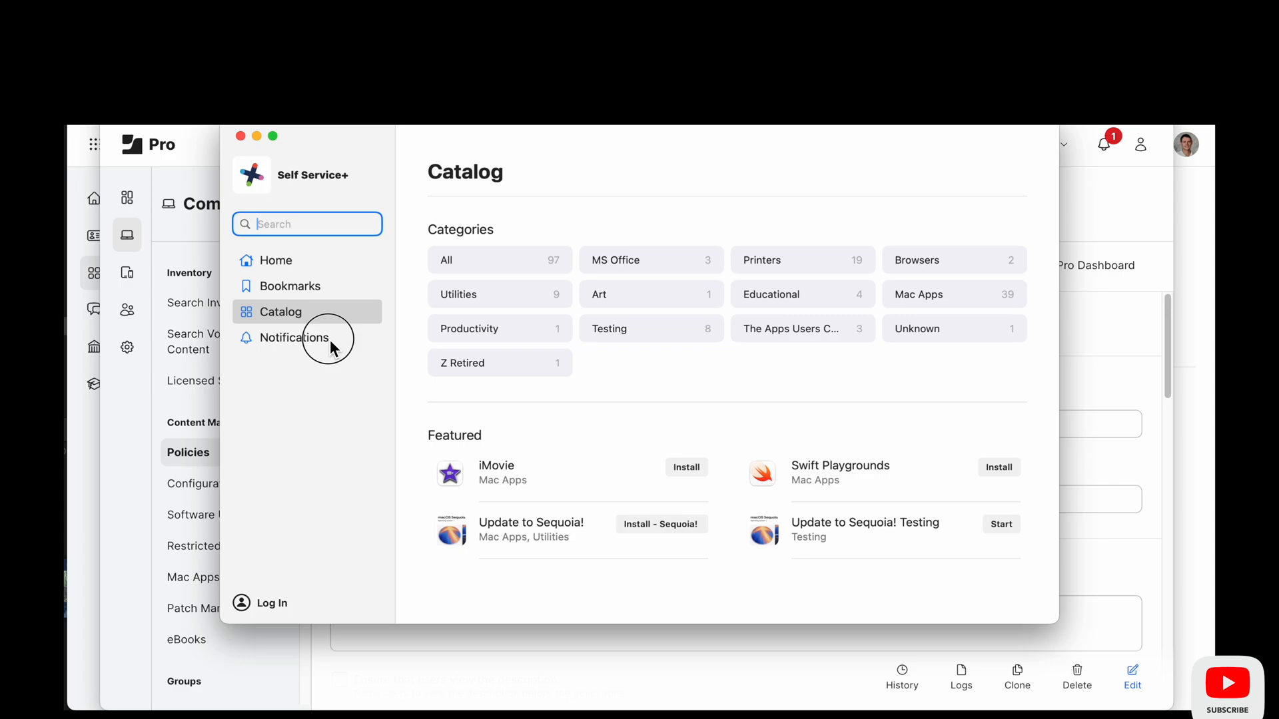
{"action": "mouse_move", "coordinate": [524, 316]}
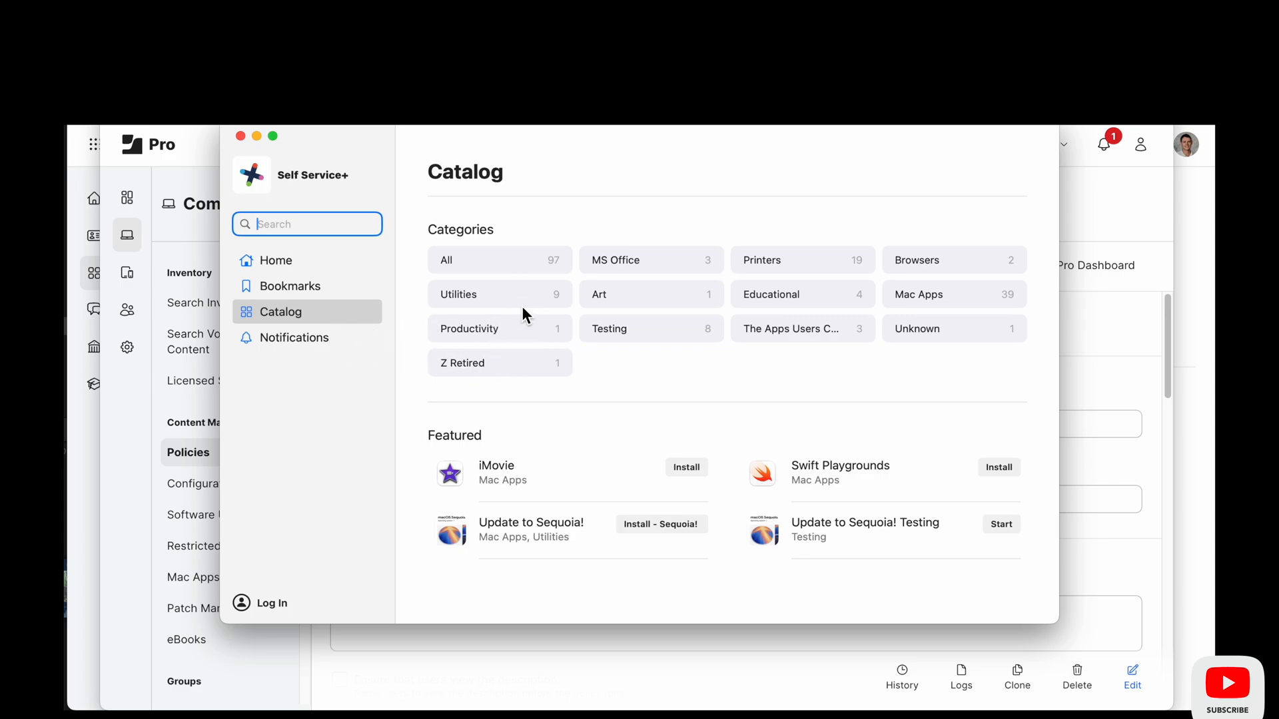
{"action": "left_click", "coordinate": [459, 295]}
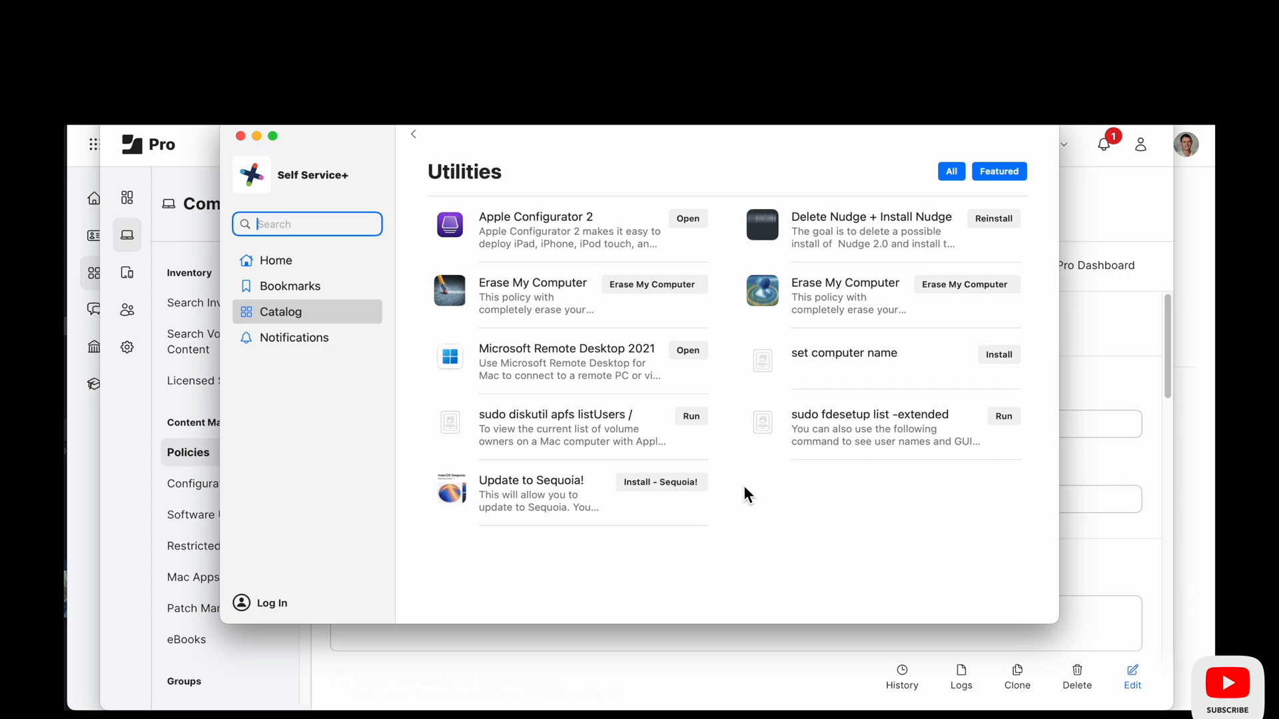
{"action": "mouse_move", "coordinate": [522, 193]}
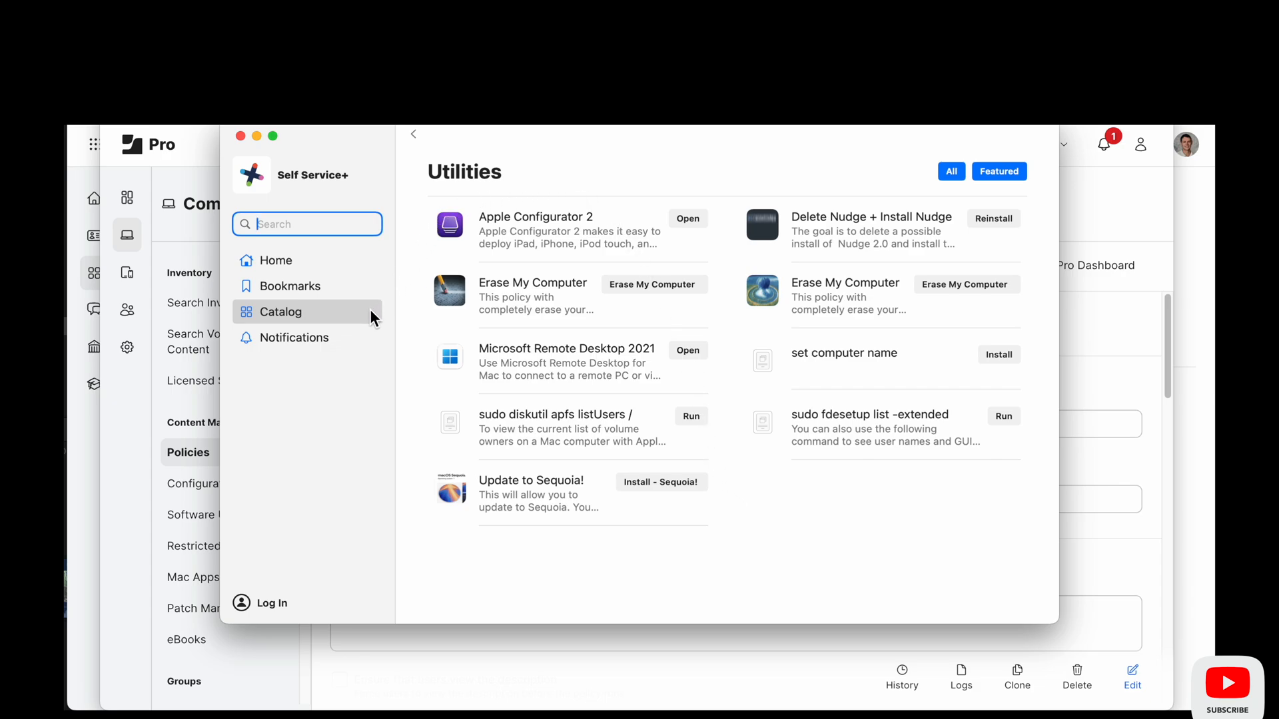
{"action": "left_click", "coordinate": [276, 261]}
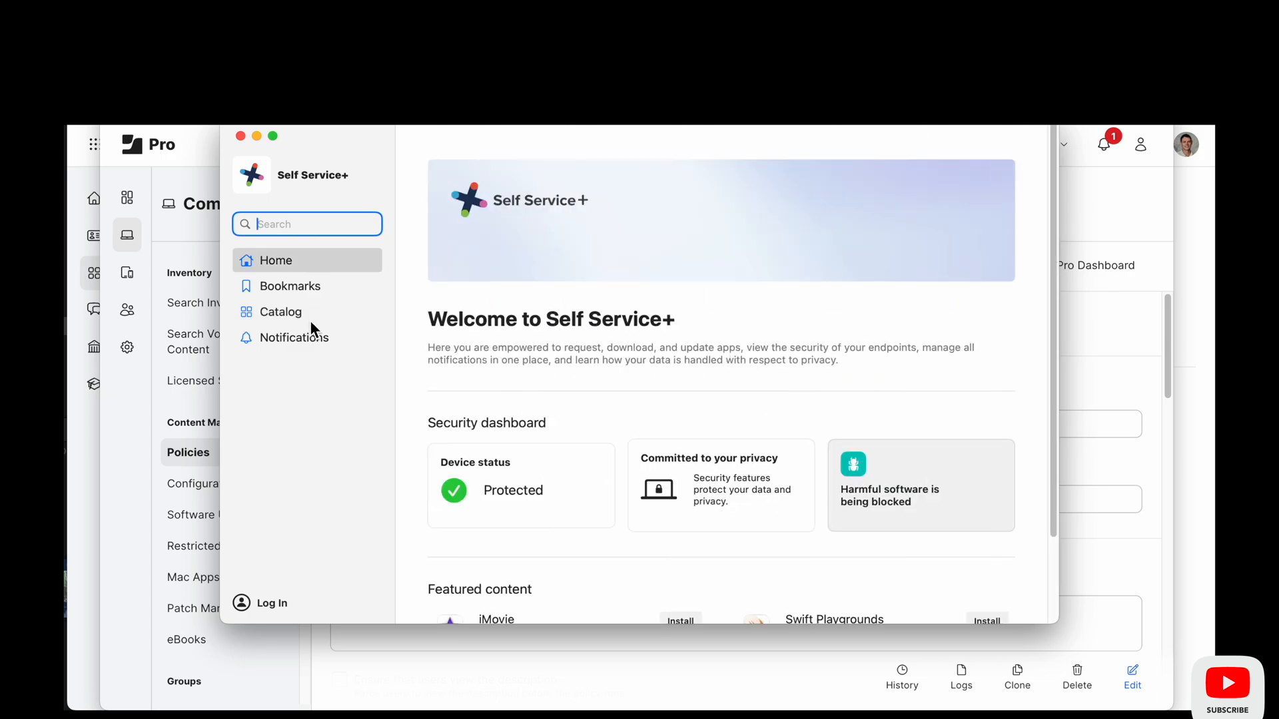
{"action": "left_click", "coordinate": [294, 337]}
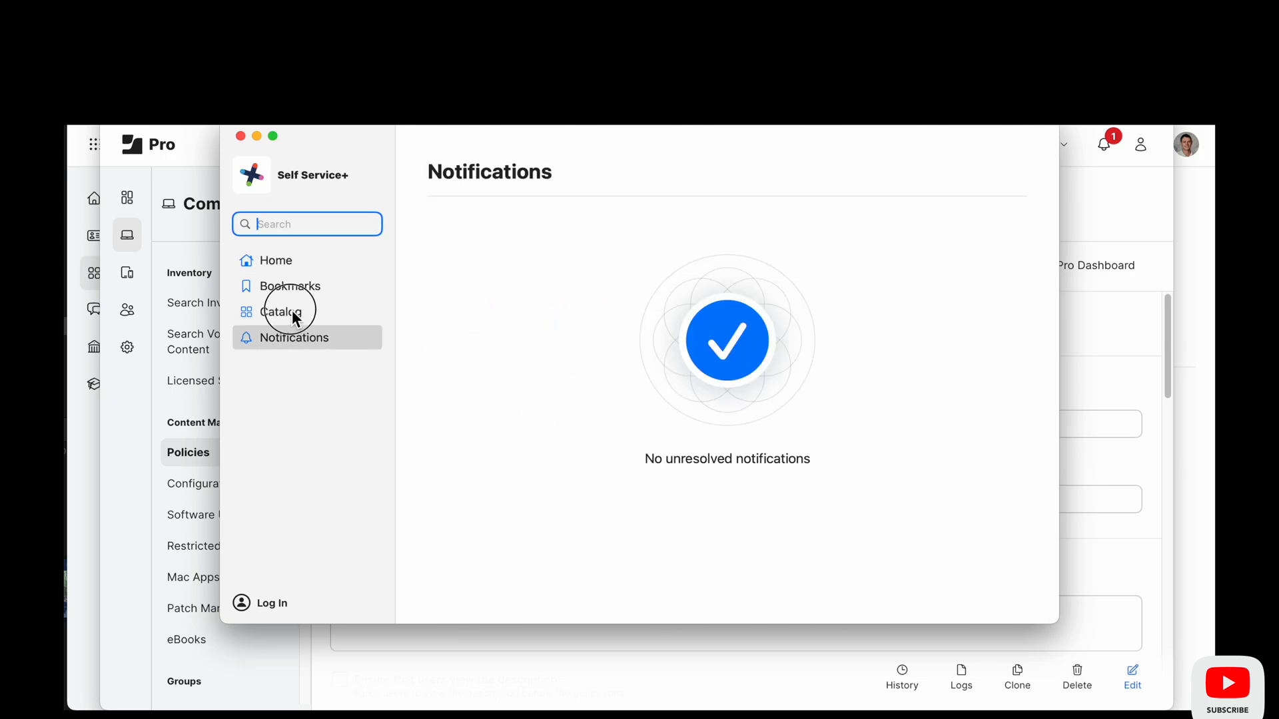
{"action": "left_click", "coordinate": [289, 286]}
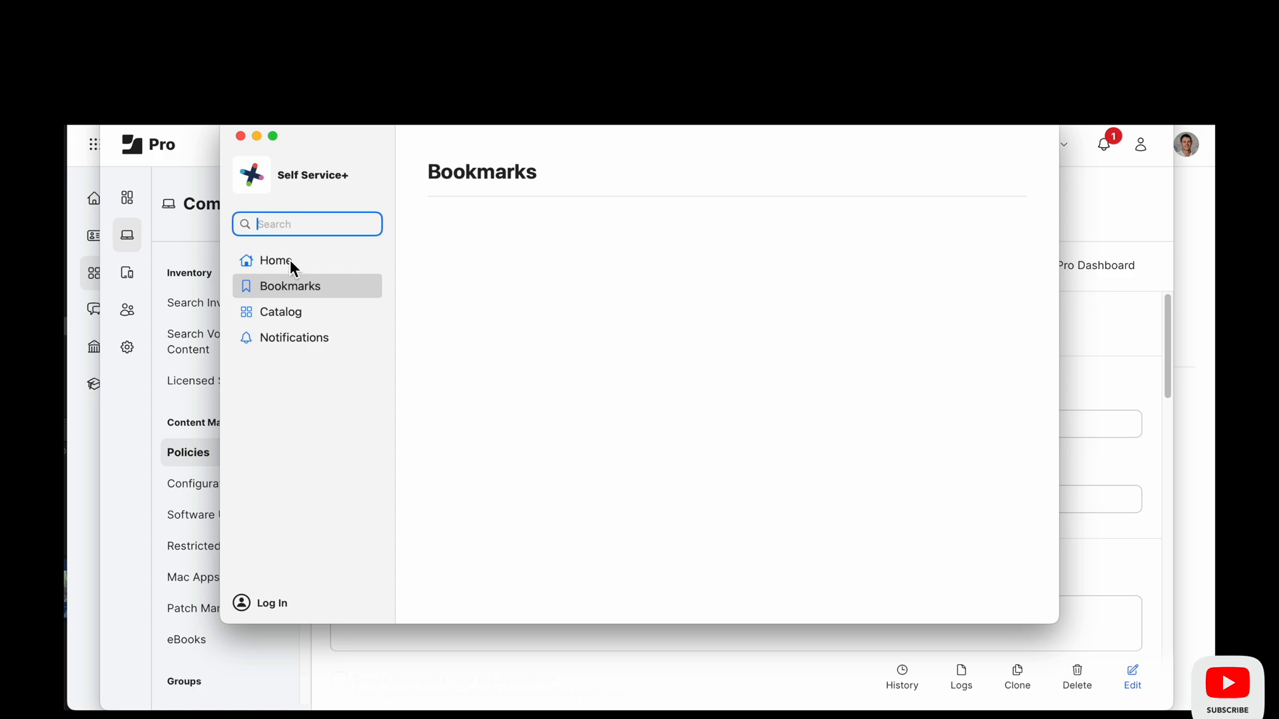
{"action": "left_click", "coordinate": [276, 261]}
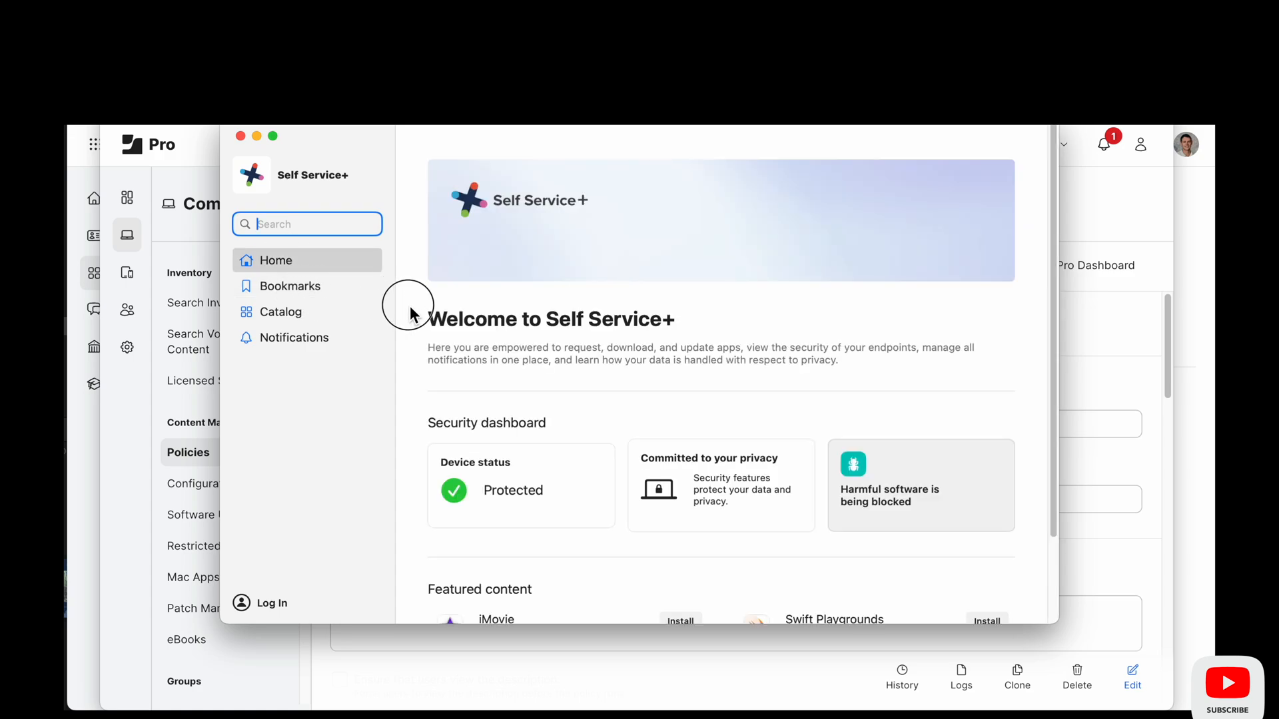
{"action": "scroll", "scroll_direction": "down", "scroll_amount": 3}
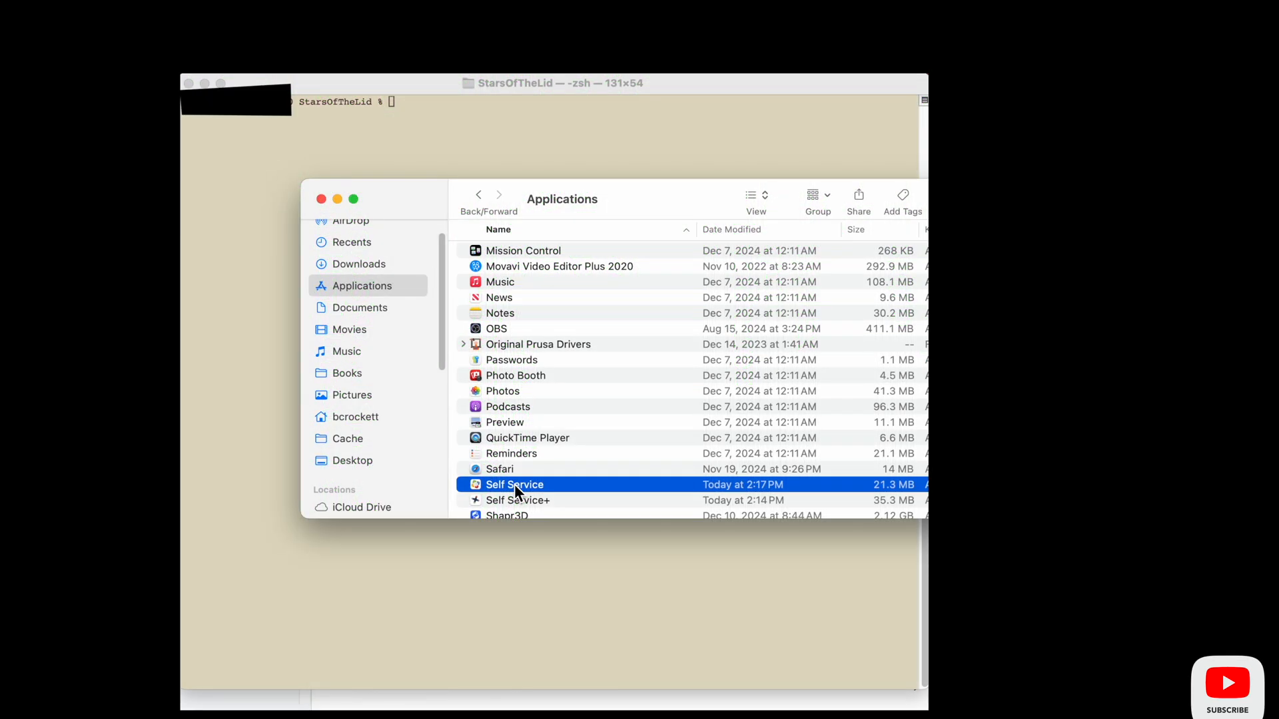
- Return to the SelfService+1.0.0.pkg policy's Computer Groups scope in Jamf Pro
{"action": "left_click_drag", "start_coordinate": [514, 483], "coordinate": [281, 269]}
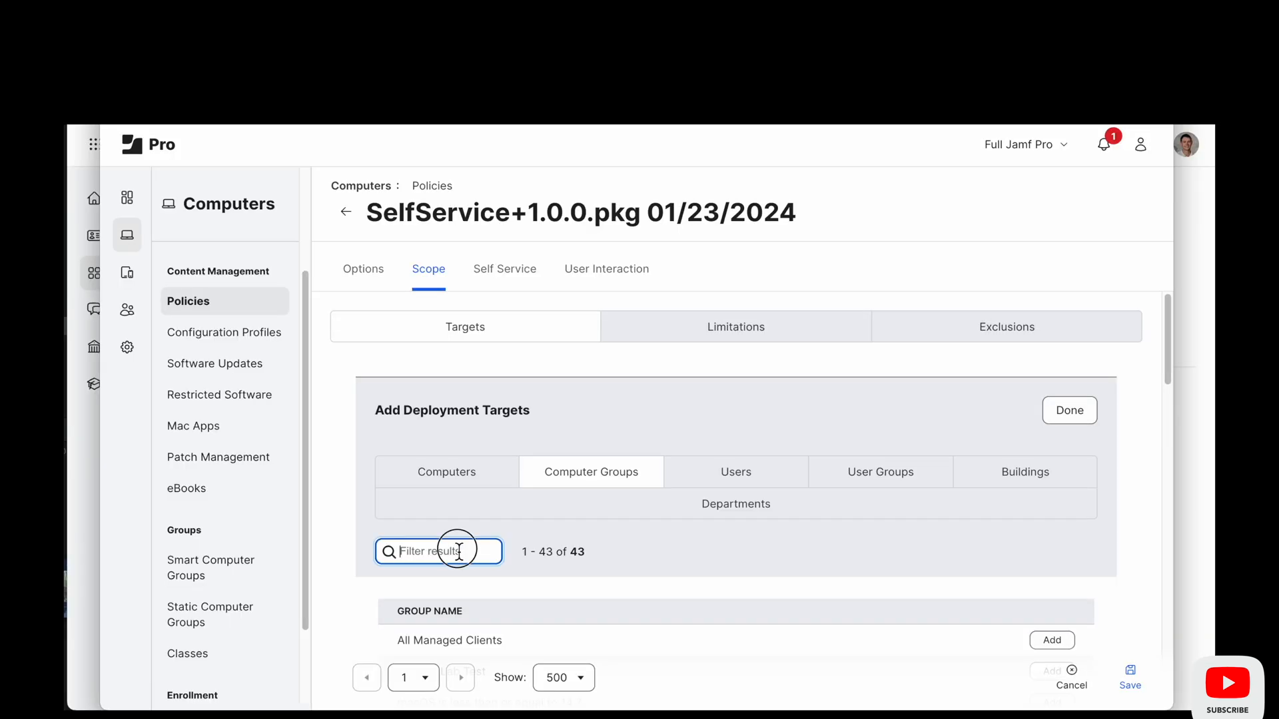
- Filter the scope's computer groups by 'mt2', which finds no matches
{"action": "scroll", "scroll_direction": "down", "scroll_amount": 3}
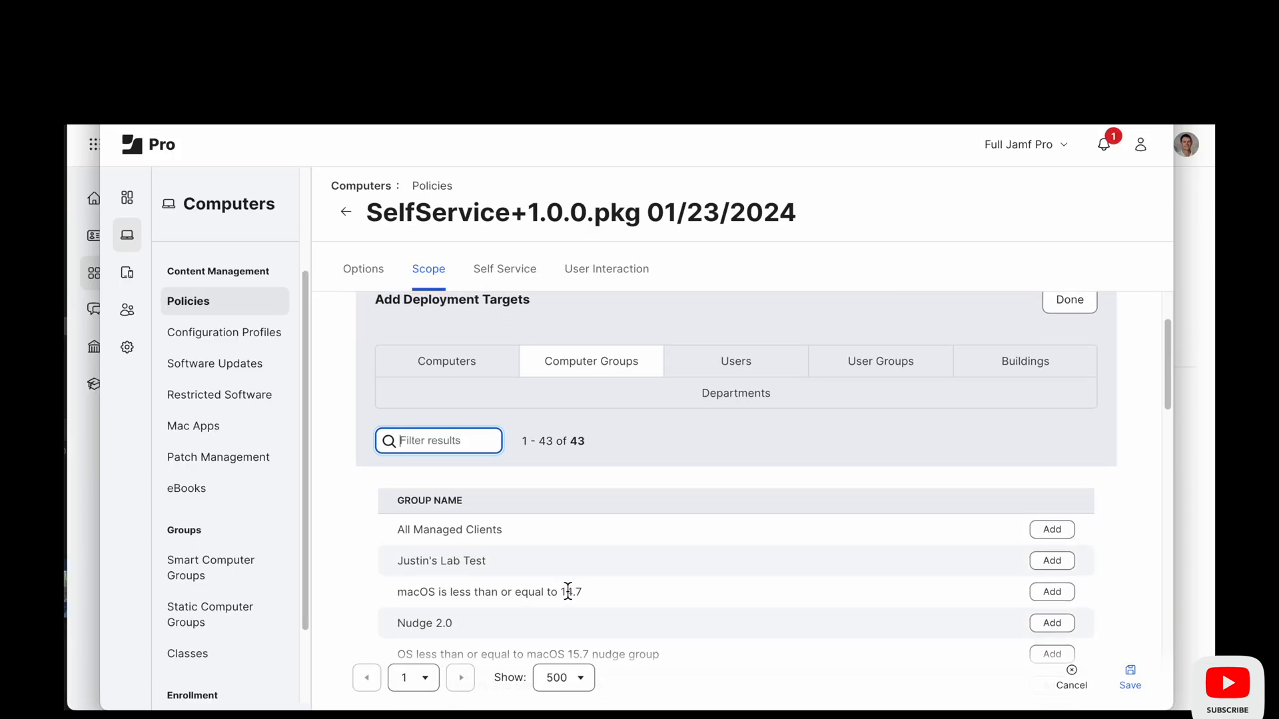
{"action": "type", "text": "mt"}
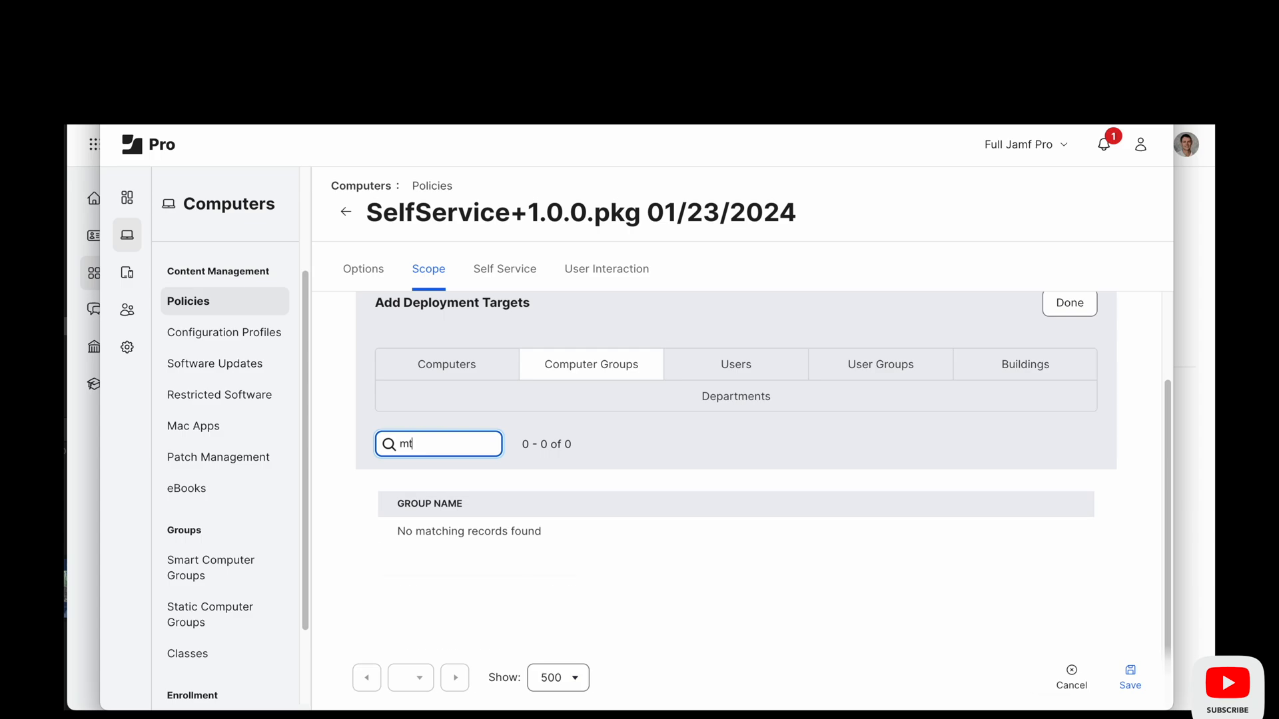
{"action": "type", "text": "2"}
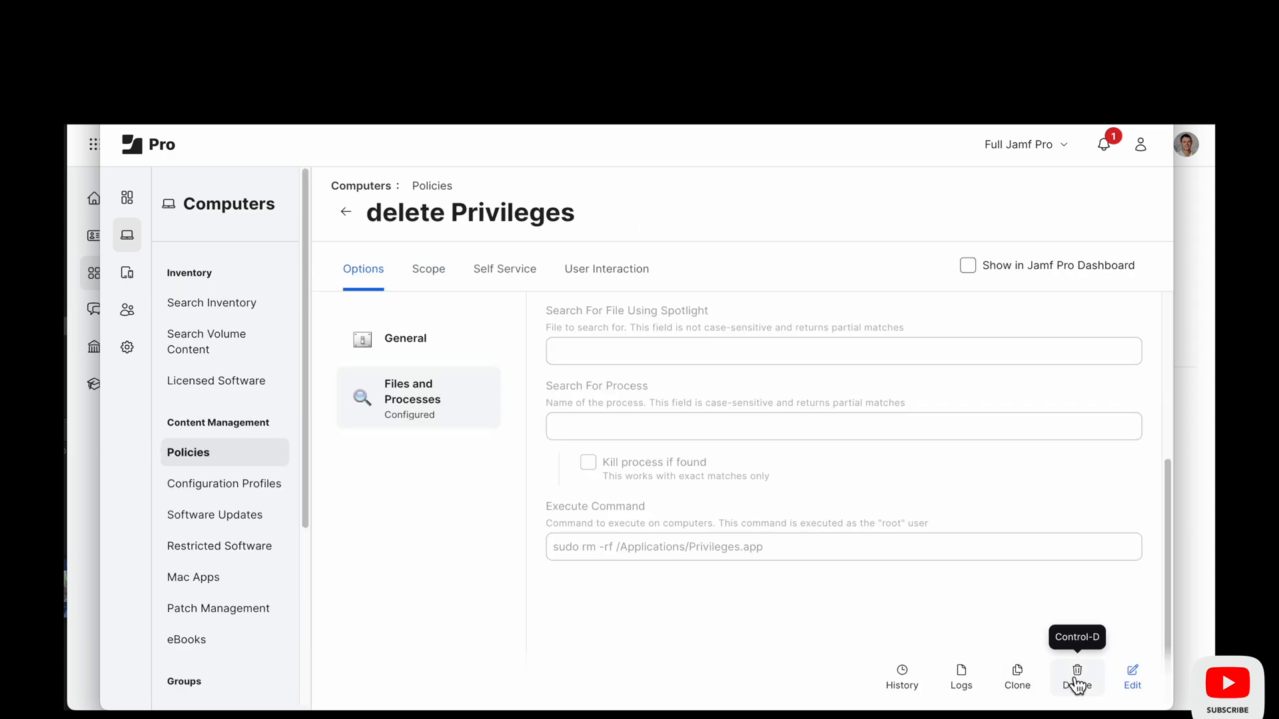
- Clone the policy, set its command to sudo rm -rf /Applications/Self\ Service.app, and rename it
{"action": "left_click", "coordinate": [1076, 671]}
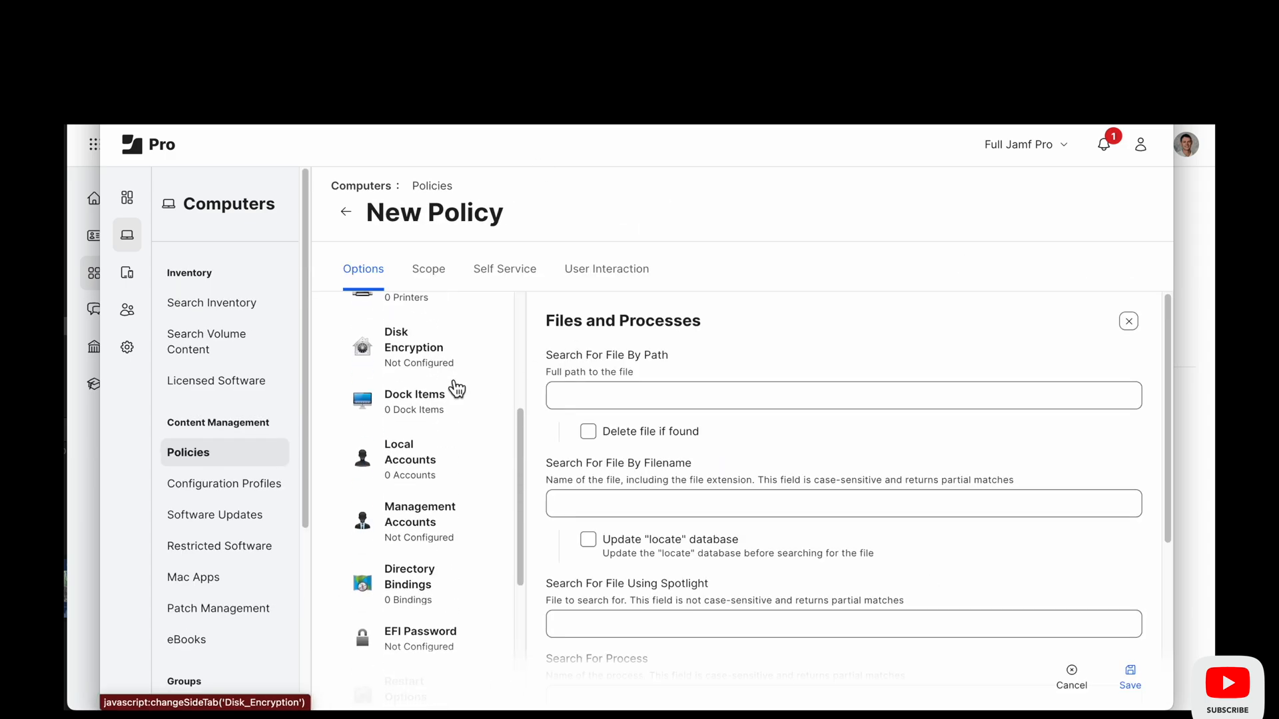
{"action": "scroll", "scroll_direction": "down", "scroll_amount": 3}
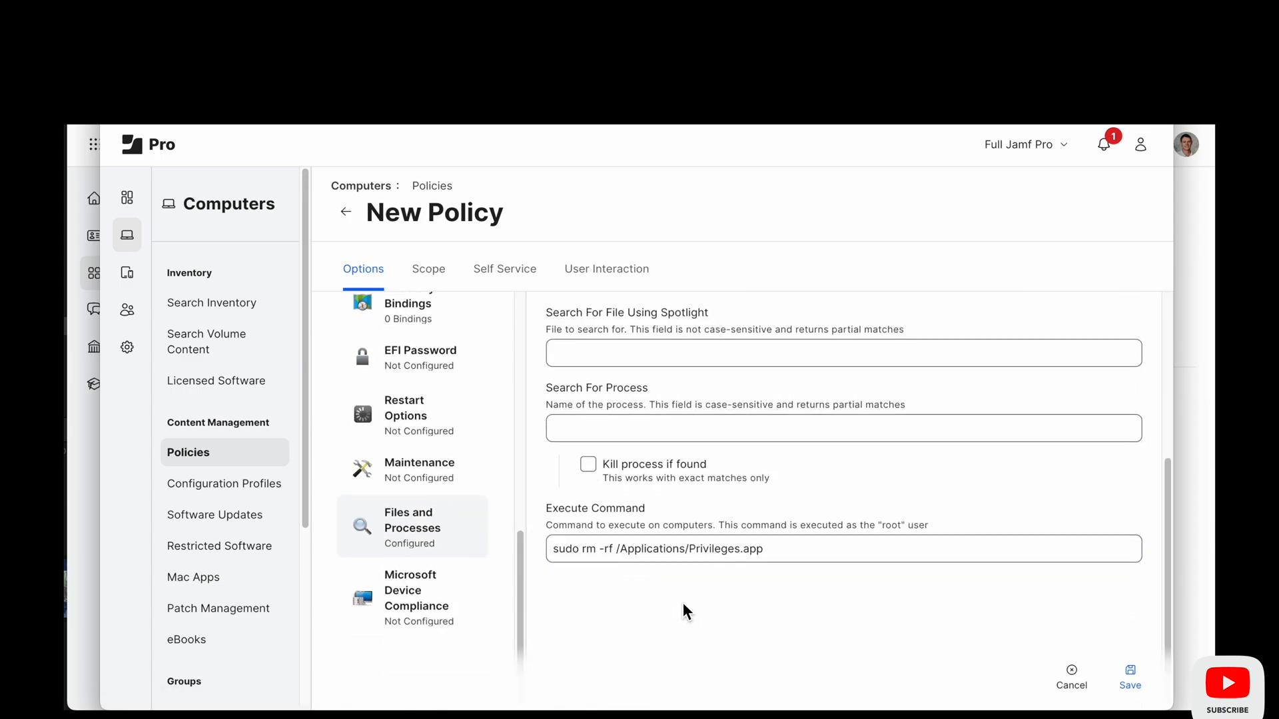
{"action": "left_click", "coordinate": [620, 546]}
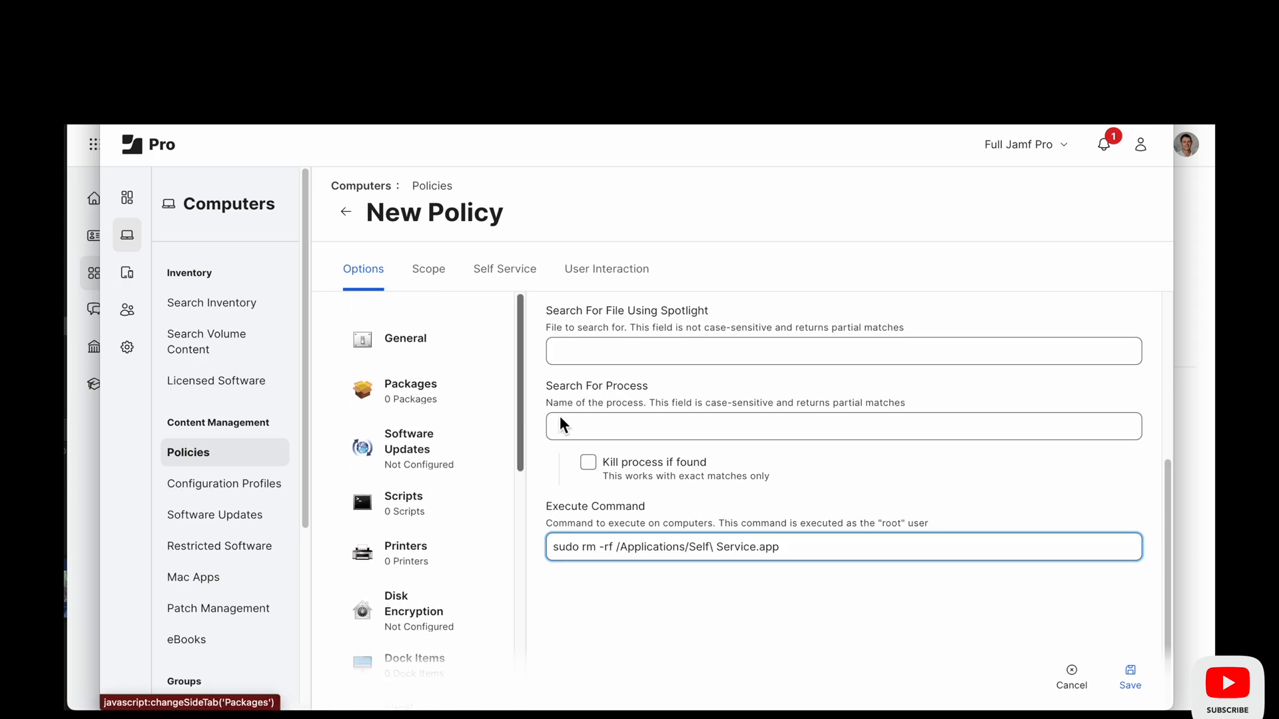
{"action": "triple_click", "coordinate": [844, 546]}
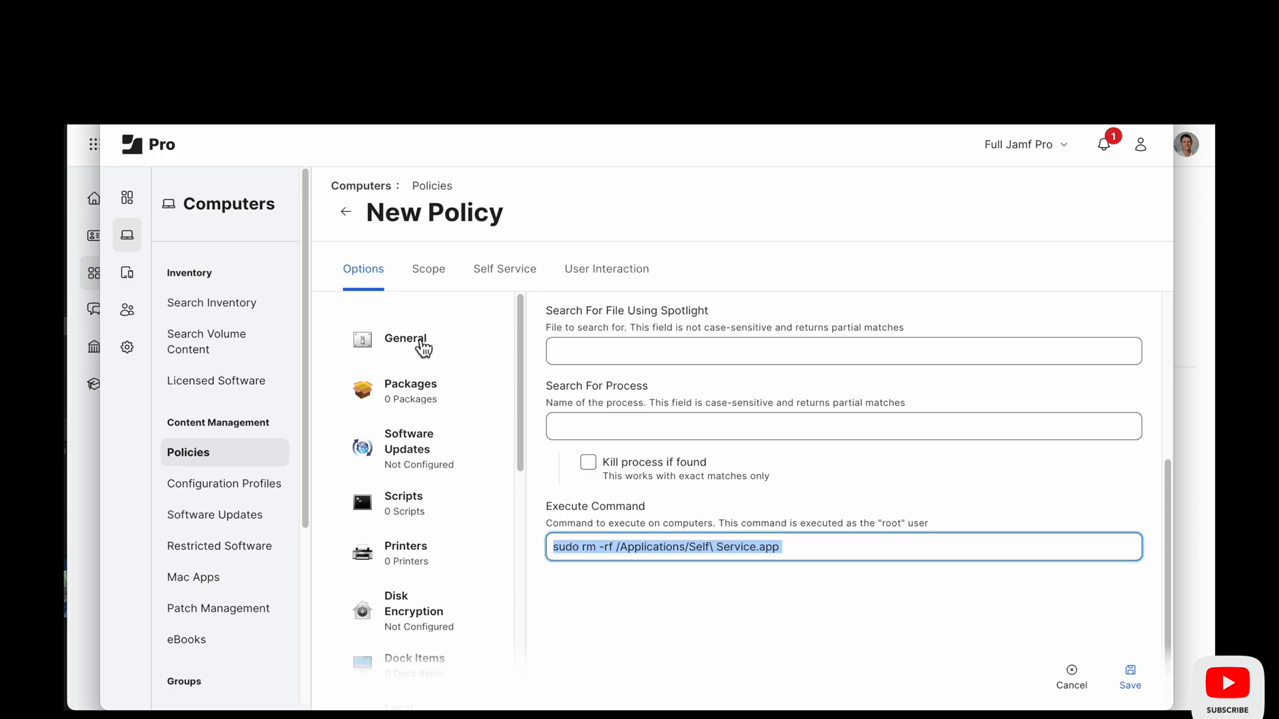
{"action": "left_click", "coordinate": [405, 339]}
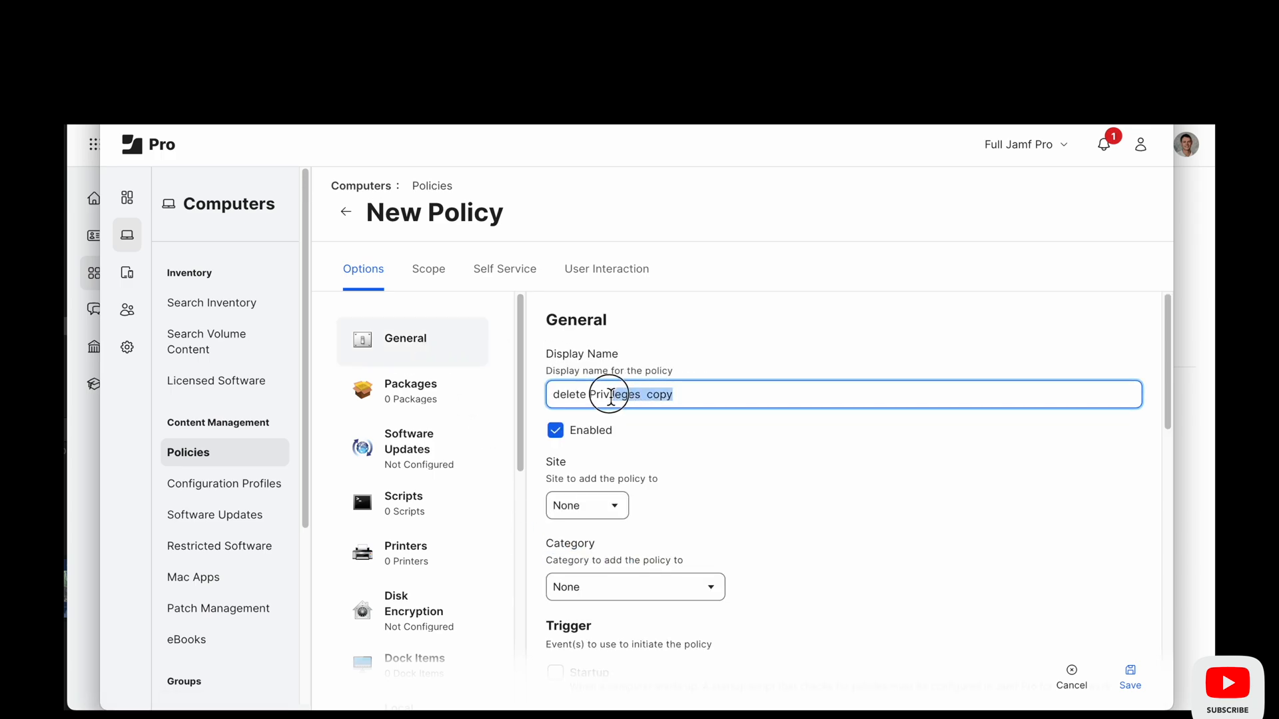
{"action": "type", "text": "sudo rm -rf /Applications/Self\\ Service.app"}
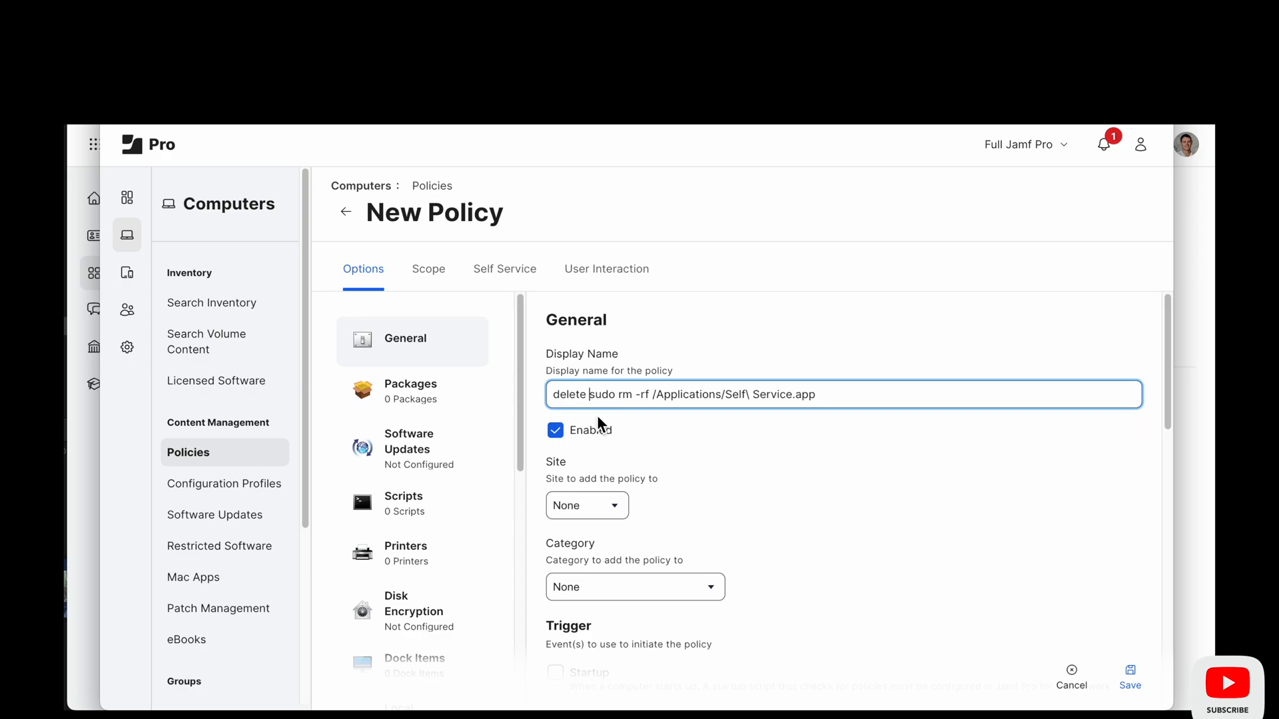
{"action": "type", "text": "self"}
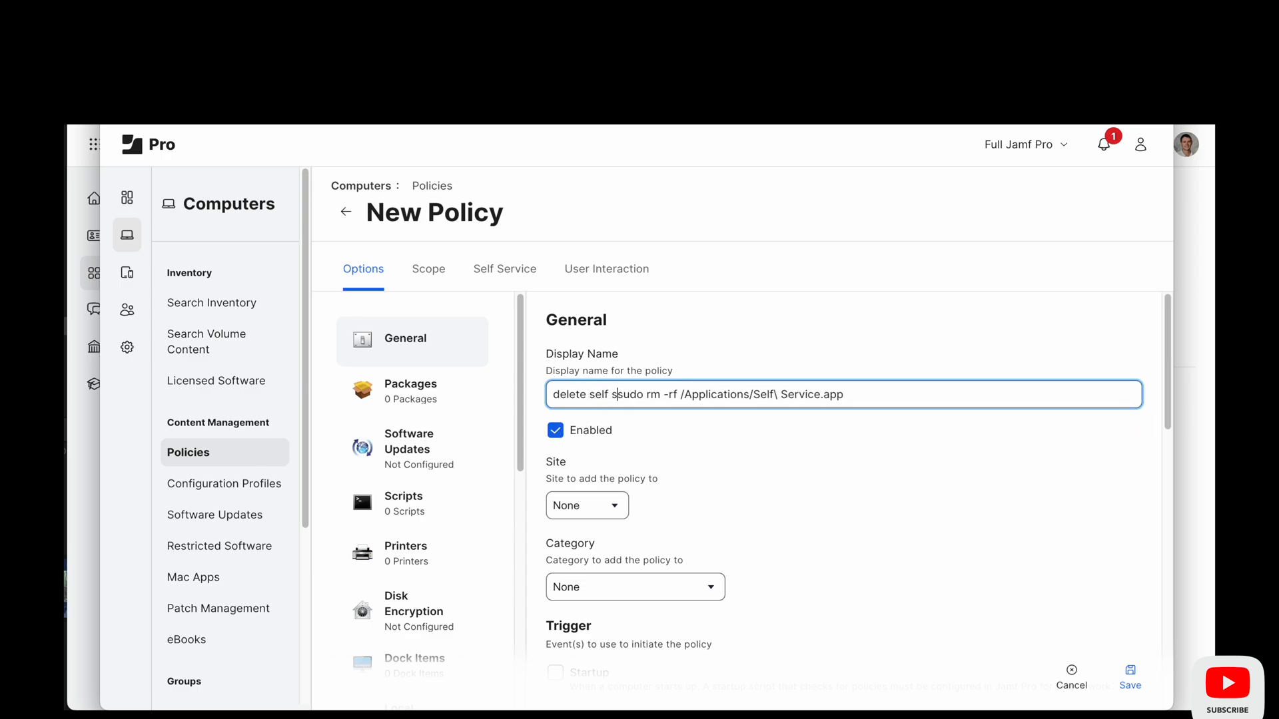
{"action": "type", "text": "ervice"}
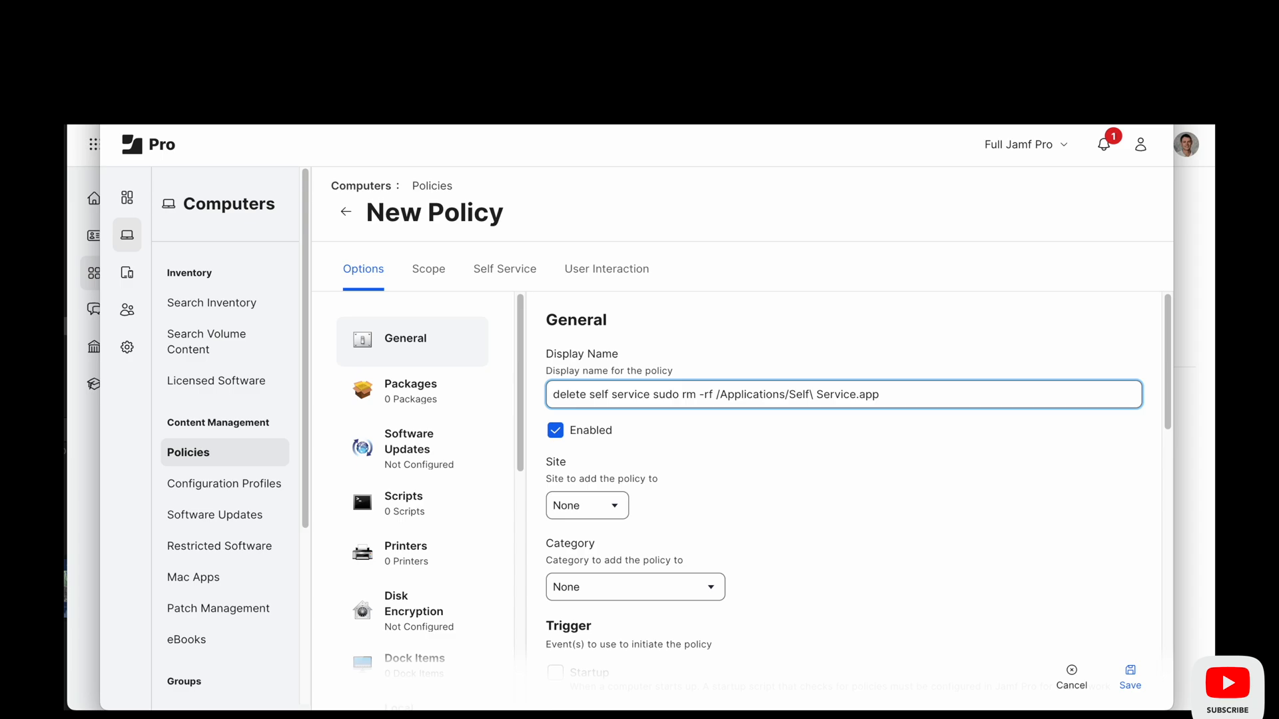
- Filter scope groups by 'm2', then set Self Service name 'delete self service' and button 'delete again'
{"action": "left_click", "coordinate": [429, 269]}
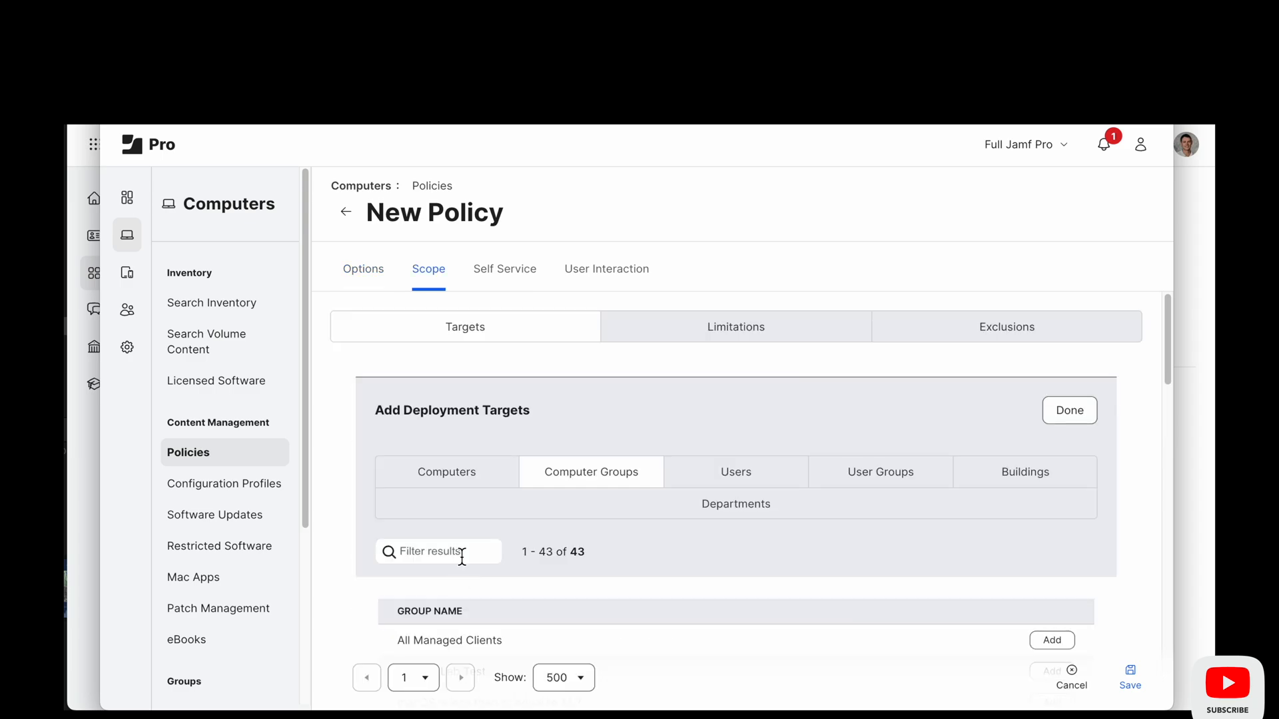
{"action": "type", "text": "m2"}
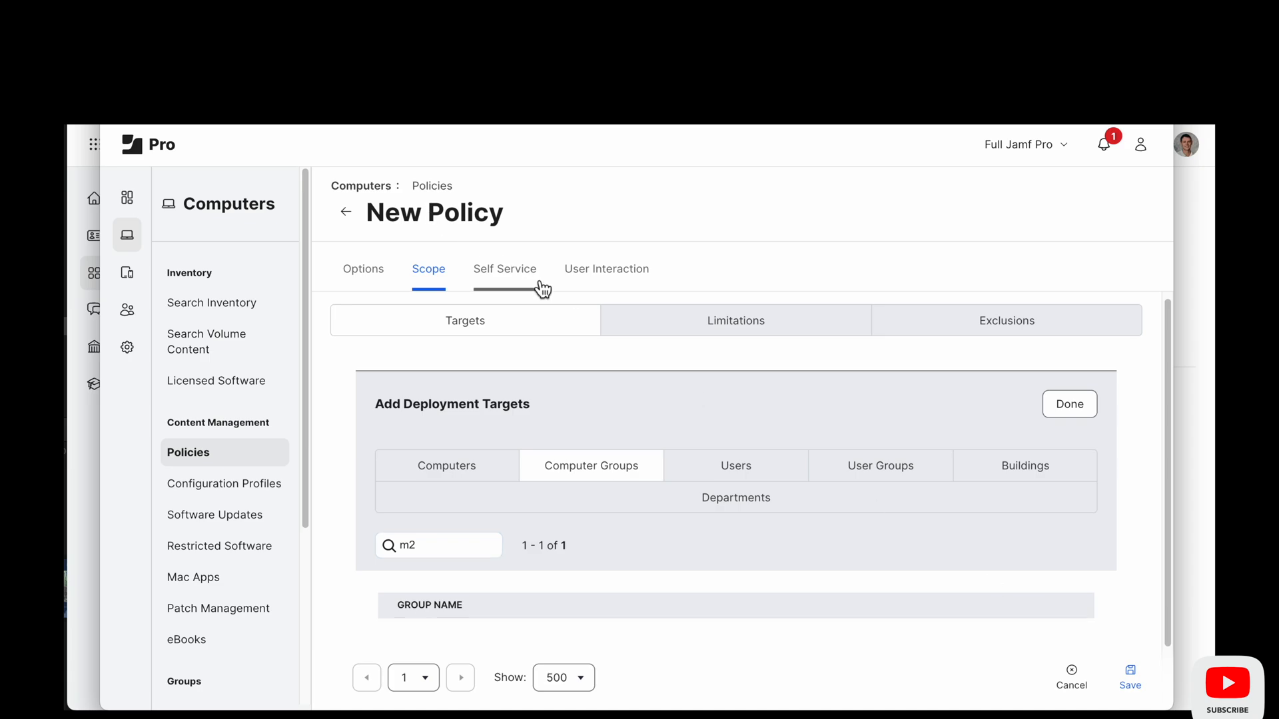
{"action": "left_click", "coordinate": [504, 268]}
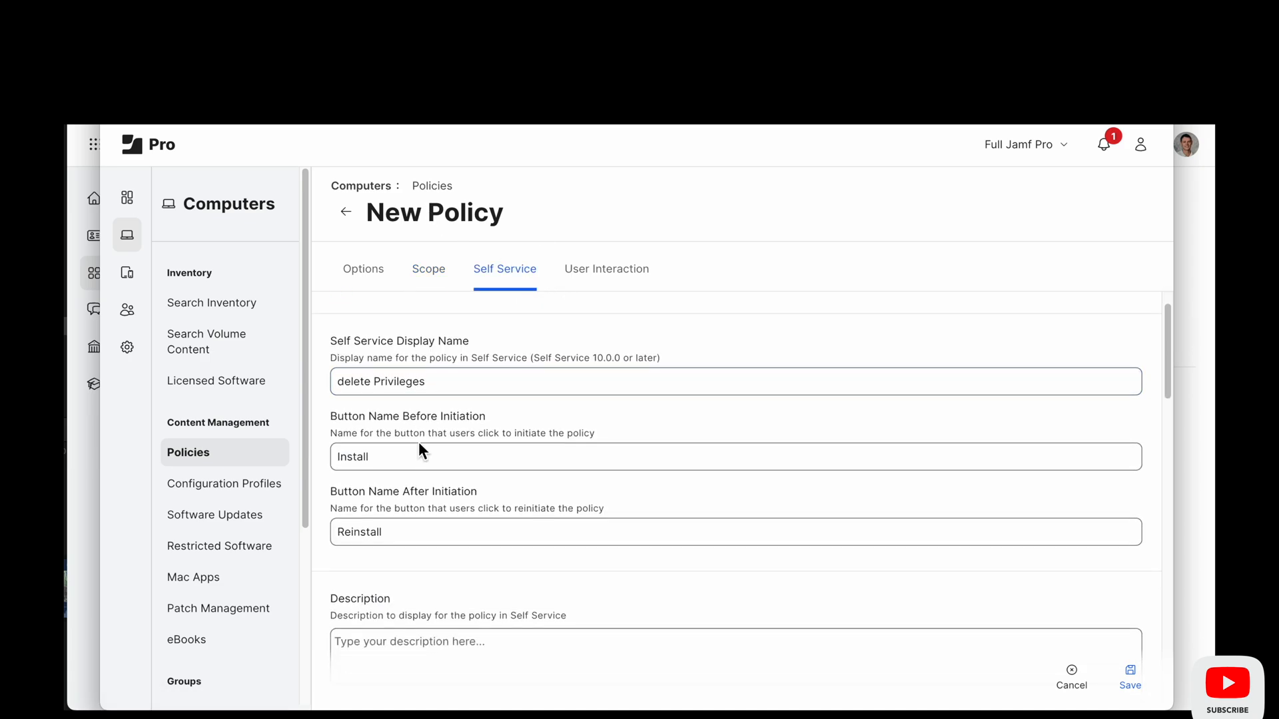
{"action": "double_click", "coordinate": [397, 382]}
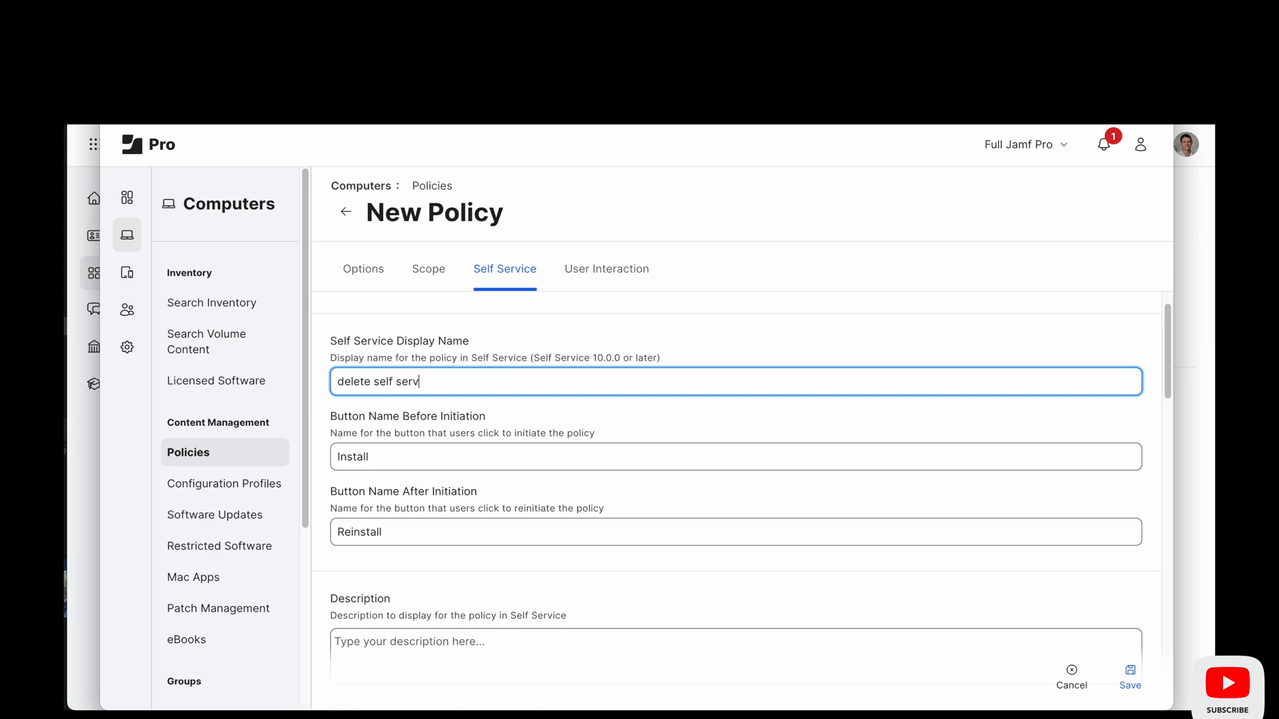
{"action": "scroll", "scroll_direction": "down", "scroll_amount": 3}
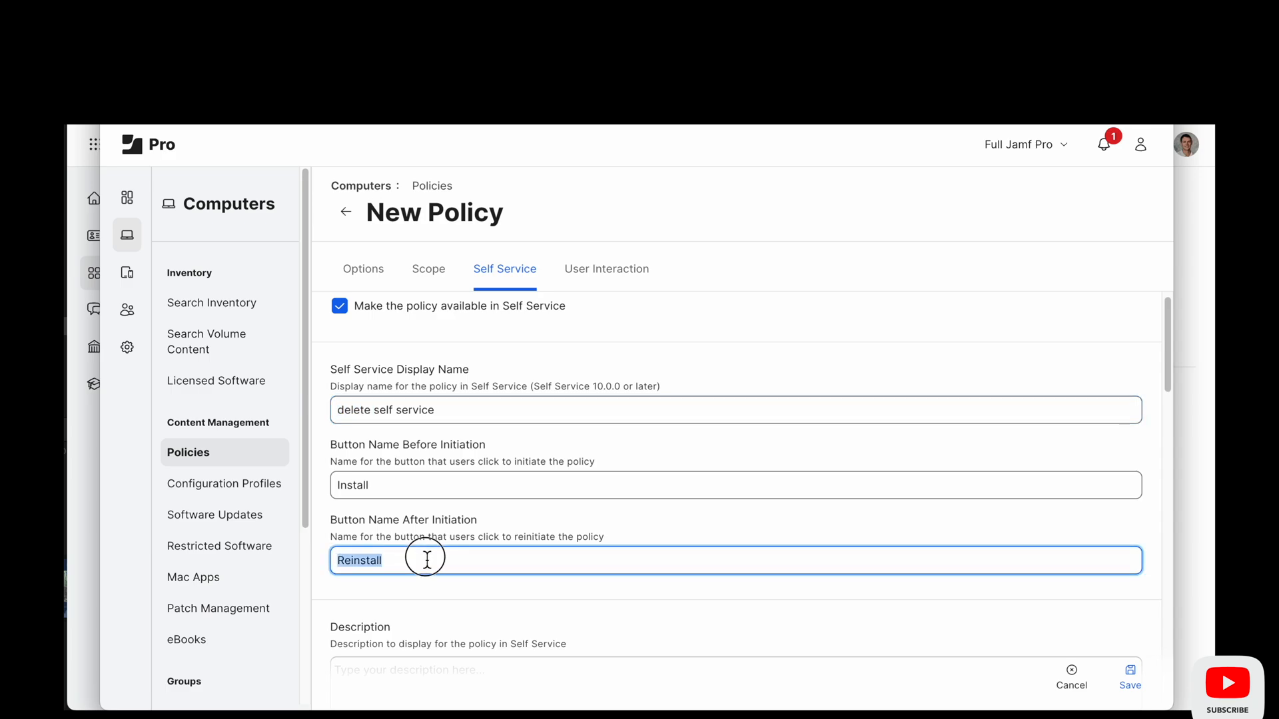
{"action": "type", "text": "delete again"}
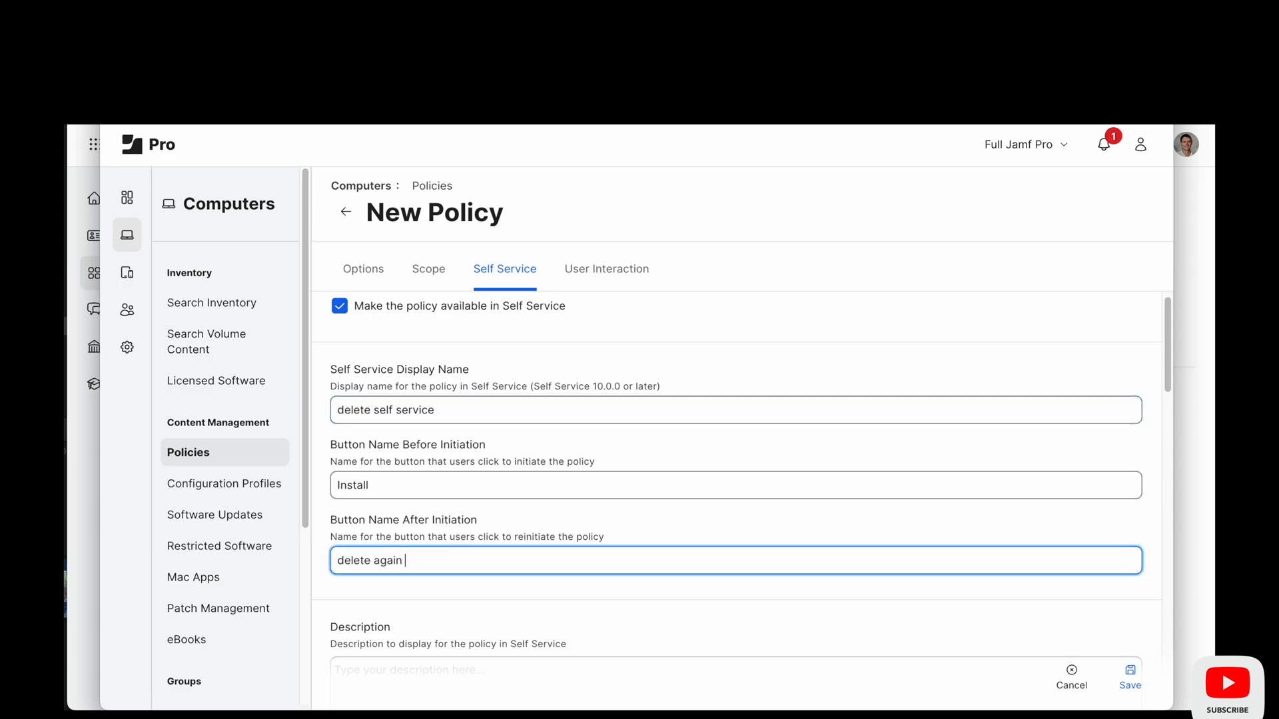
{"action": "left_click", "coordinate": [607, 269]}
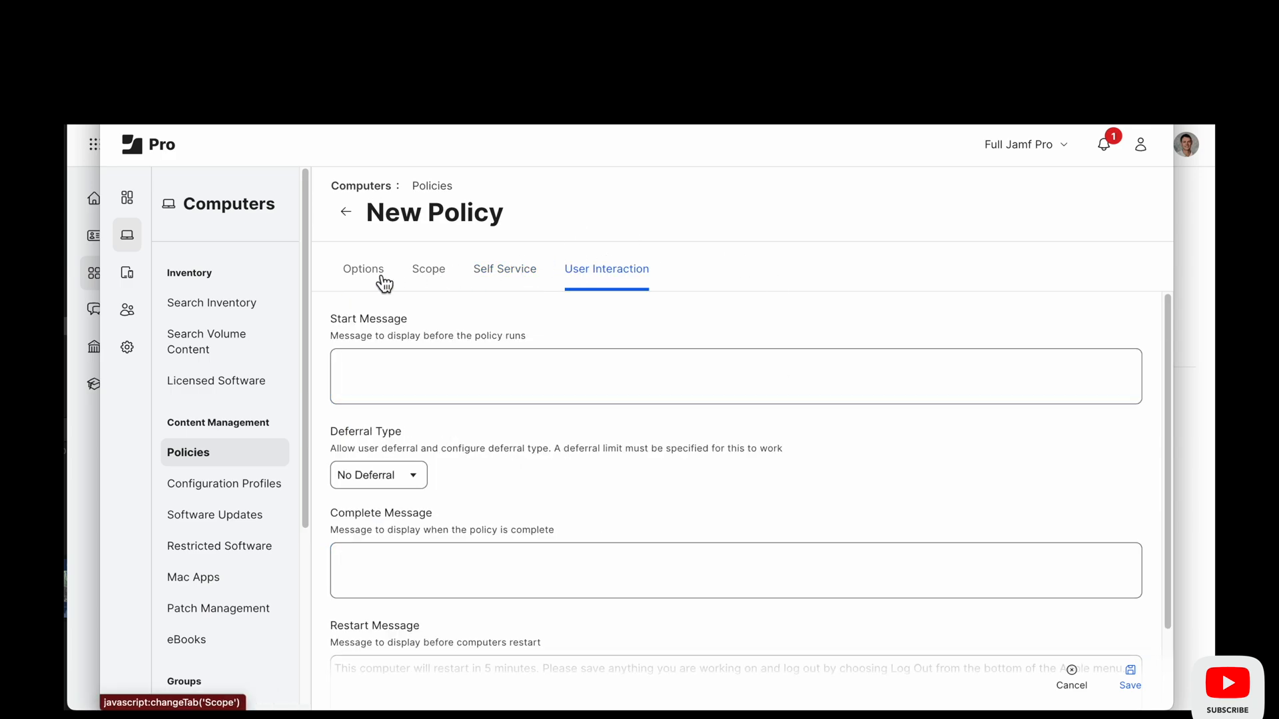
- Review the General options and save the 'delete self service' policy
{"action": "left_click", "coordinate": [363, 269]}
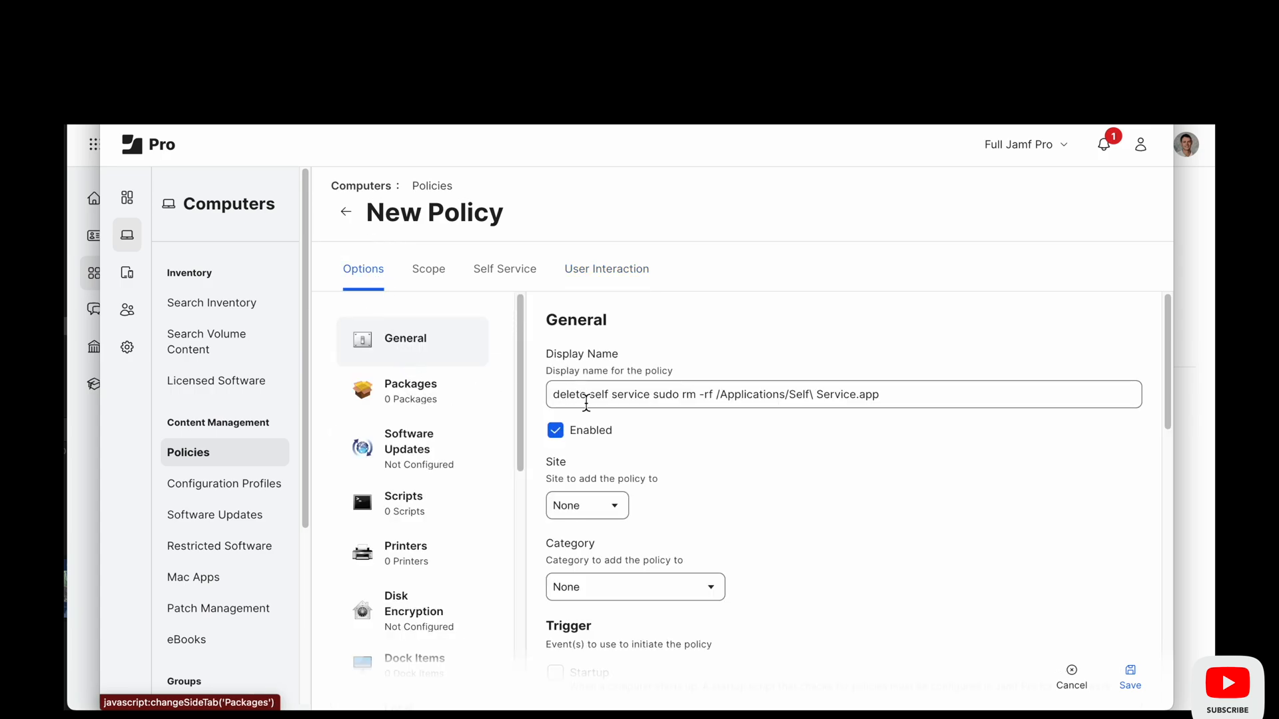
{"action": "scroll", "scroll_direction": "down", "scroll_amount": 3}
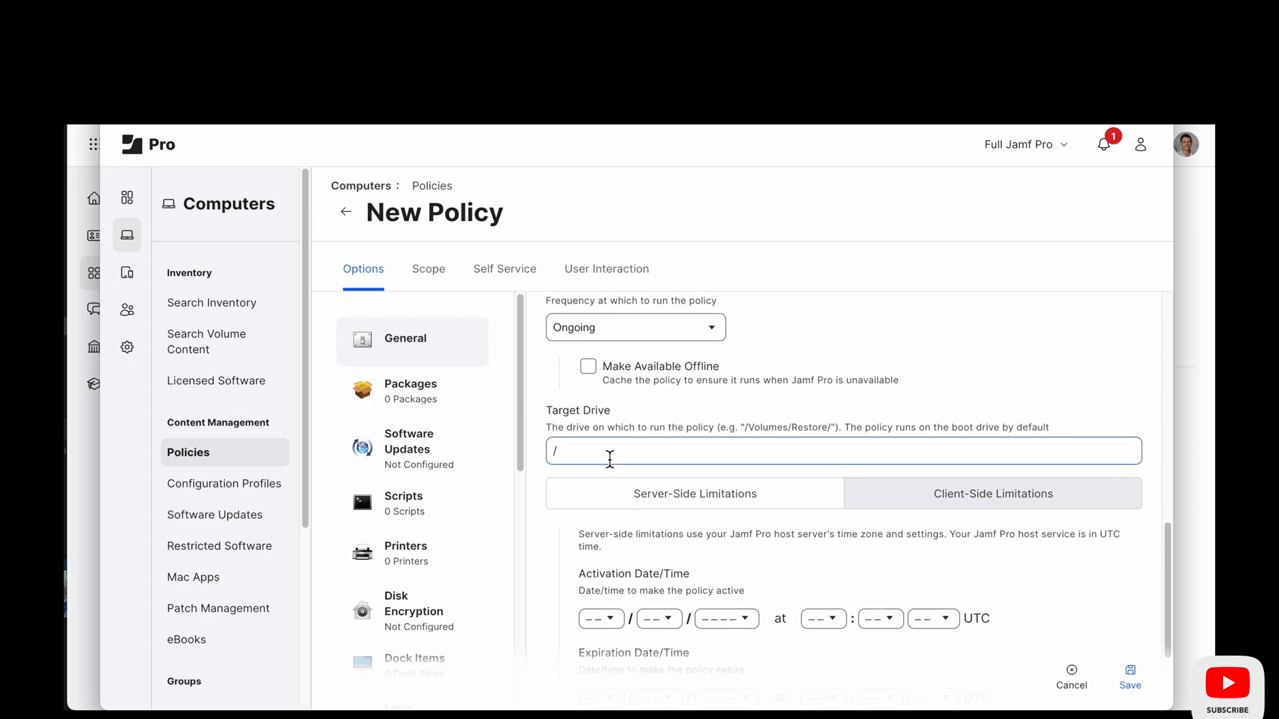
{"action": "scroll", "scroll_direction": "up", "scroll_amount": 3}
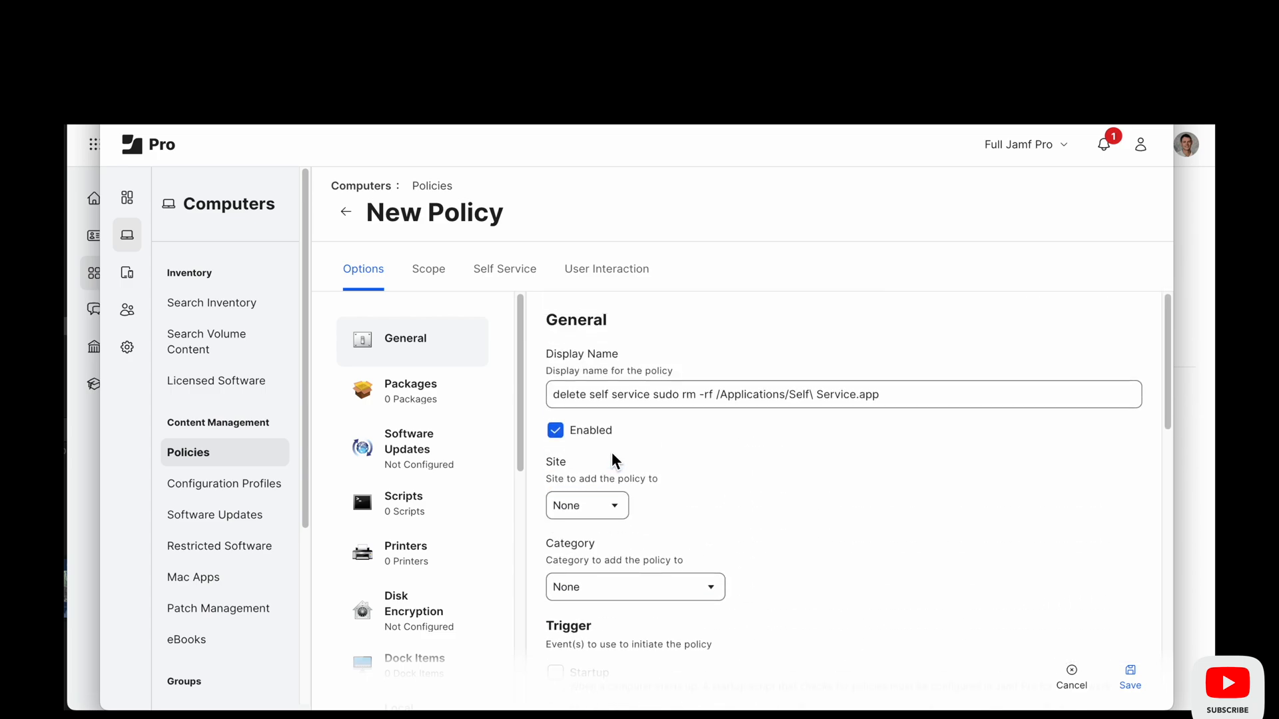
{"action": "mouse_move", "coordinate": [415, 160]}
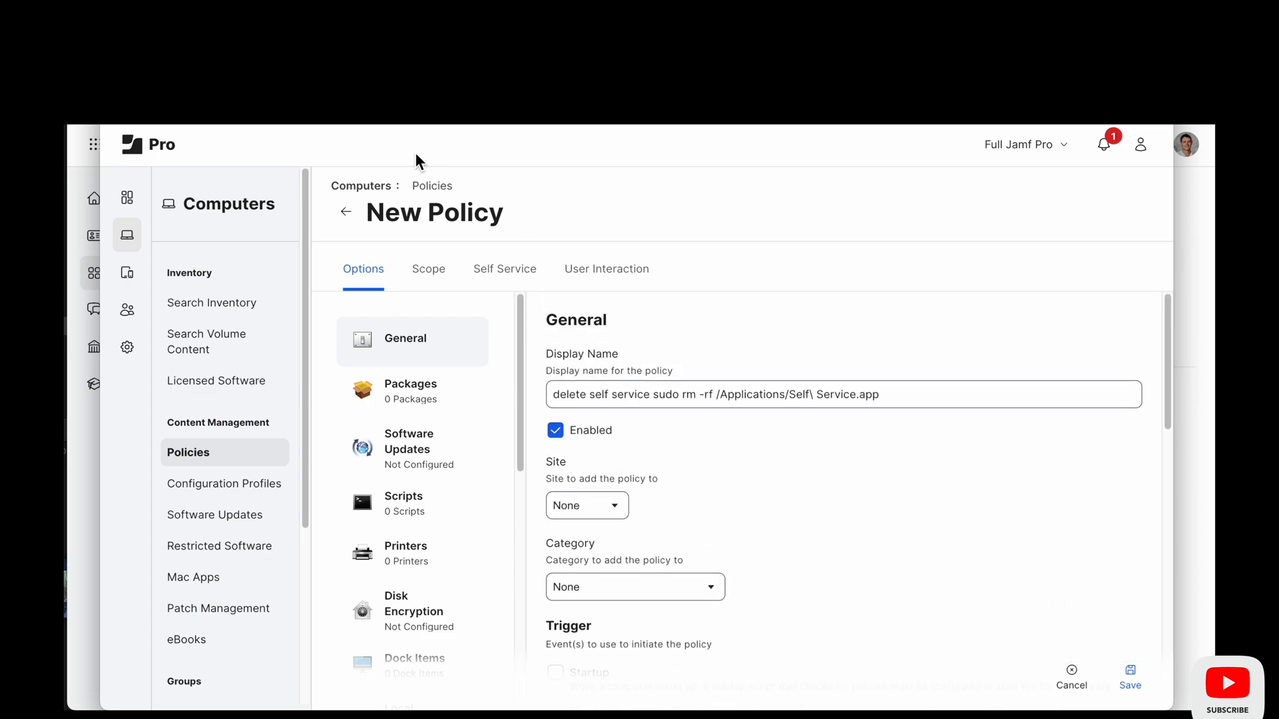
{"action": "left_click", "coordinate": [1130, 676]}
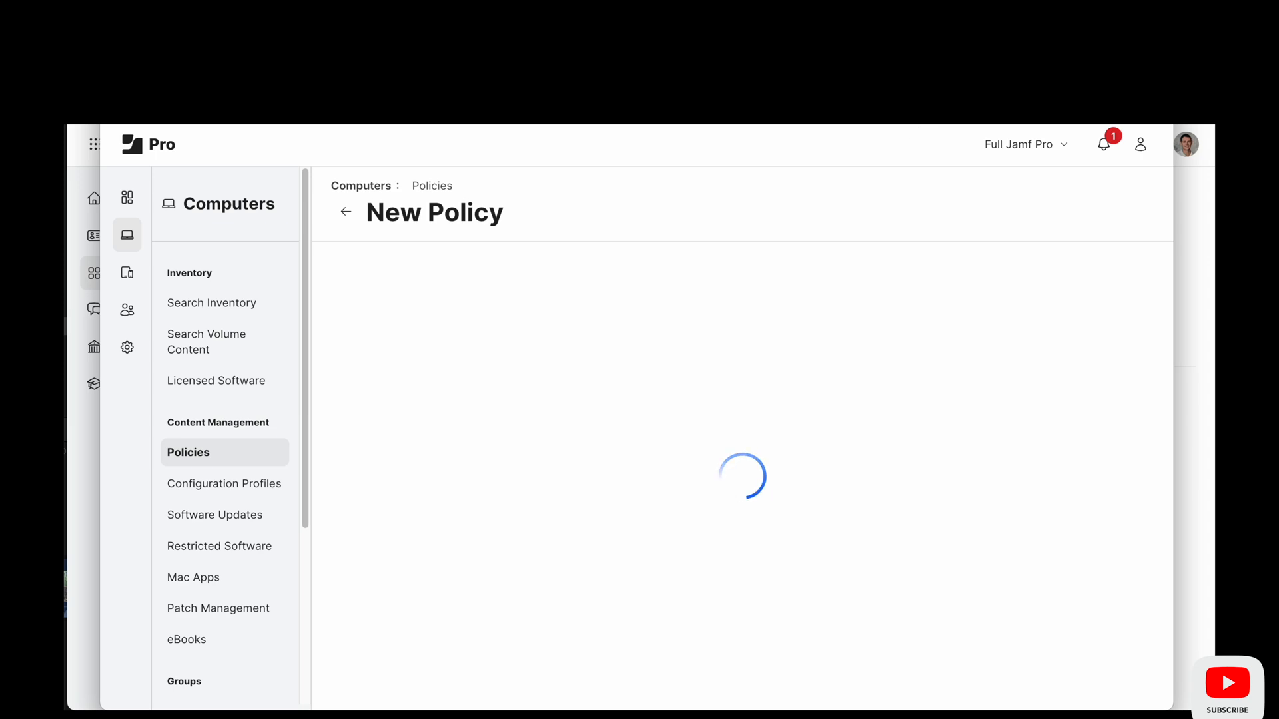